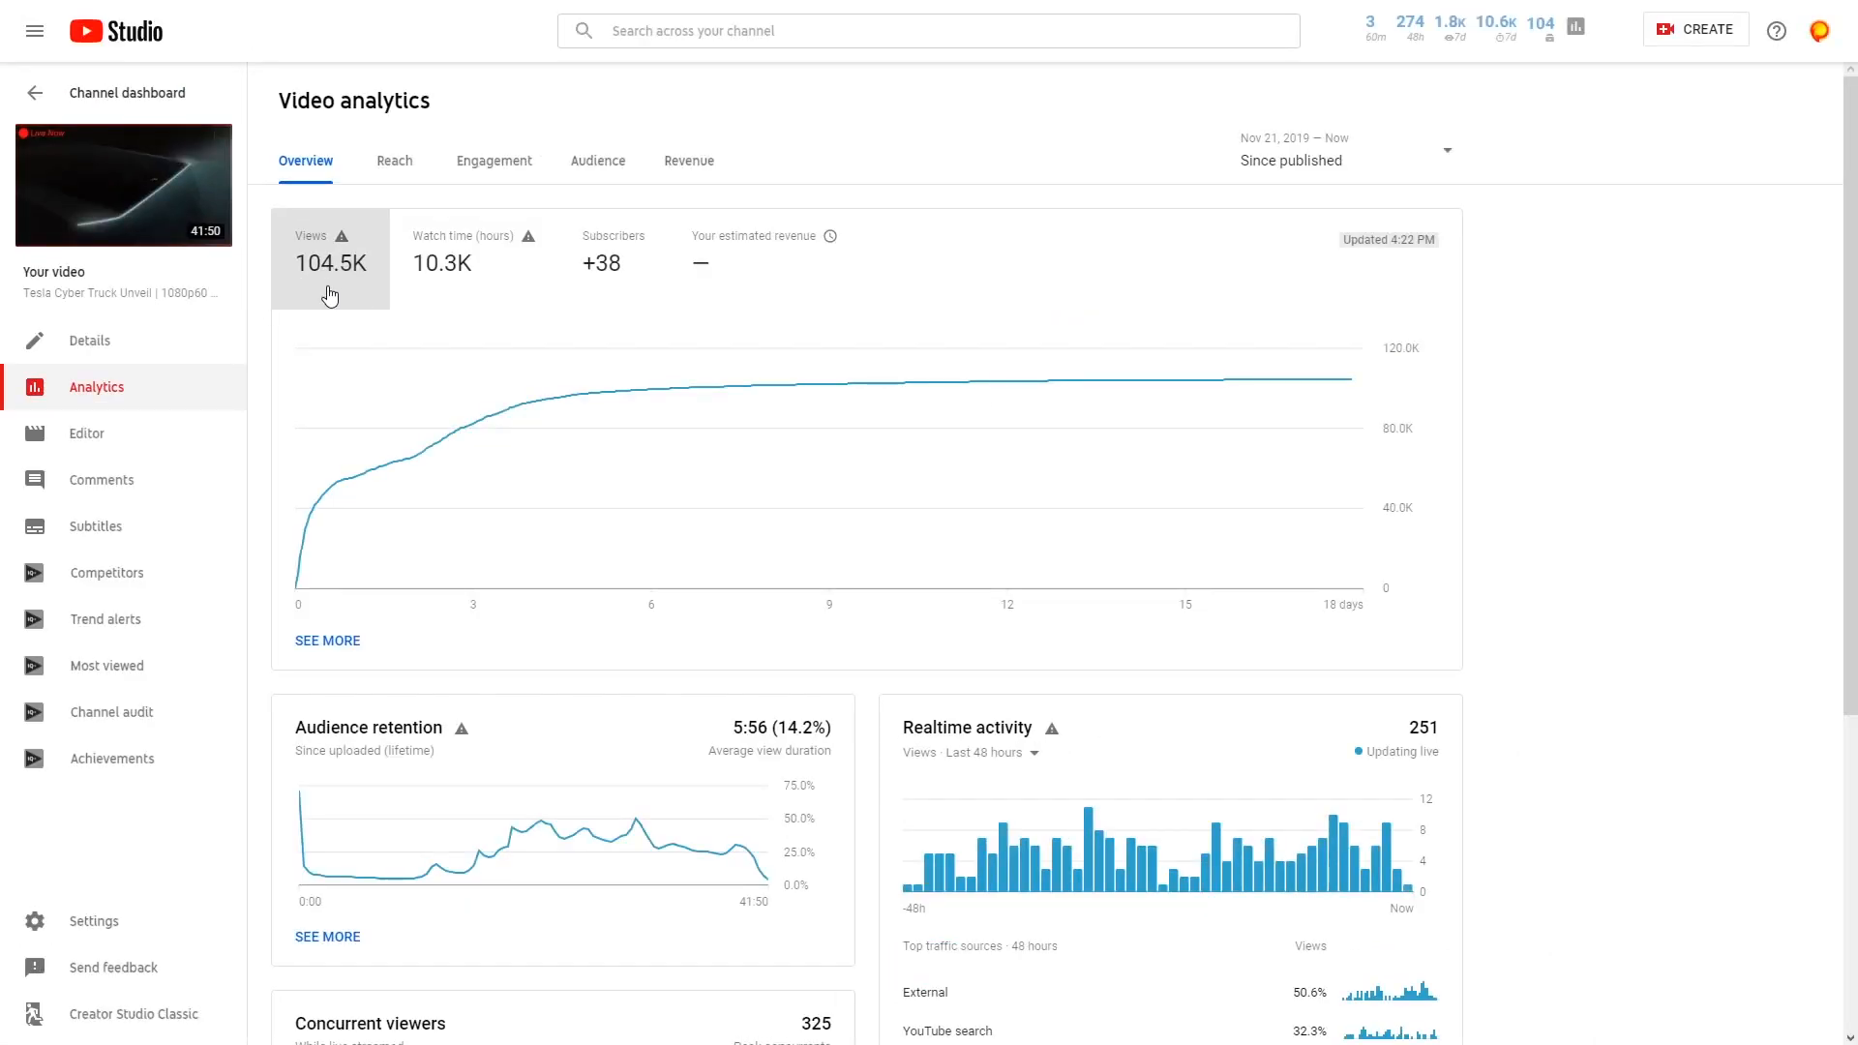
mouse_move(321, 296)
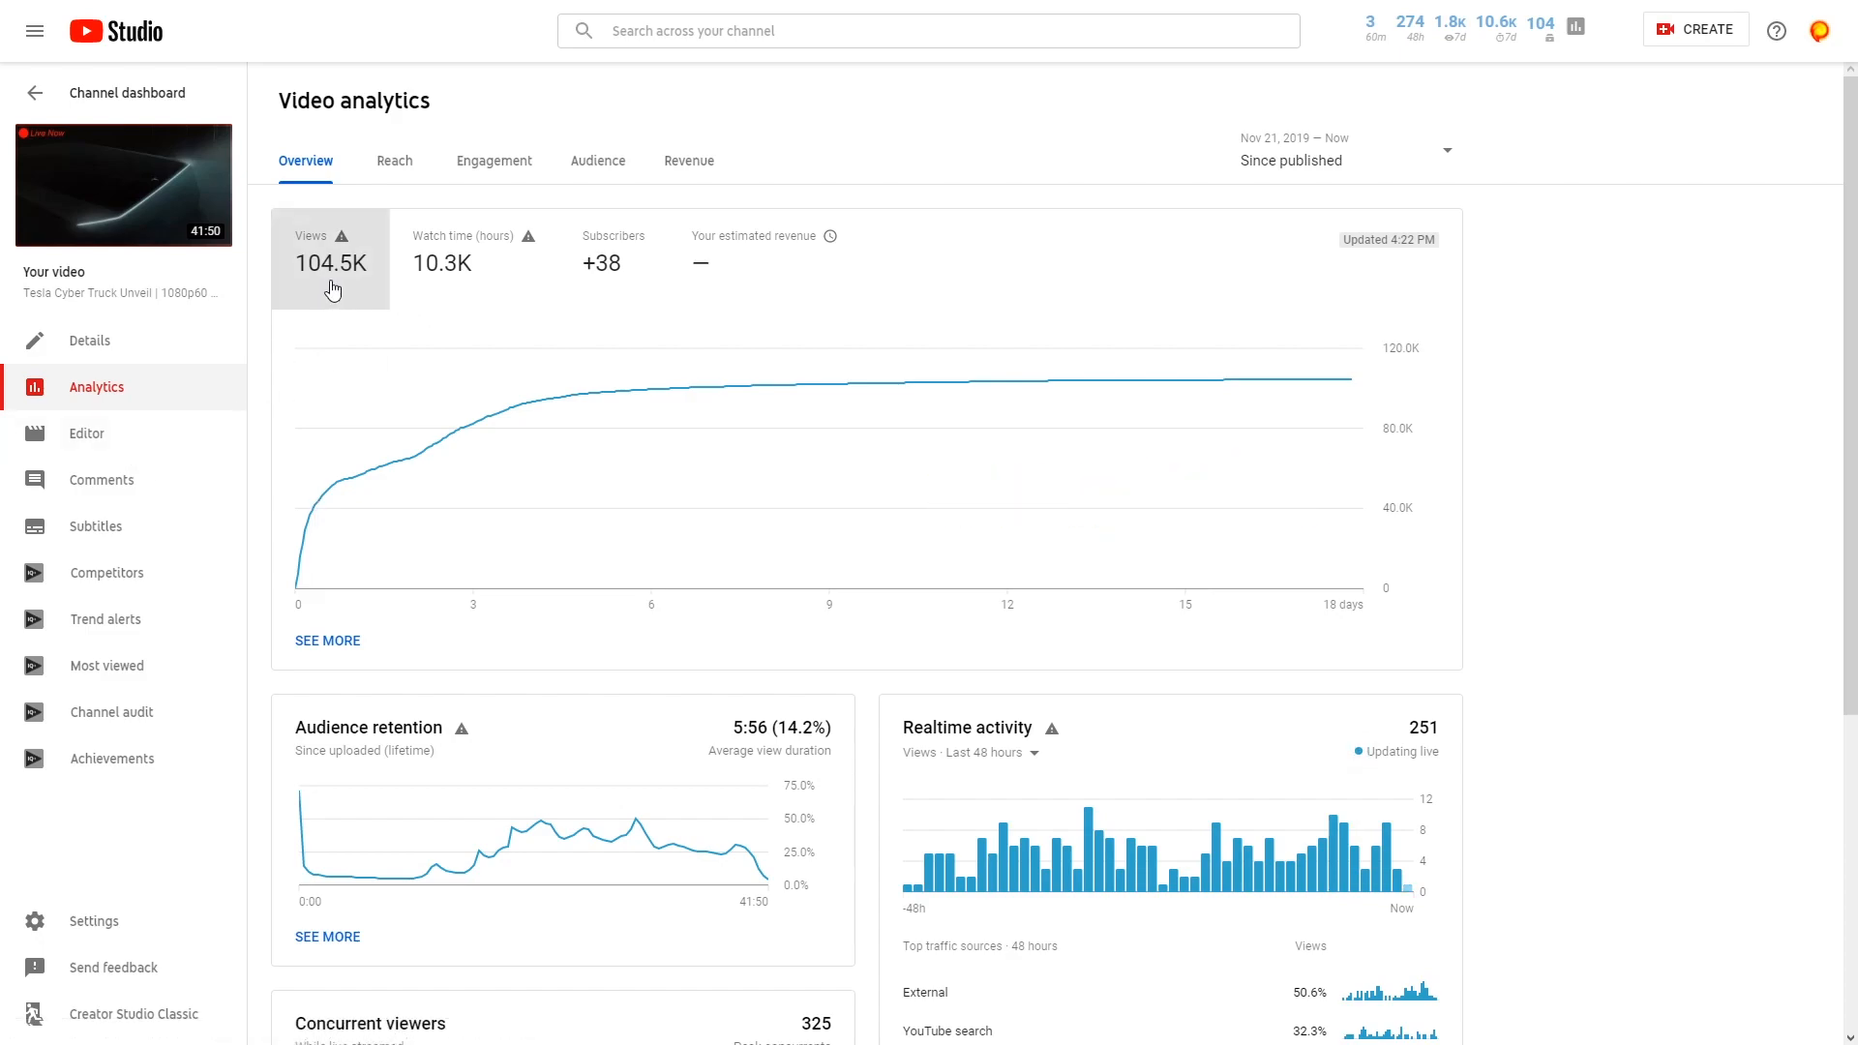
mouse_move(460, 428)
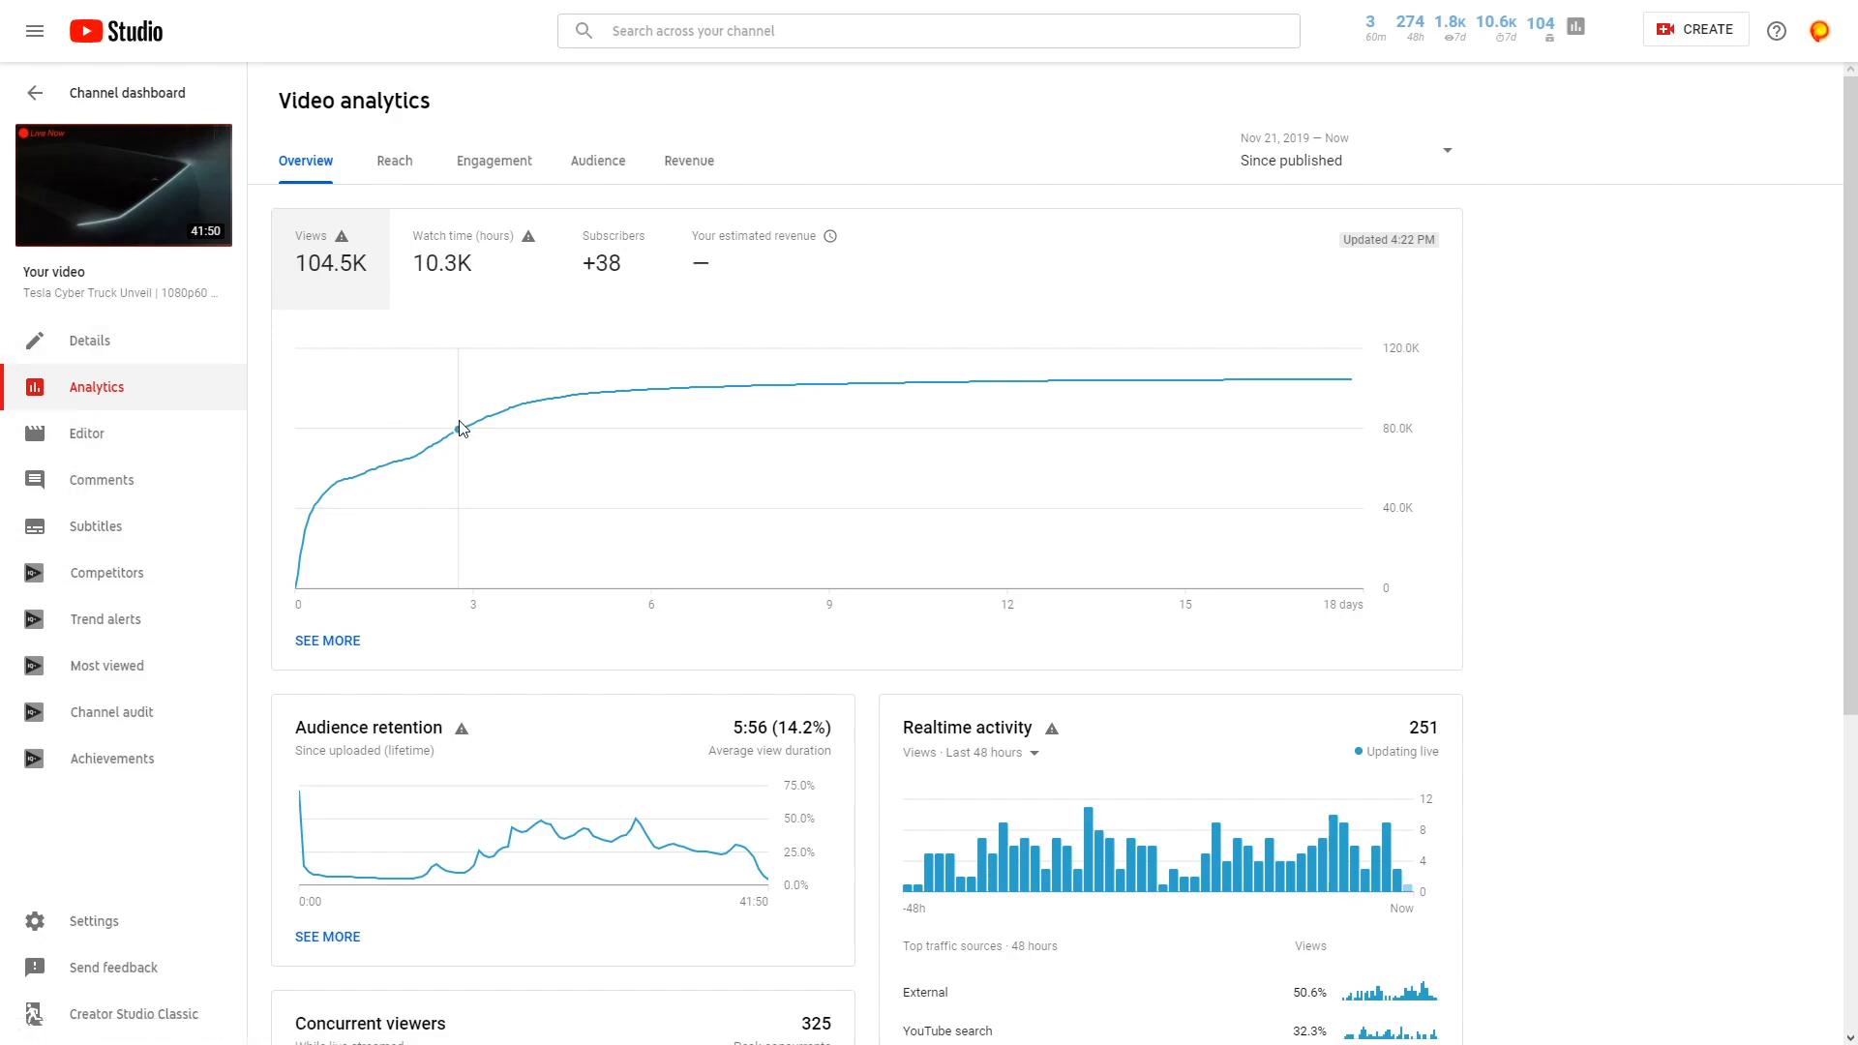
mouse_move(942, 433)
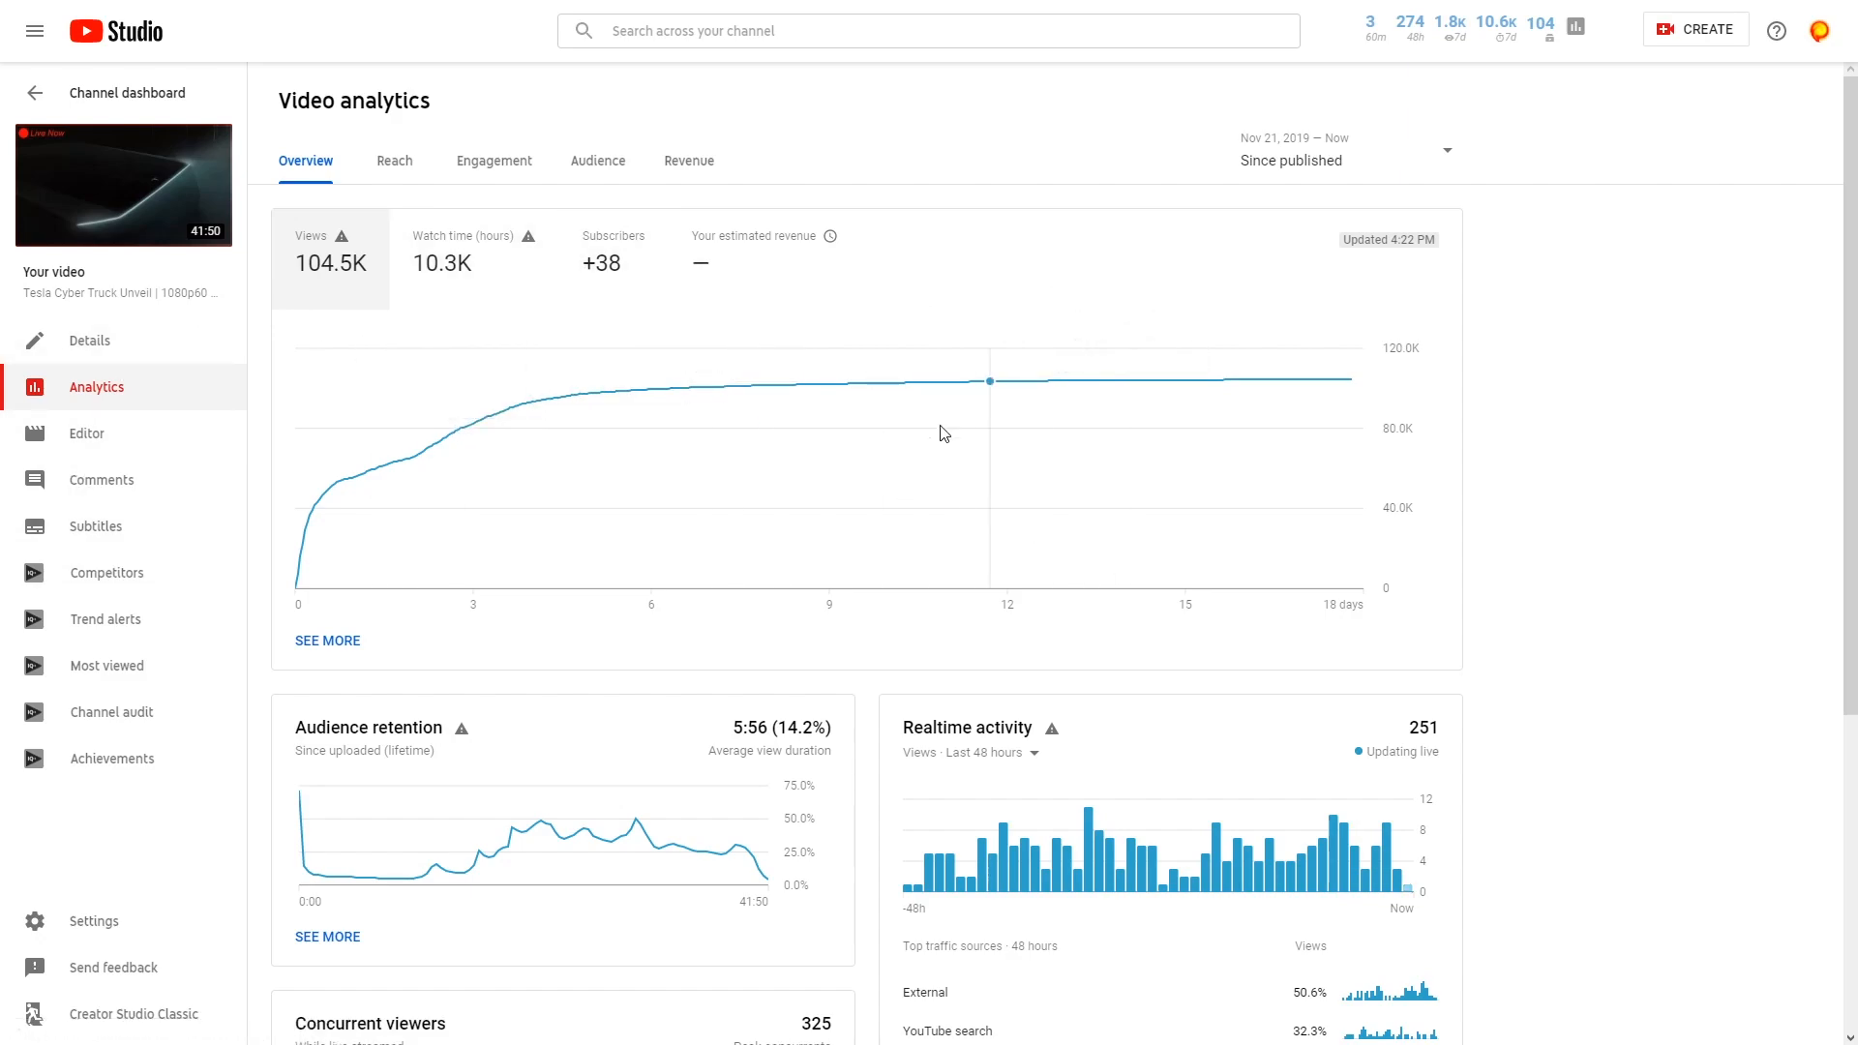
mouse_move(1639, 413)
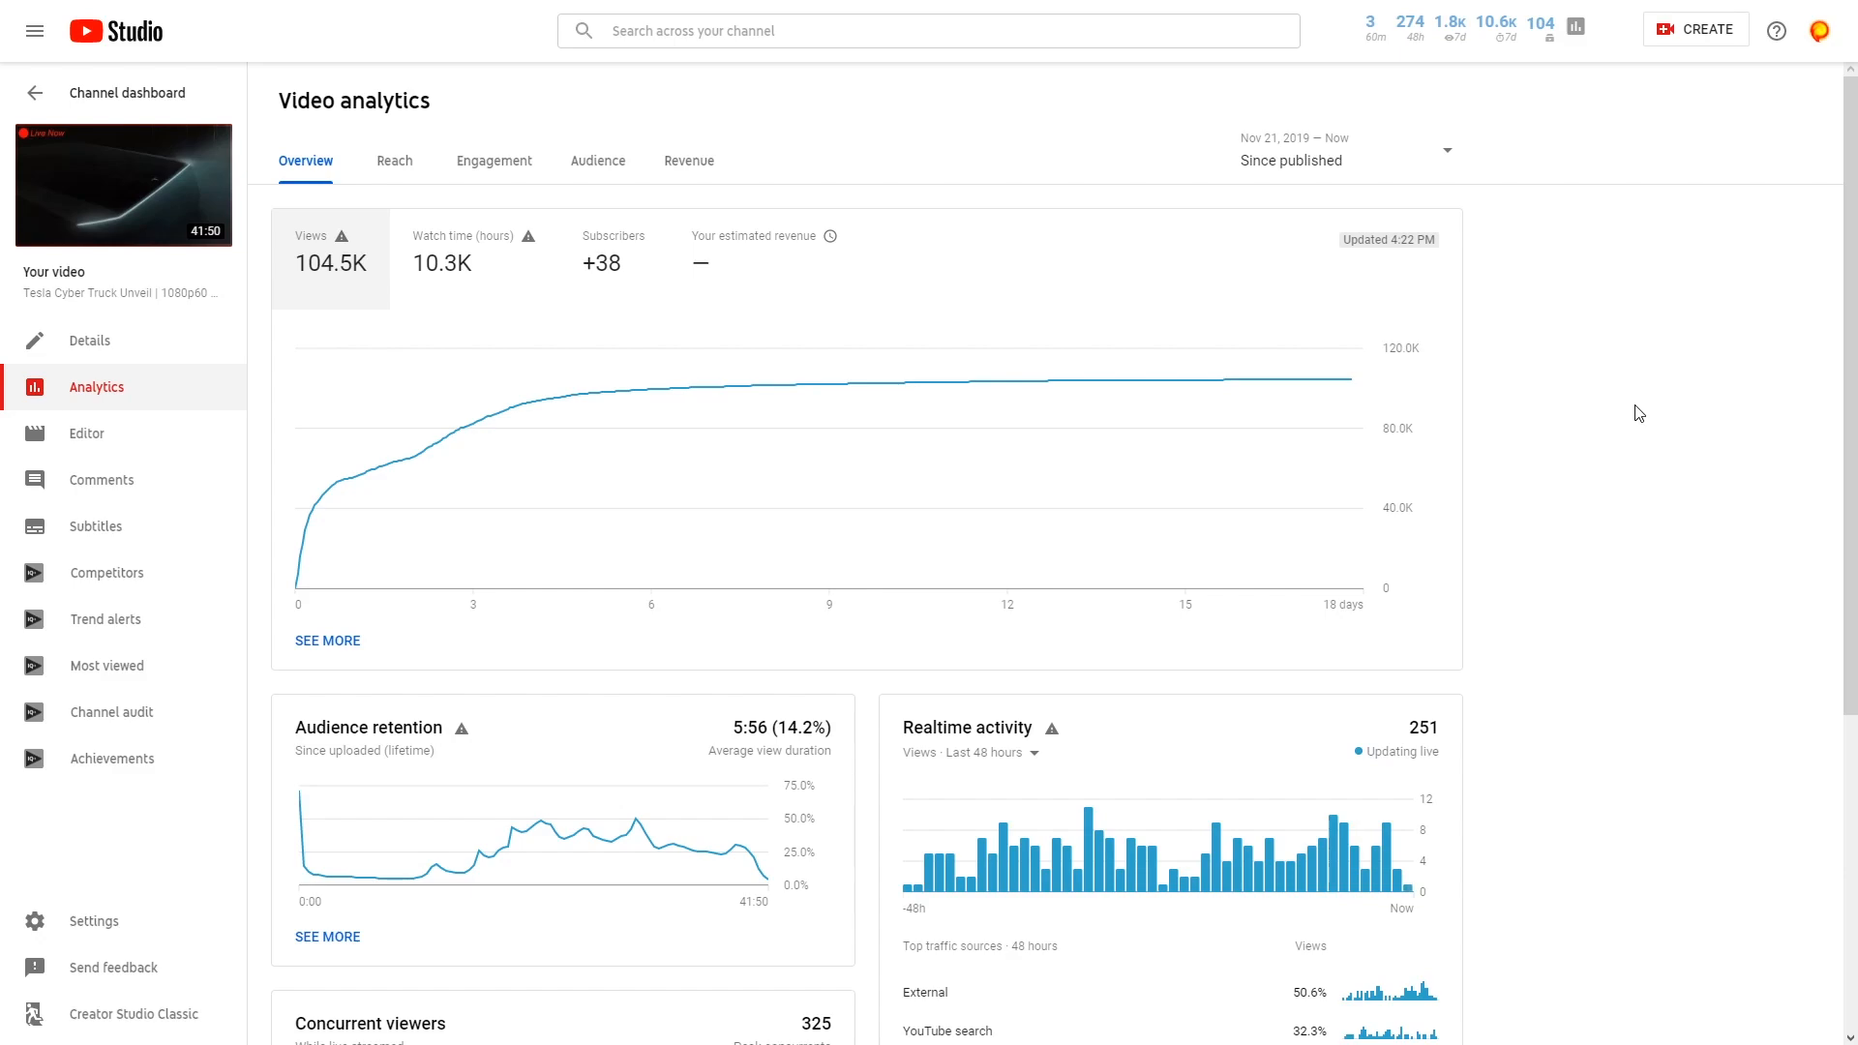
View the video's Reach analytics and its External traffic sources, led by pravda.com.ua
scroll(down, 3)
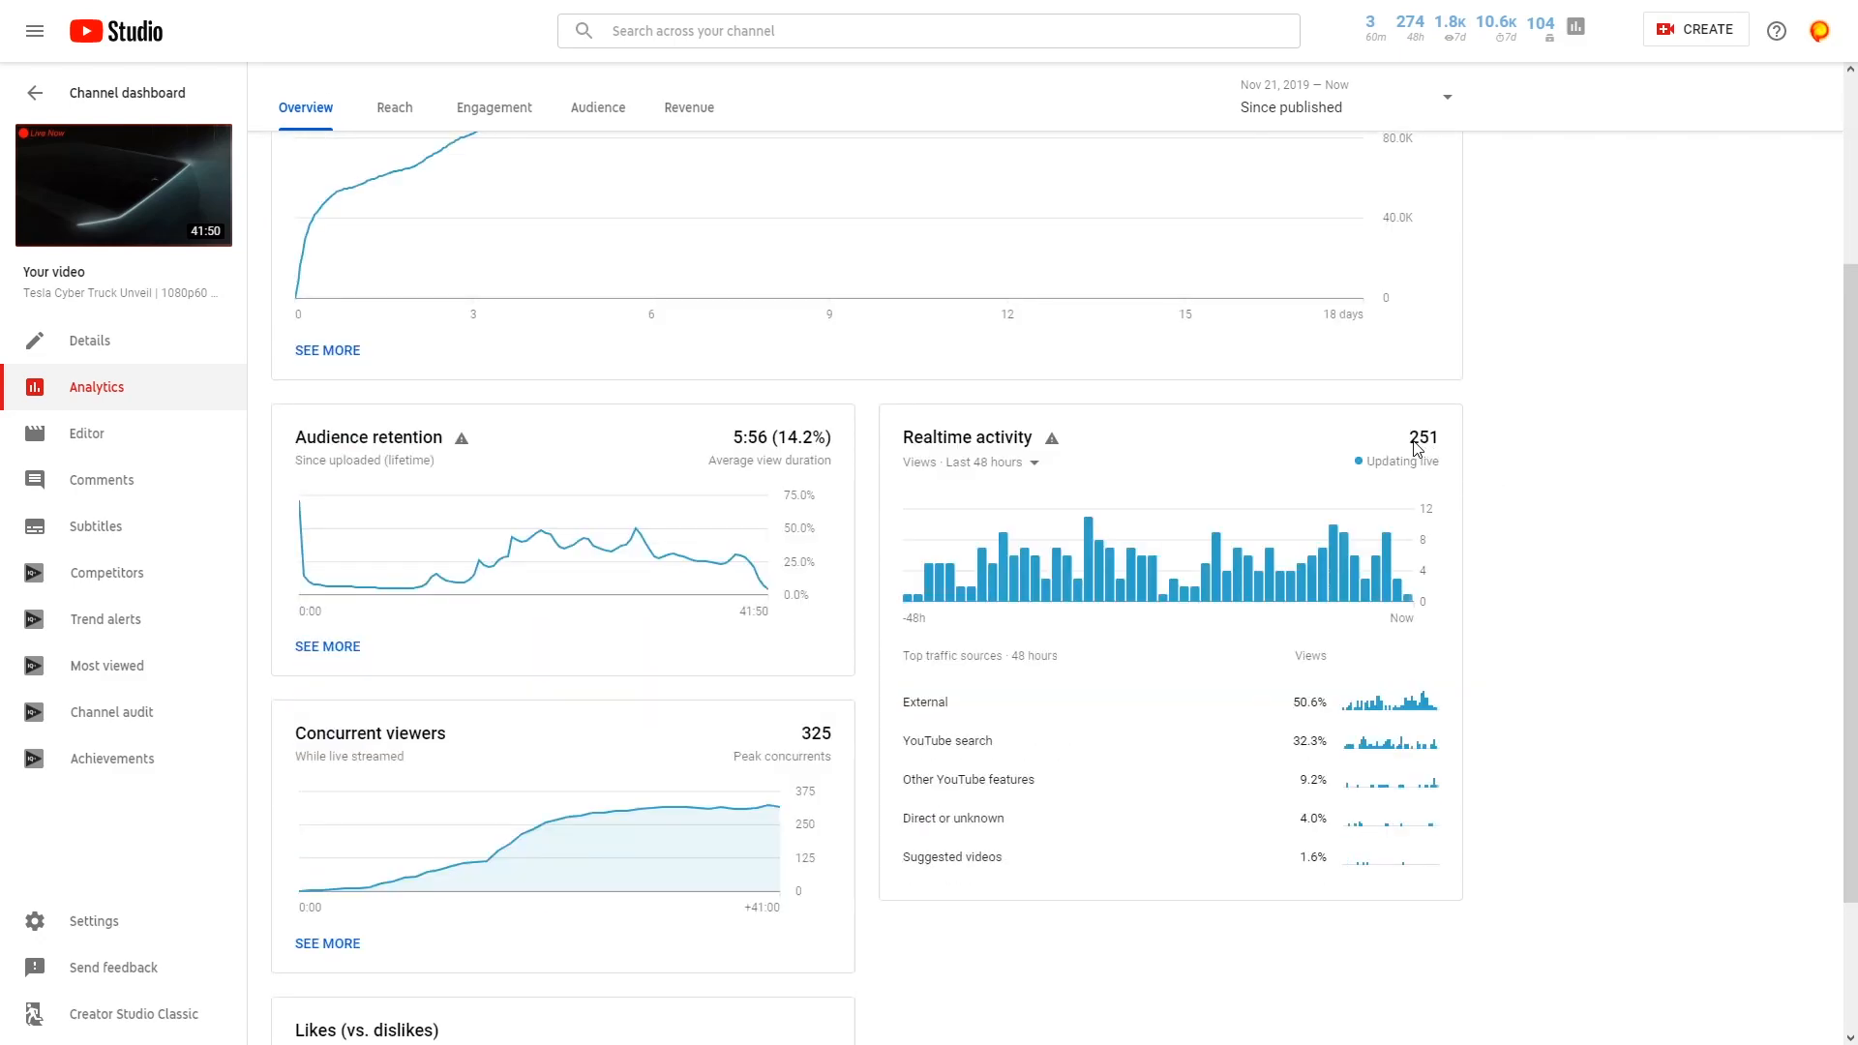
mouse_move(1616, 450)
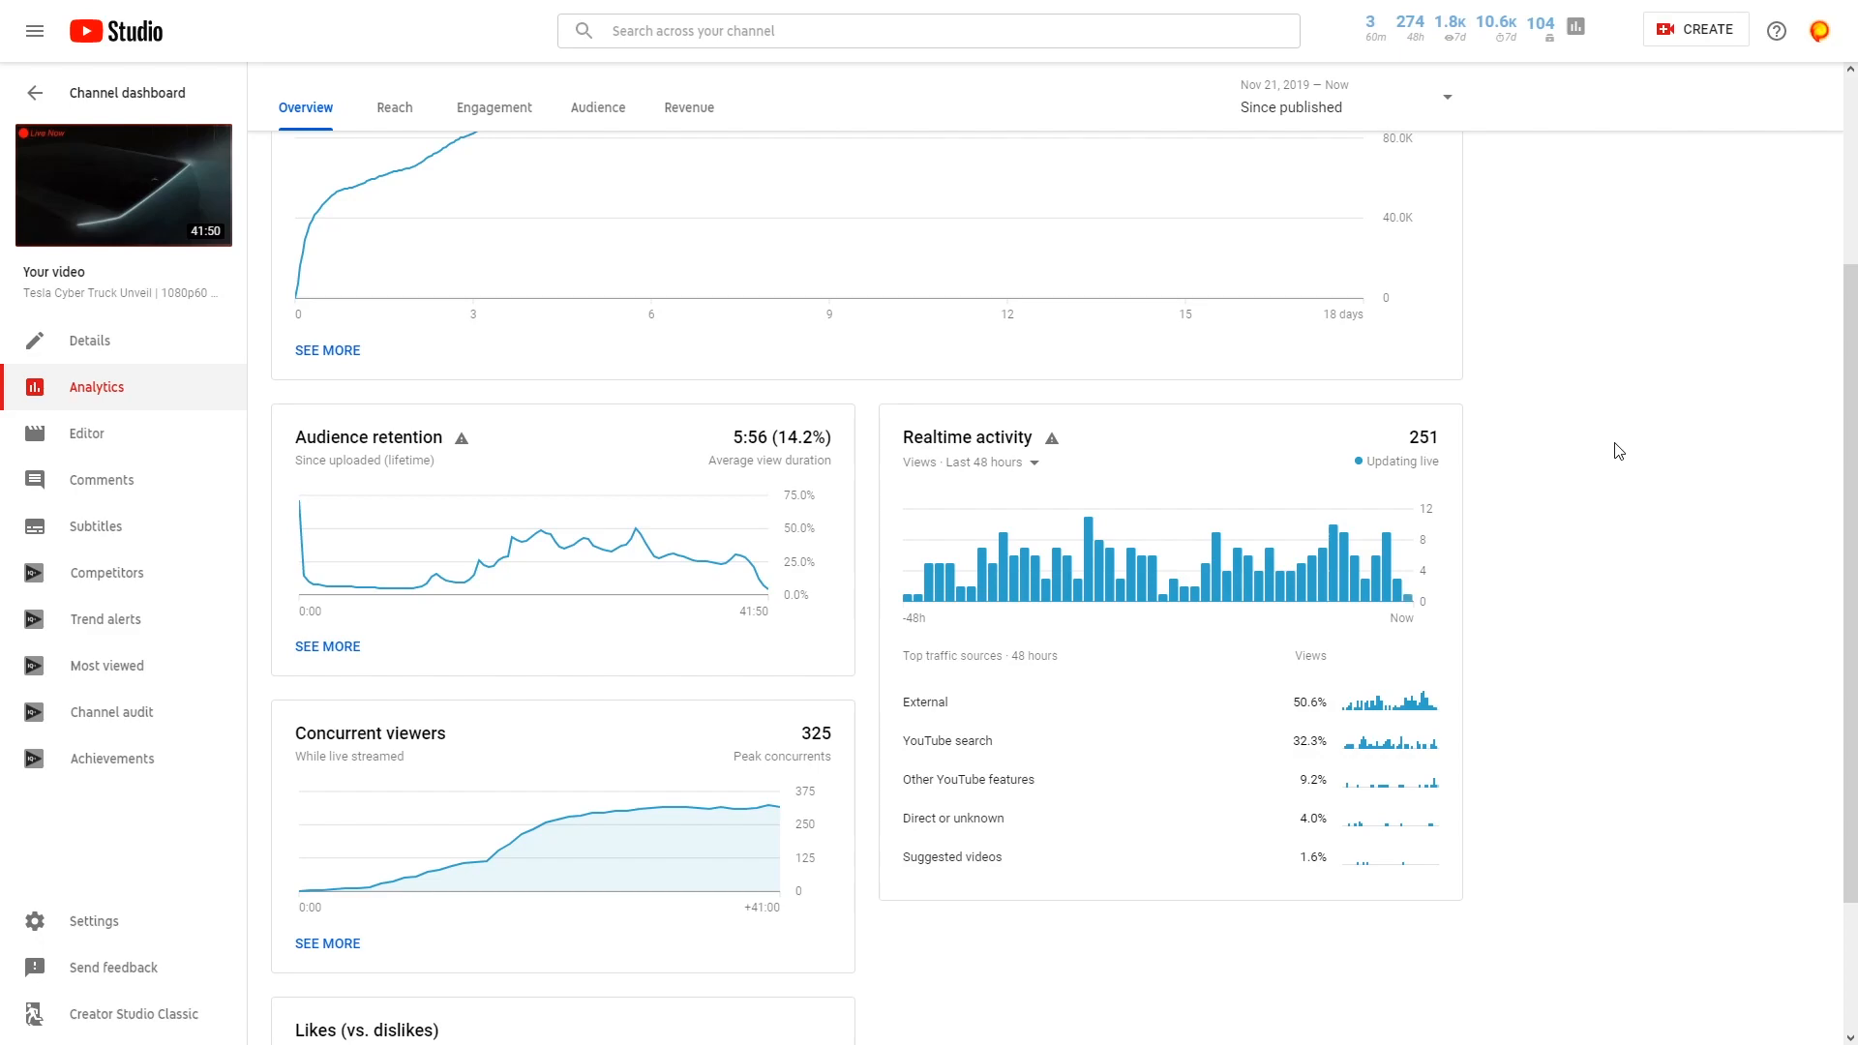
mouse_move(1627, 570)
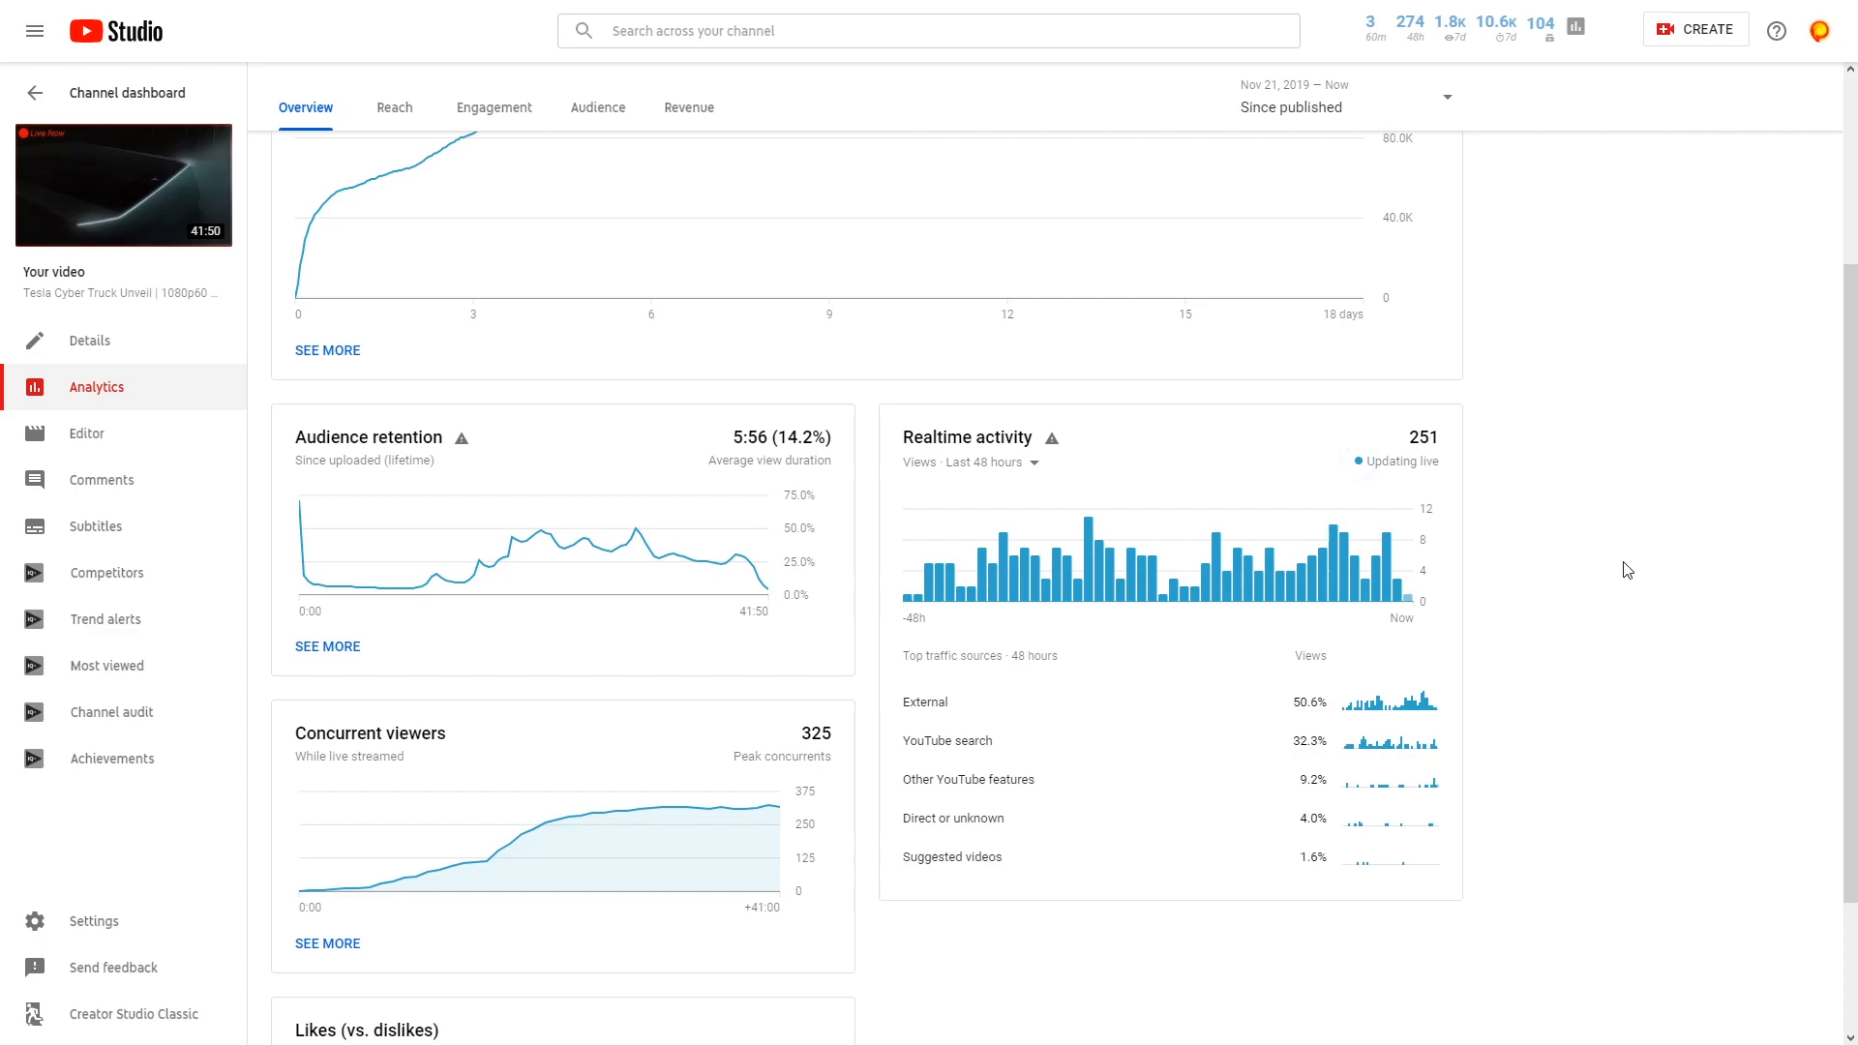
mouse_move(1424, 727)
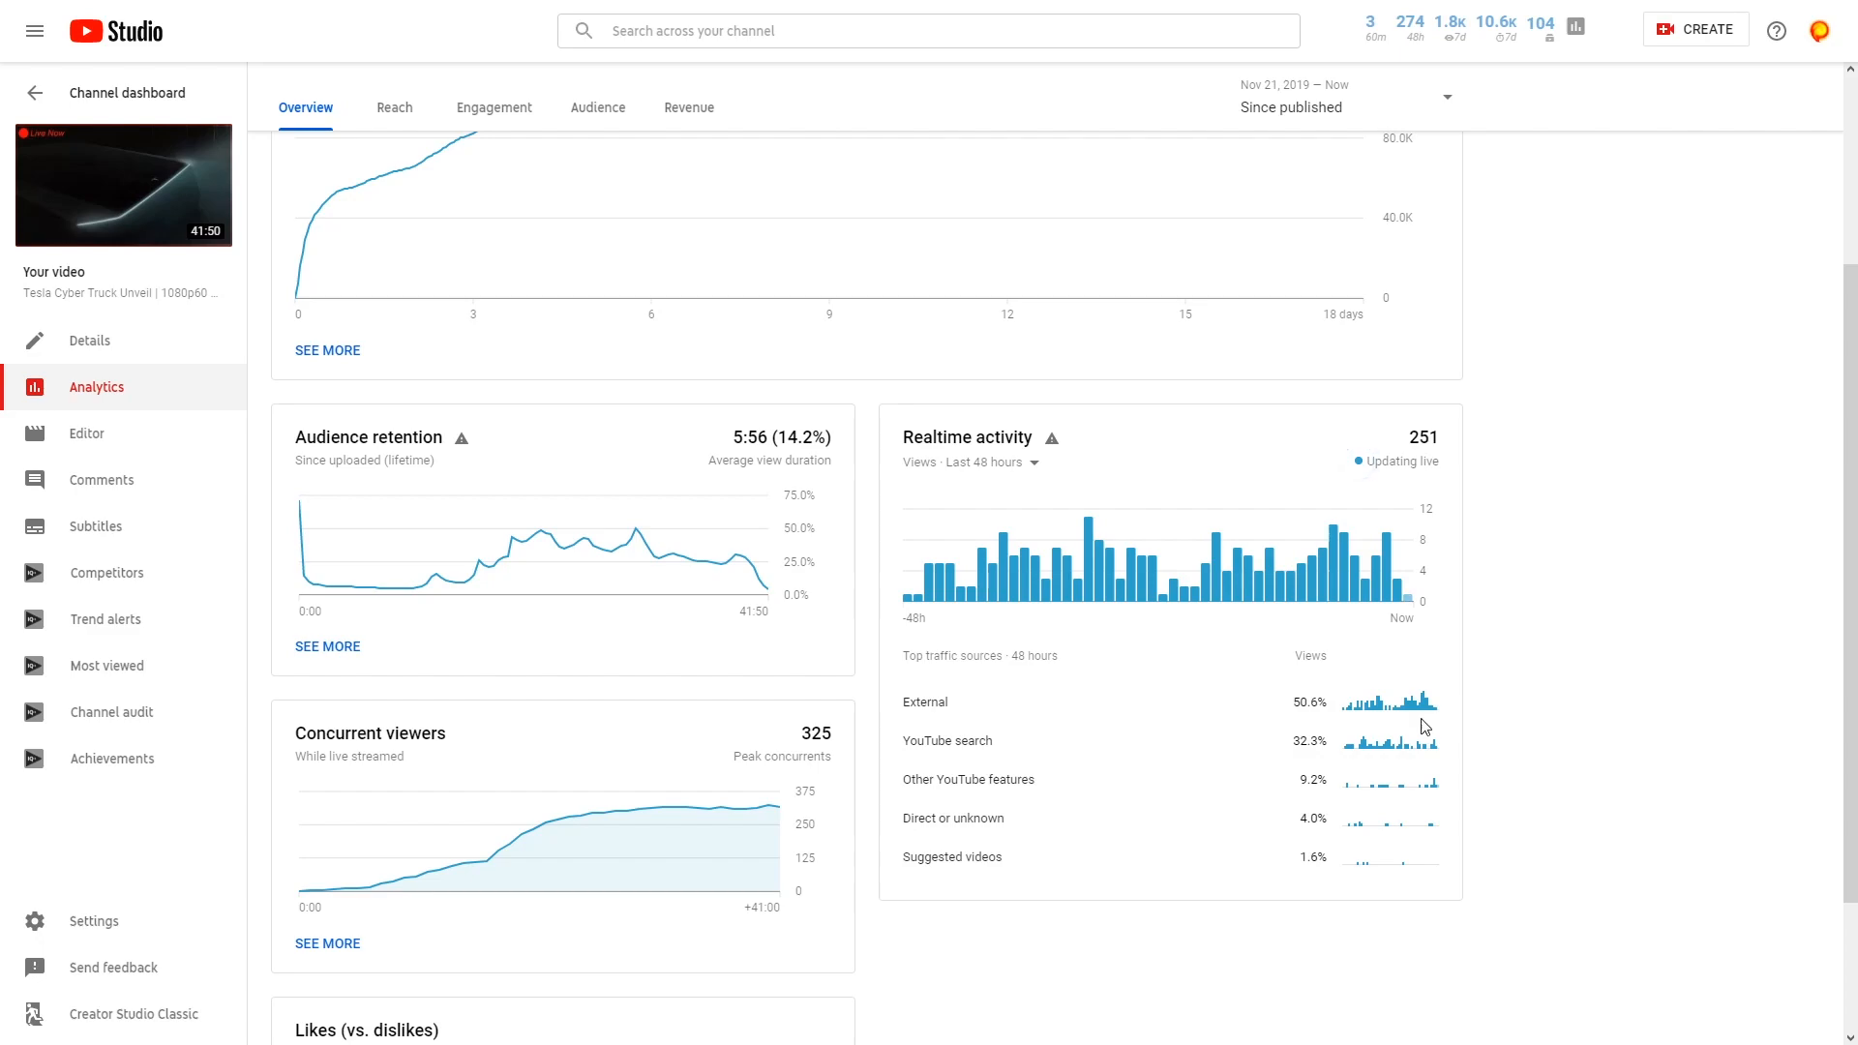
mouse_move(1310, 712)
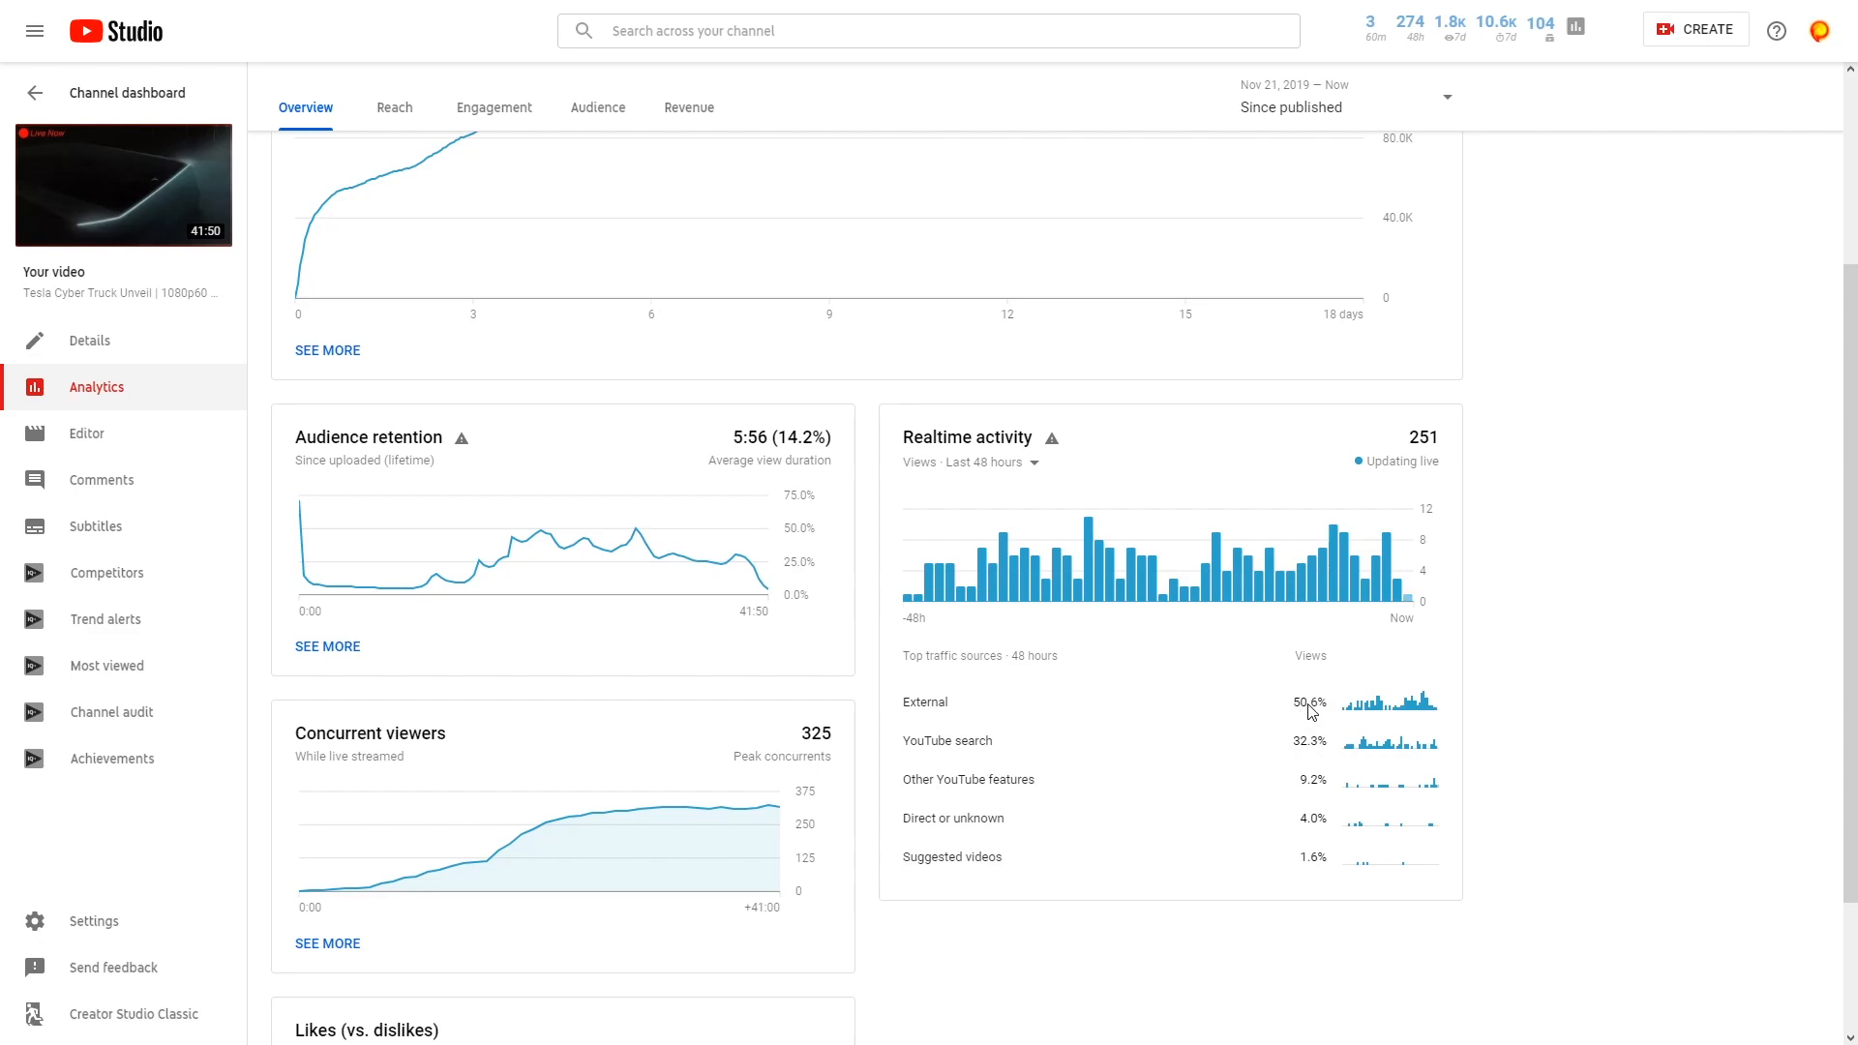
mouse_move(1355, 717)
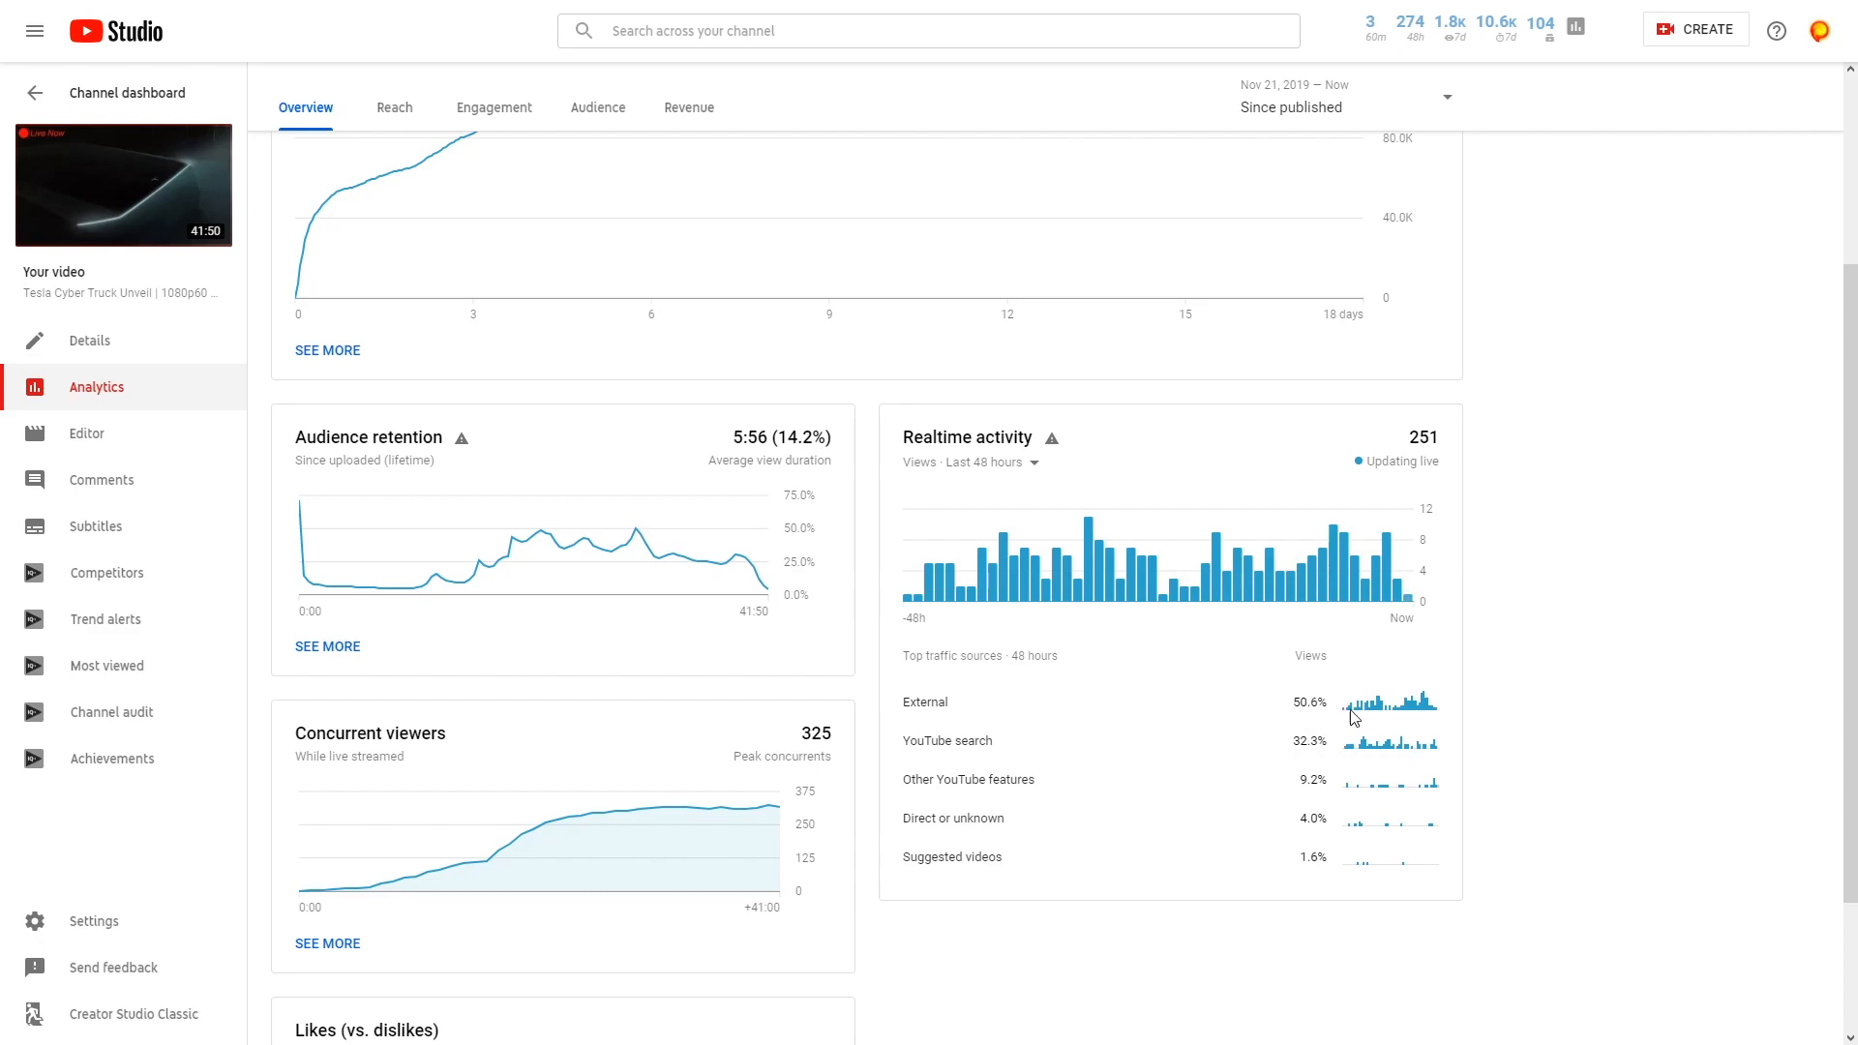
click(926, 701)
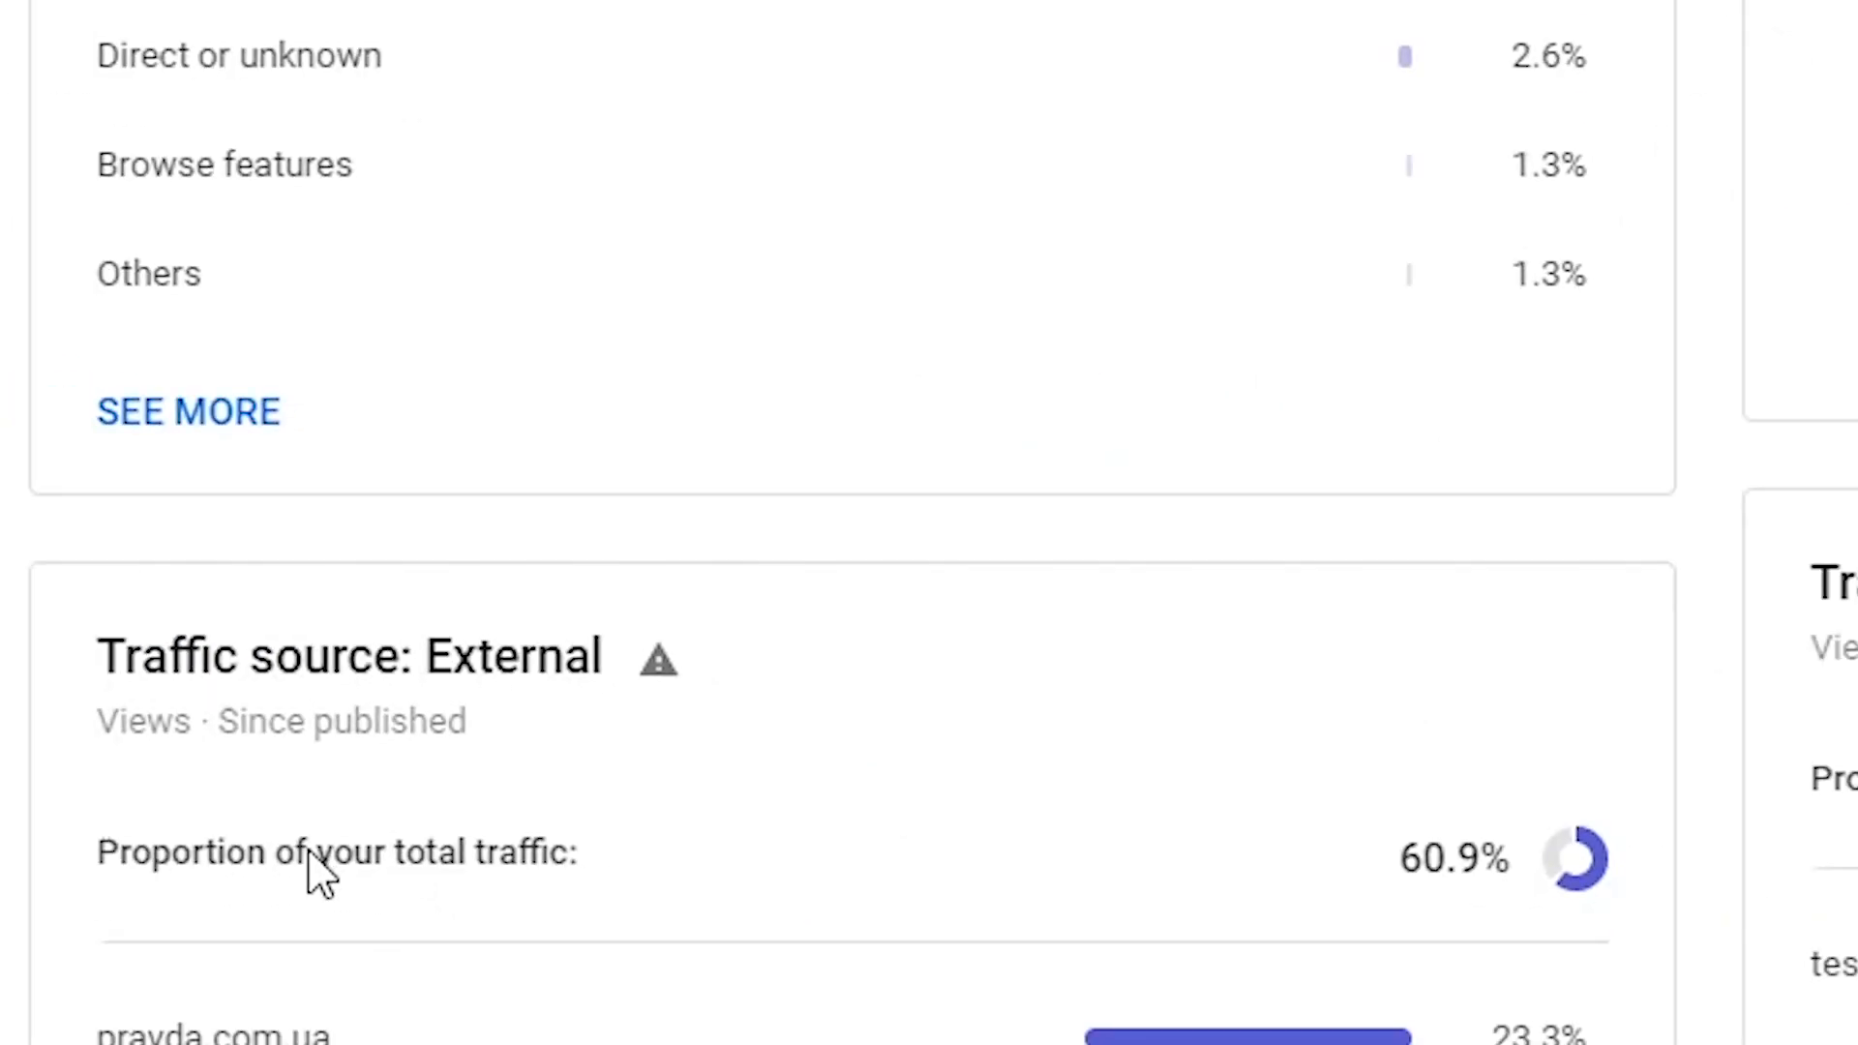
scroll(down, 3)
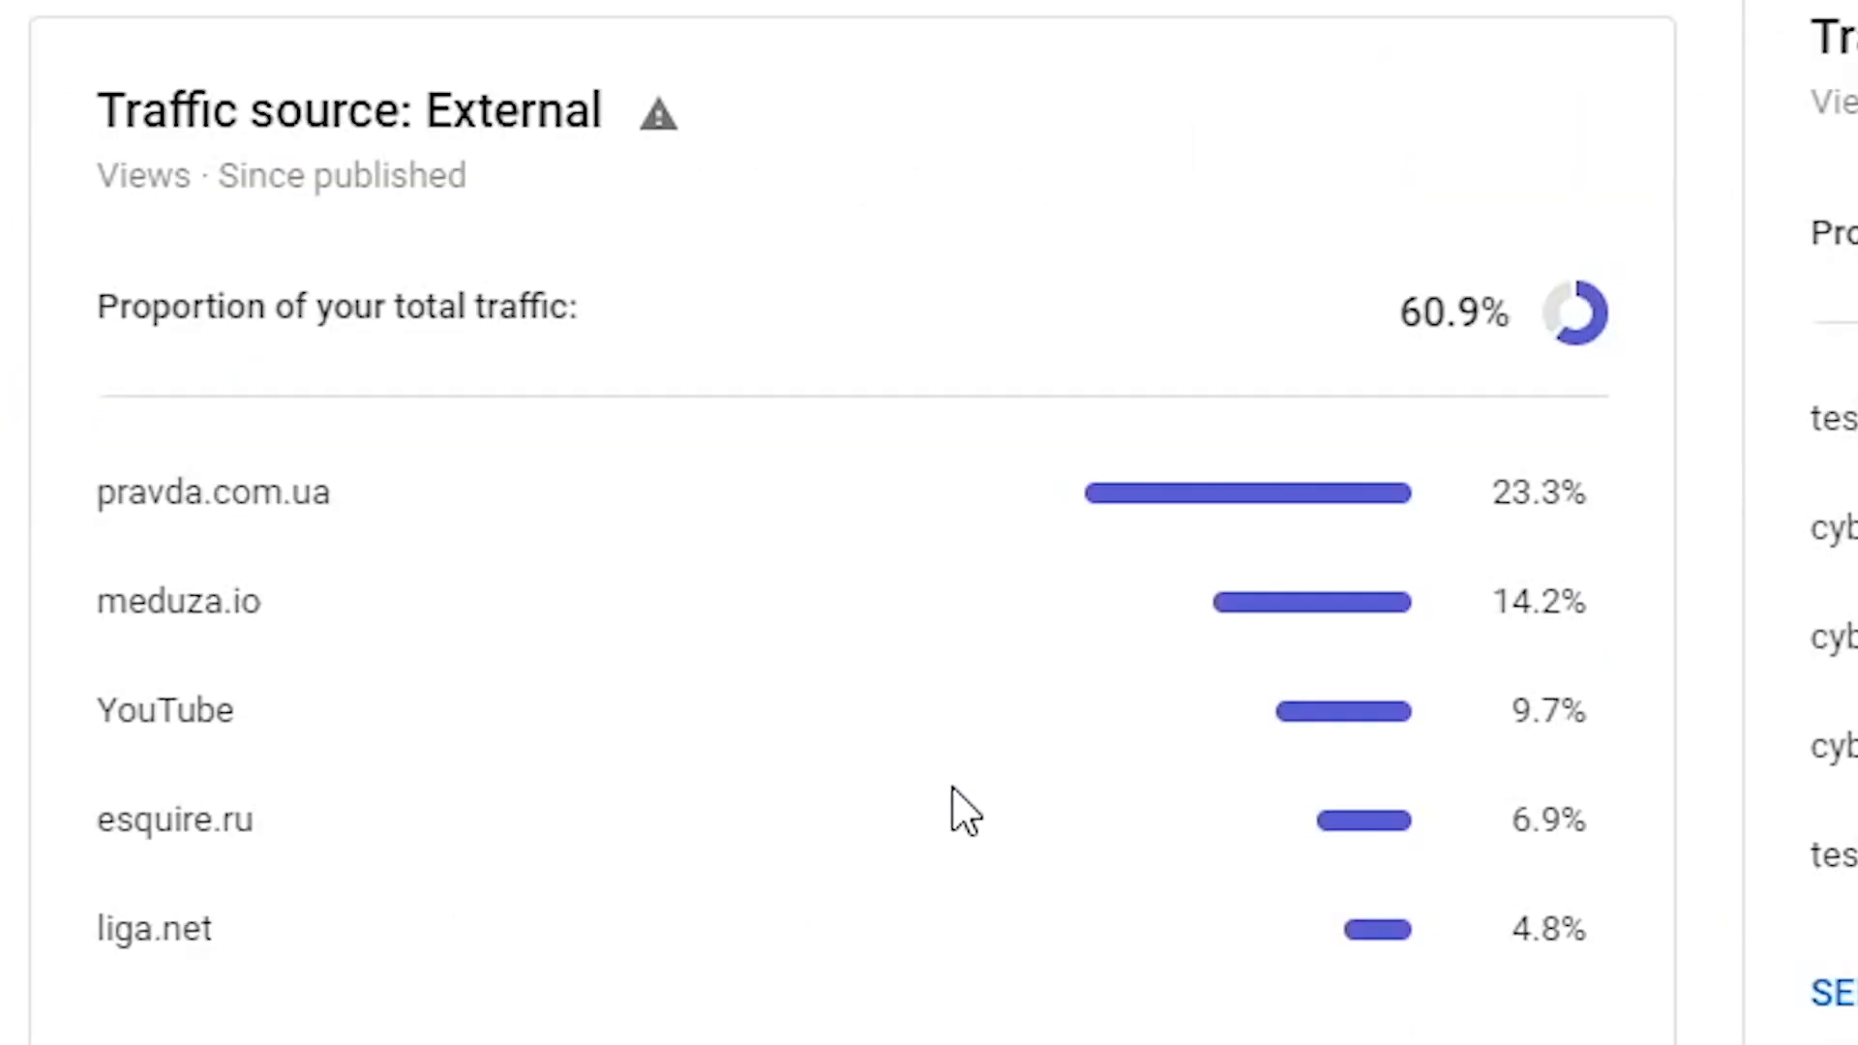
mouse_move(143, 516)
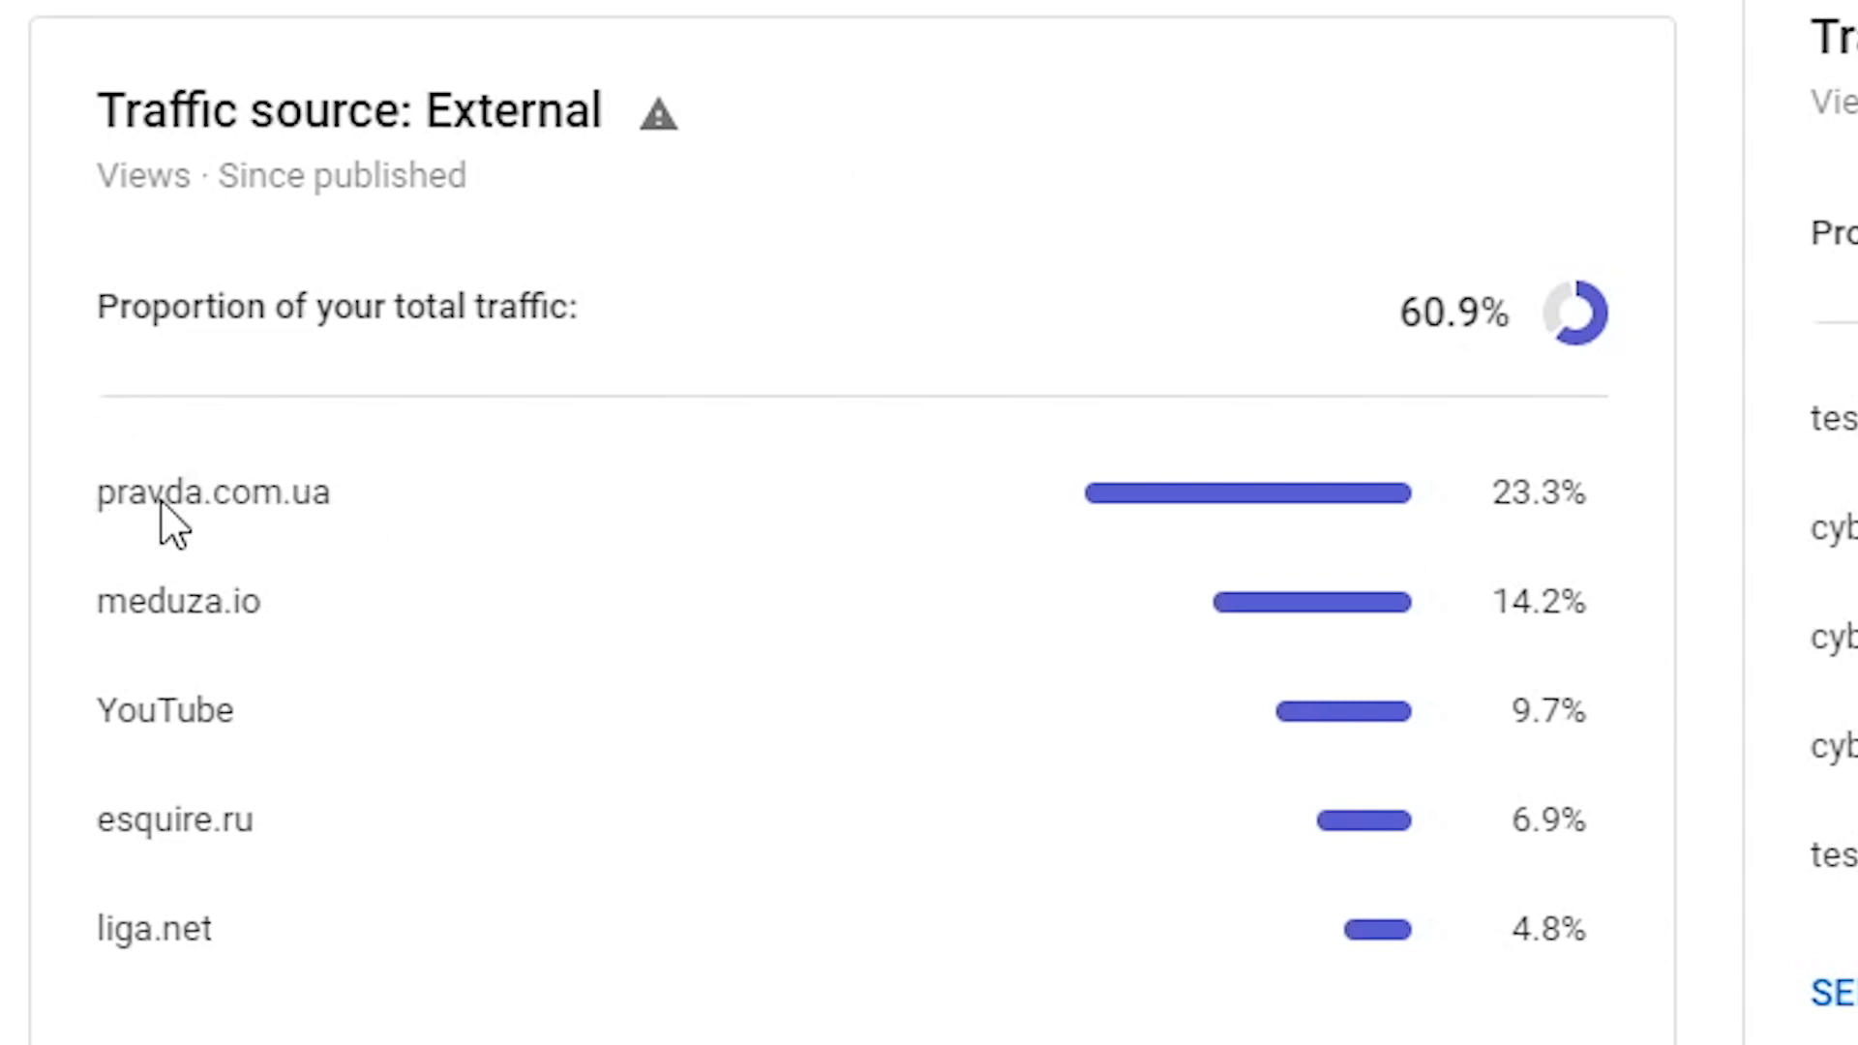
mouse_move(993, 512)
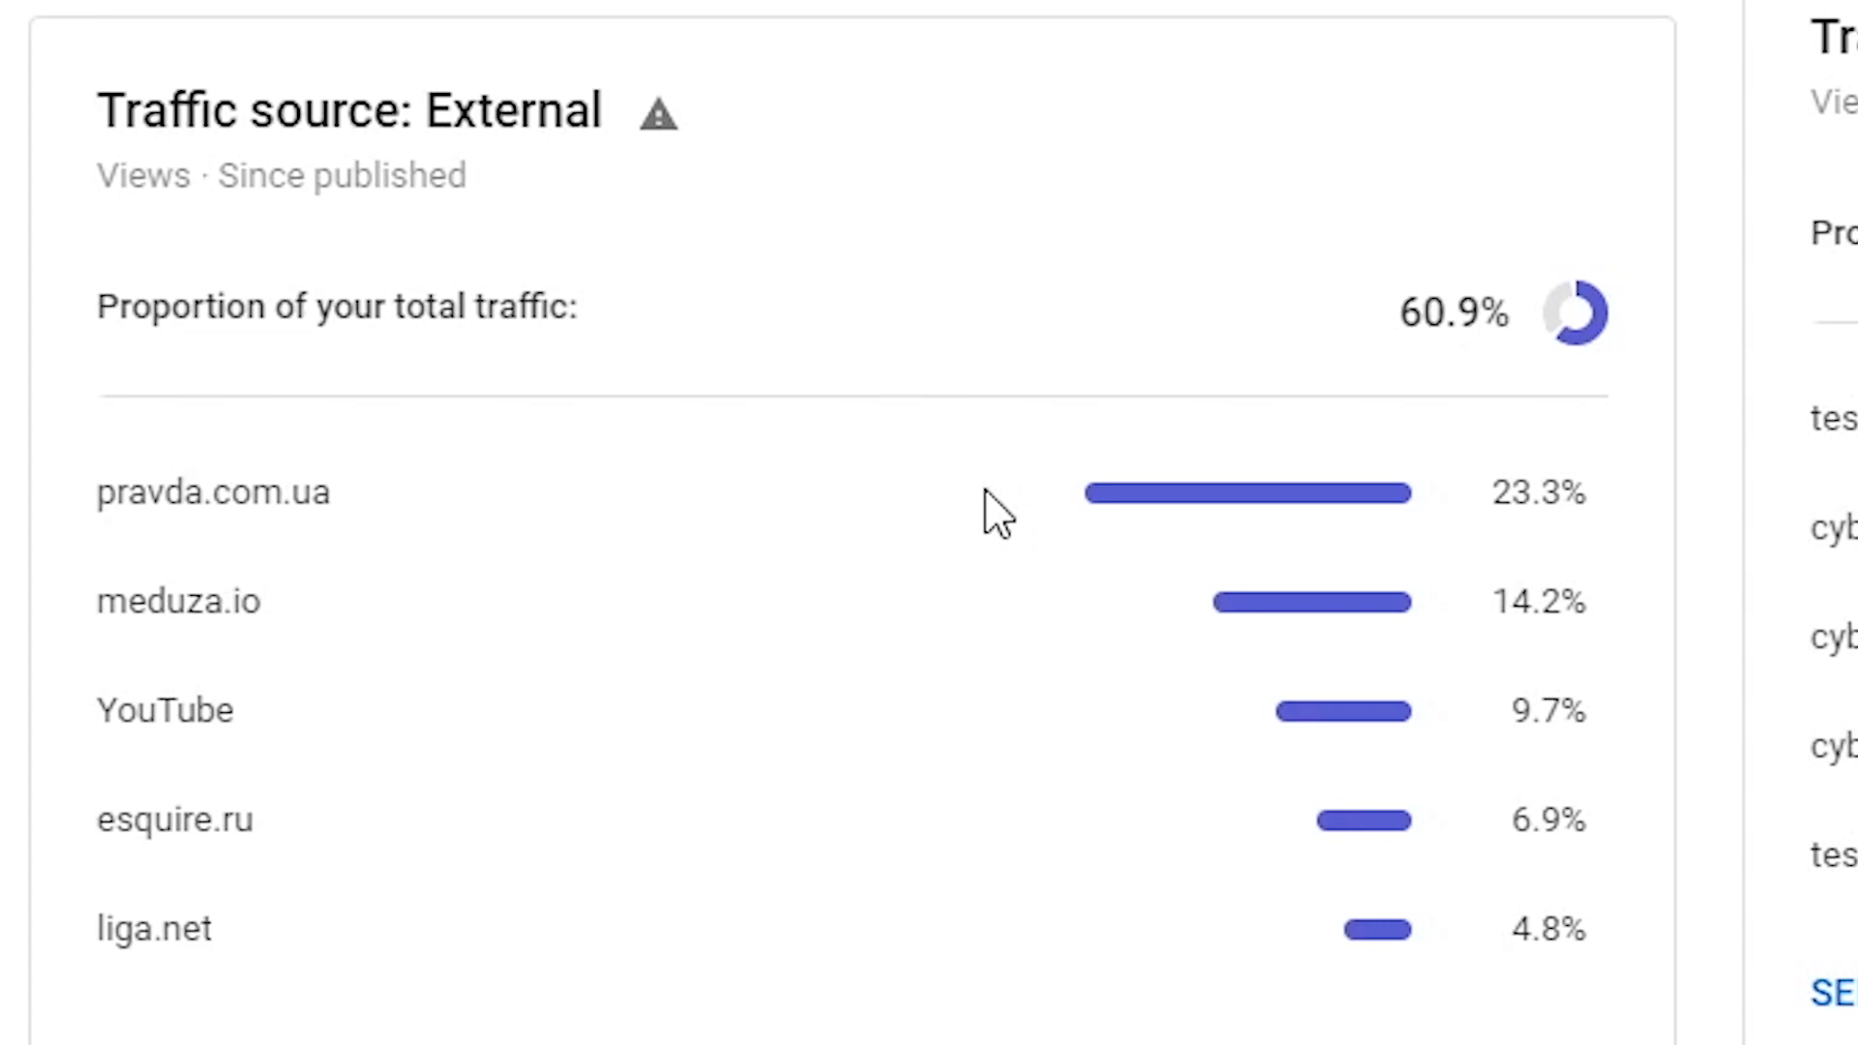
mouse_move(1533, 522)
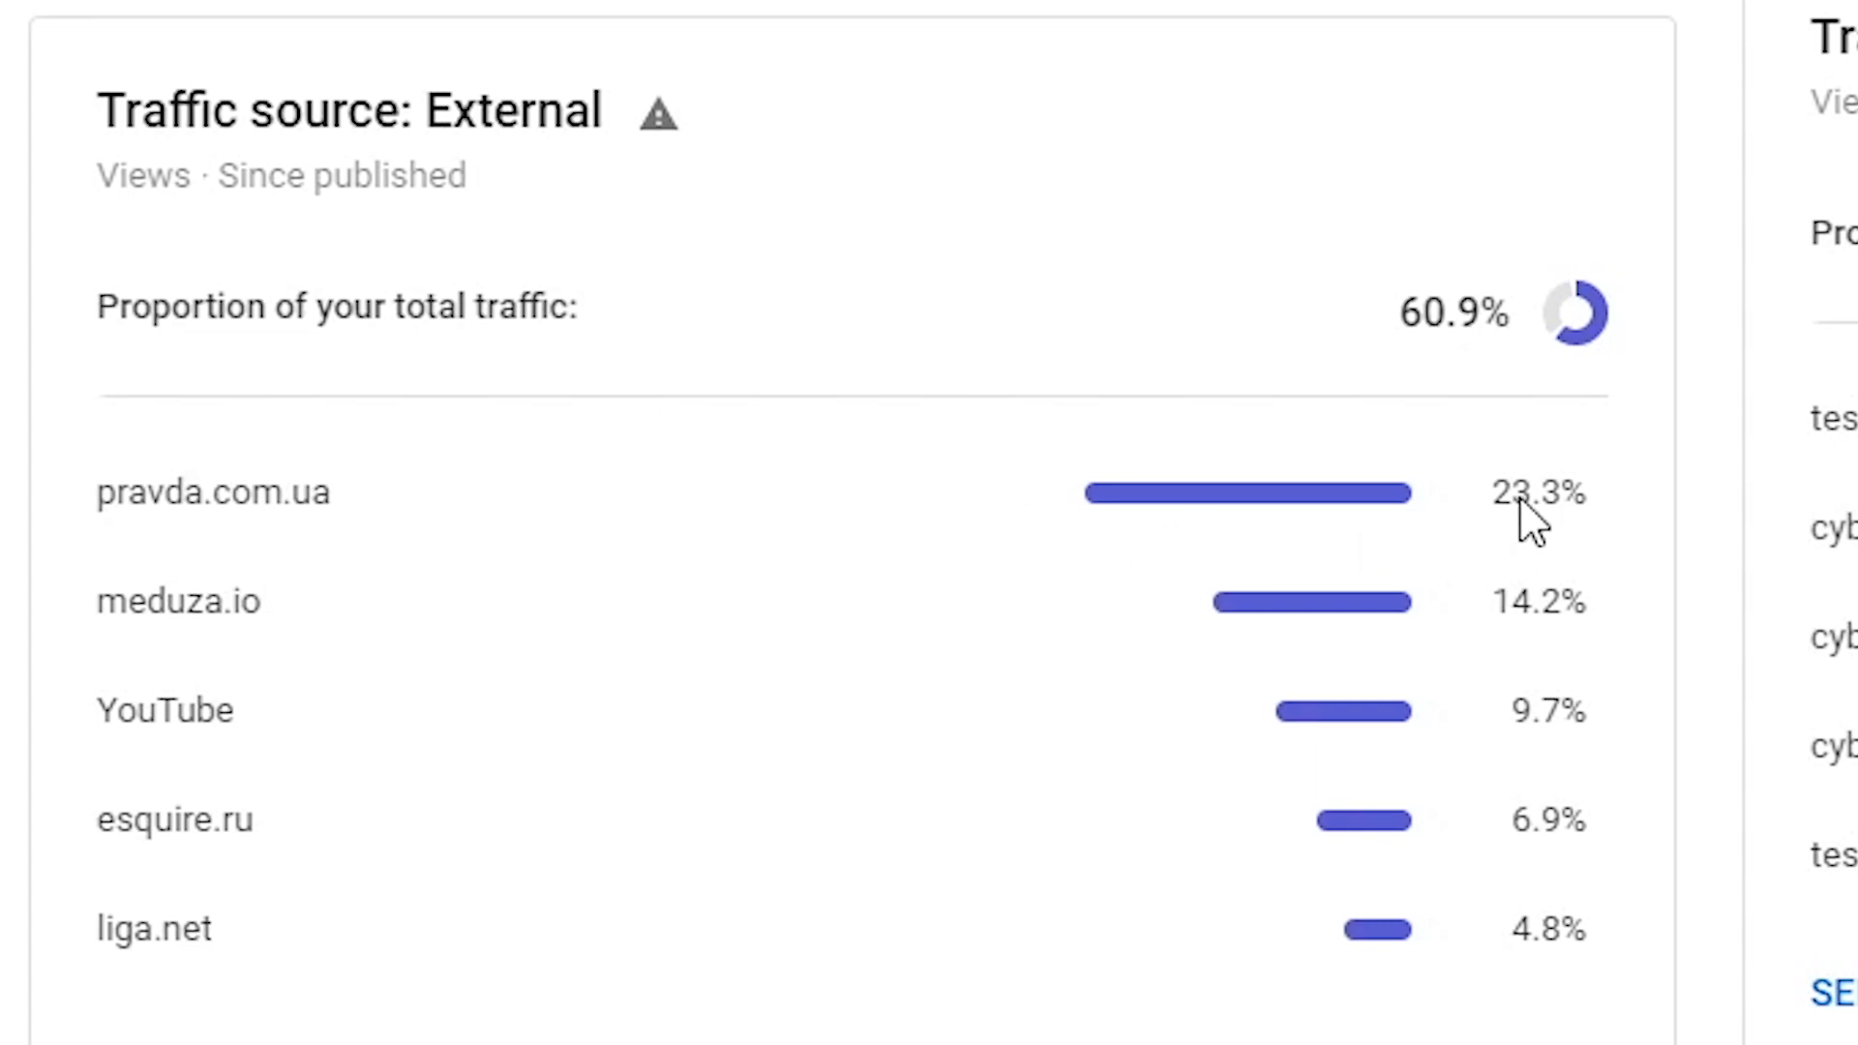
mouse_move(1535, 533)
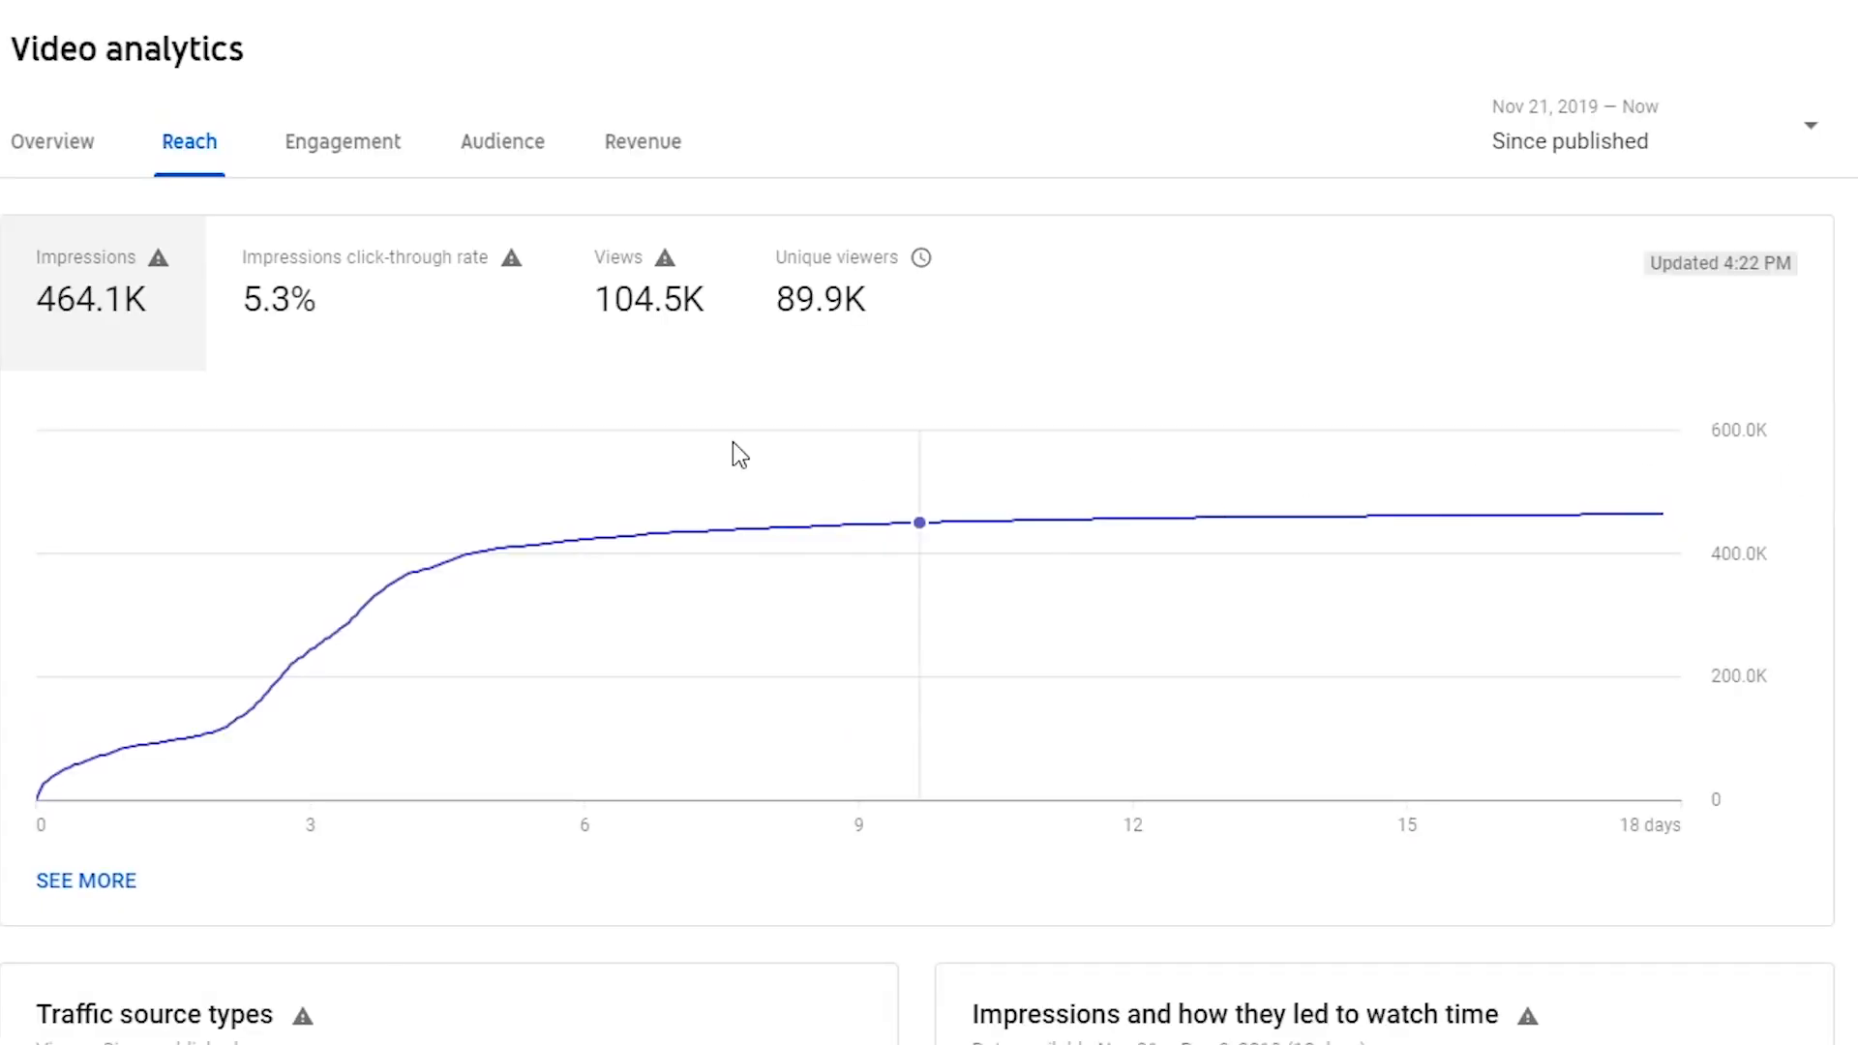
mouse_move(739, 455)
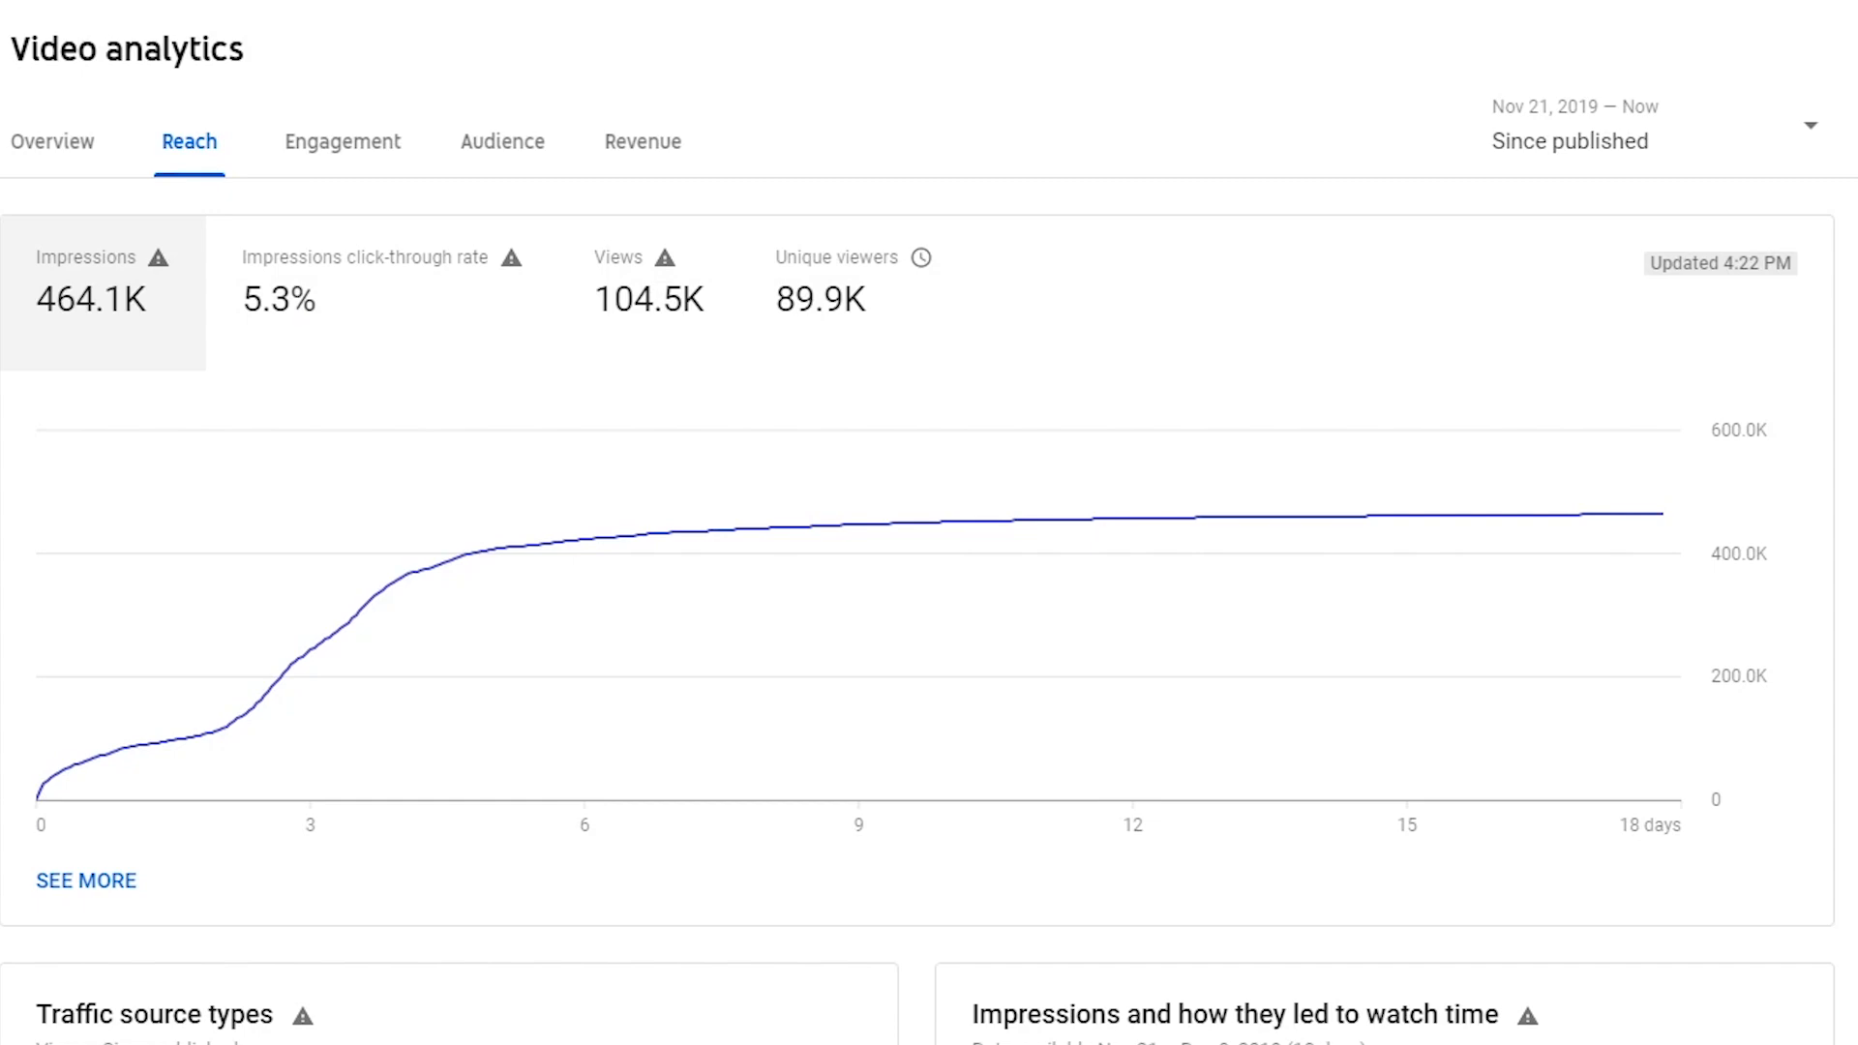
mouse_move(1439, 494)
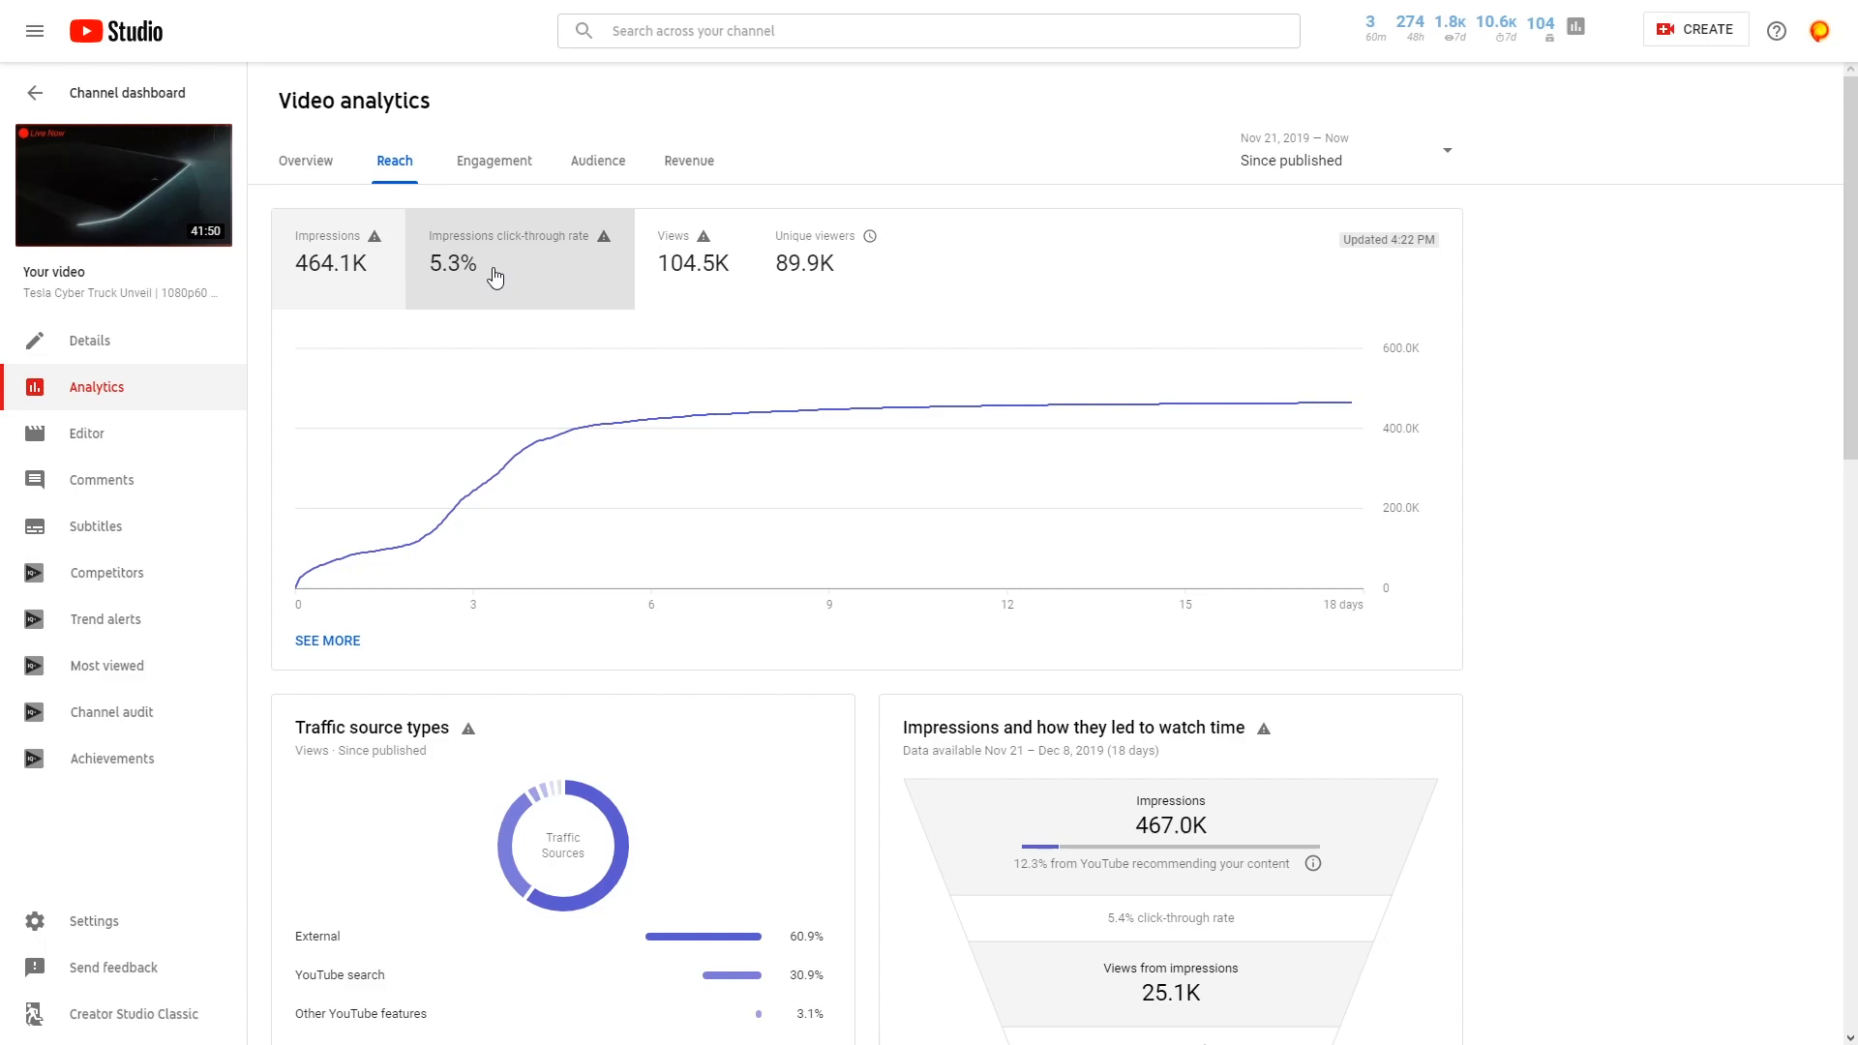
Return to the video's Overview analytics showing 104.5K views and 10.3K watch hours
click(305, 159)
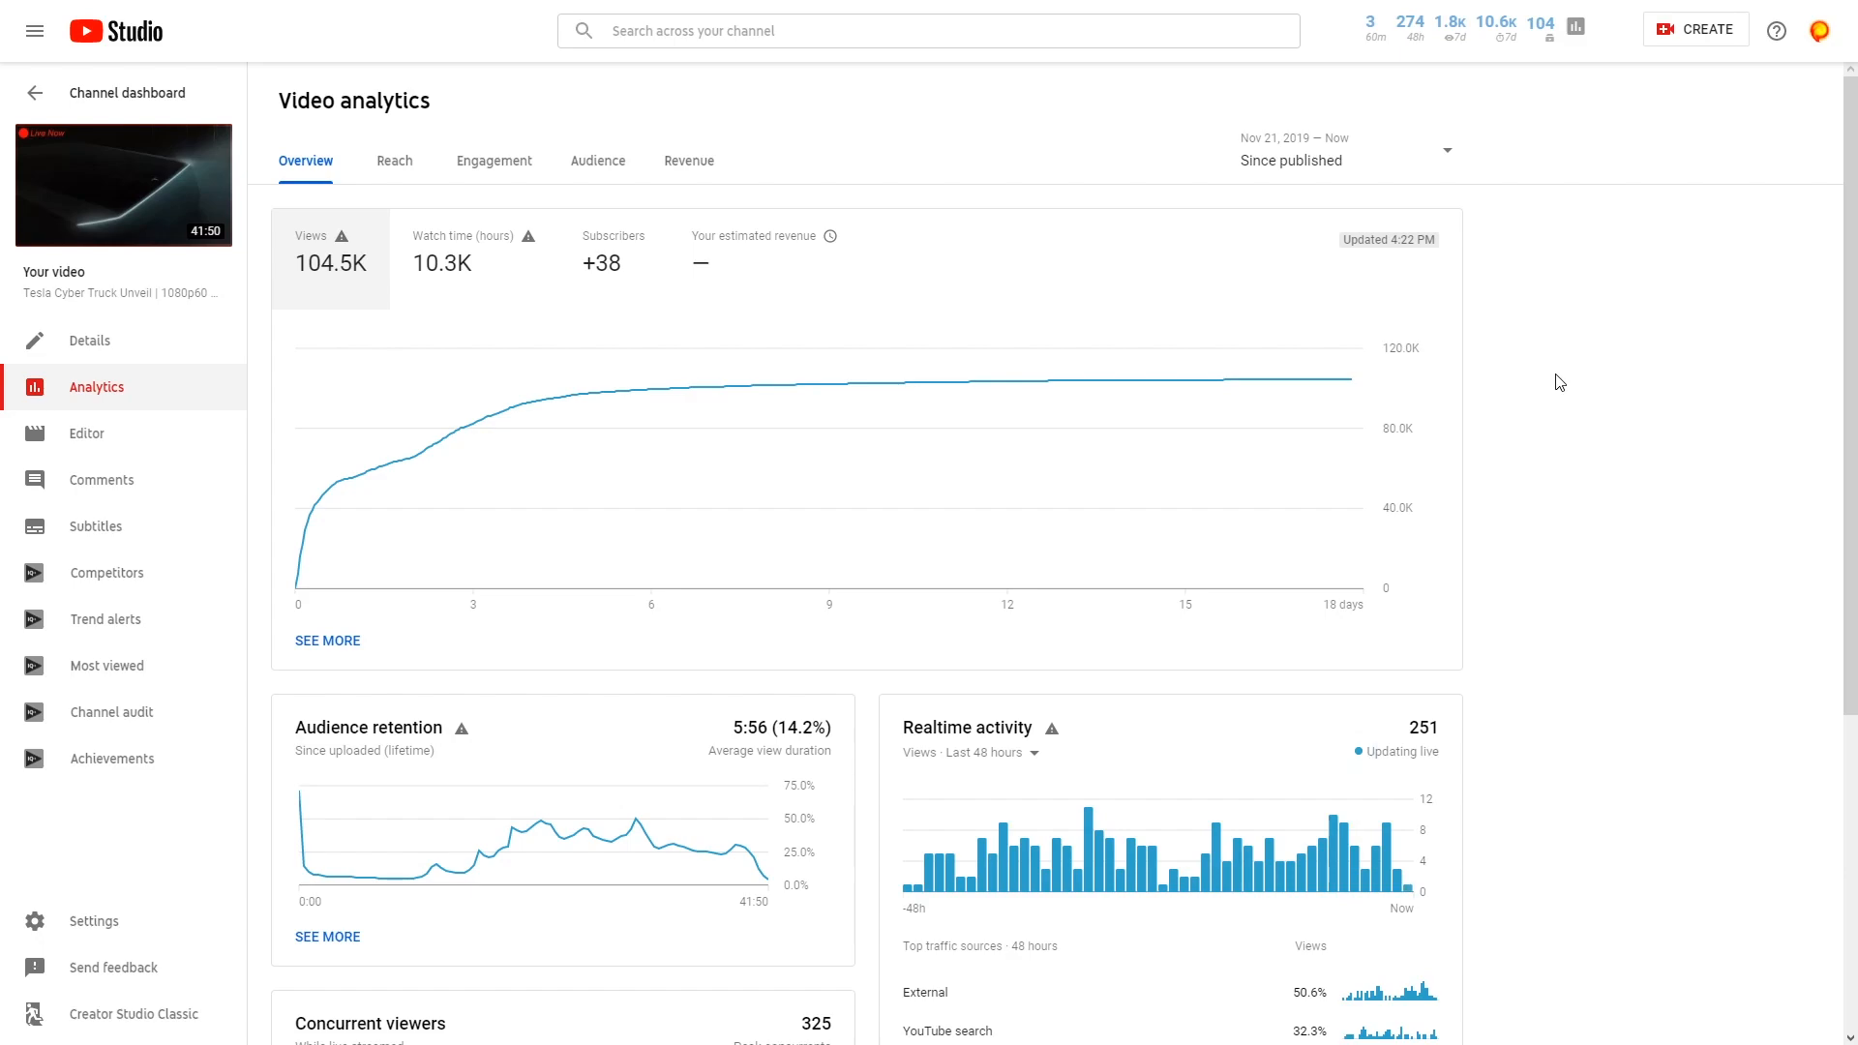
mouse_move(1541, 374)
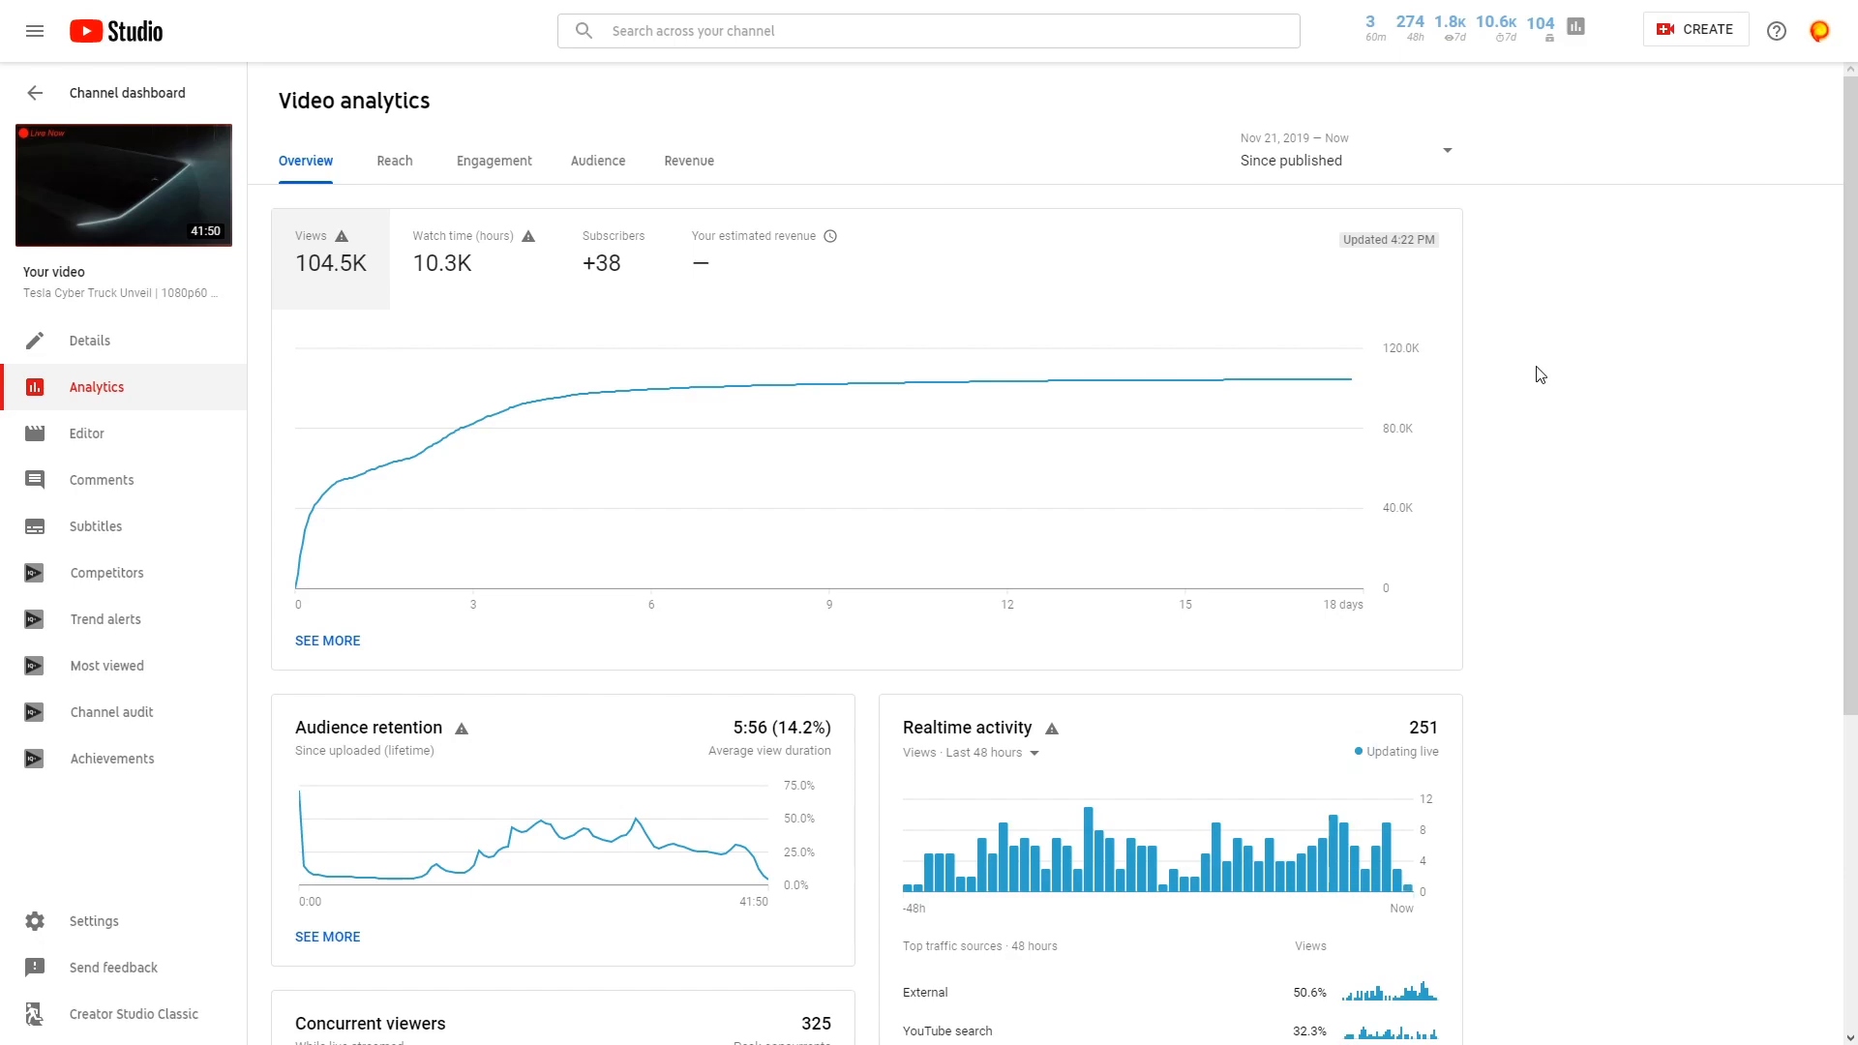
mouse_move(1547, 379)
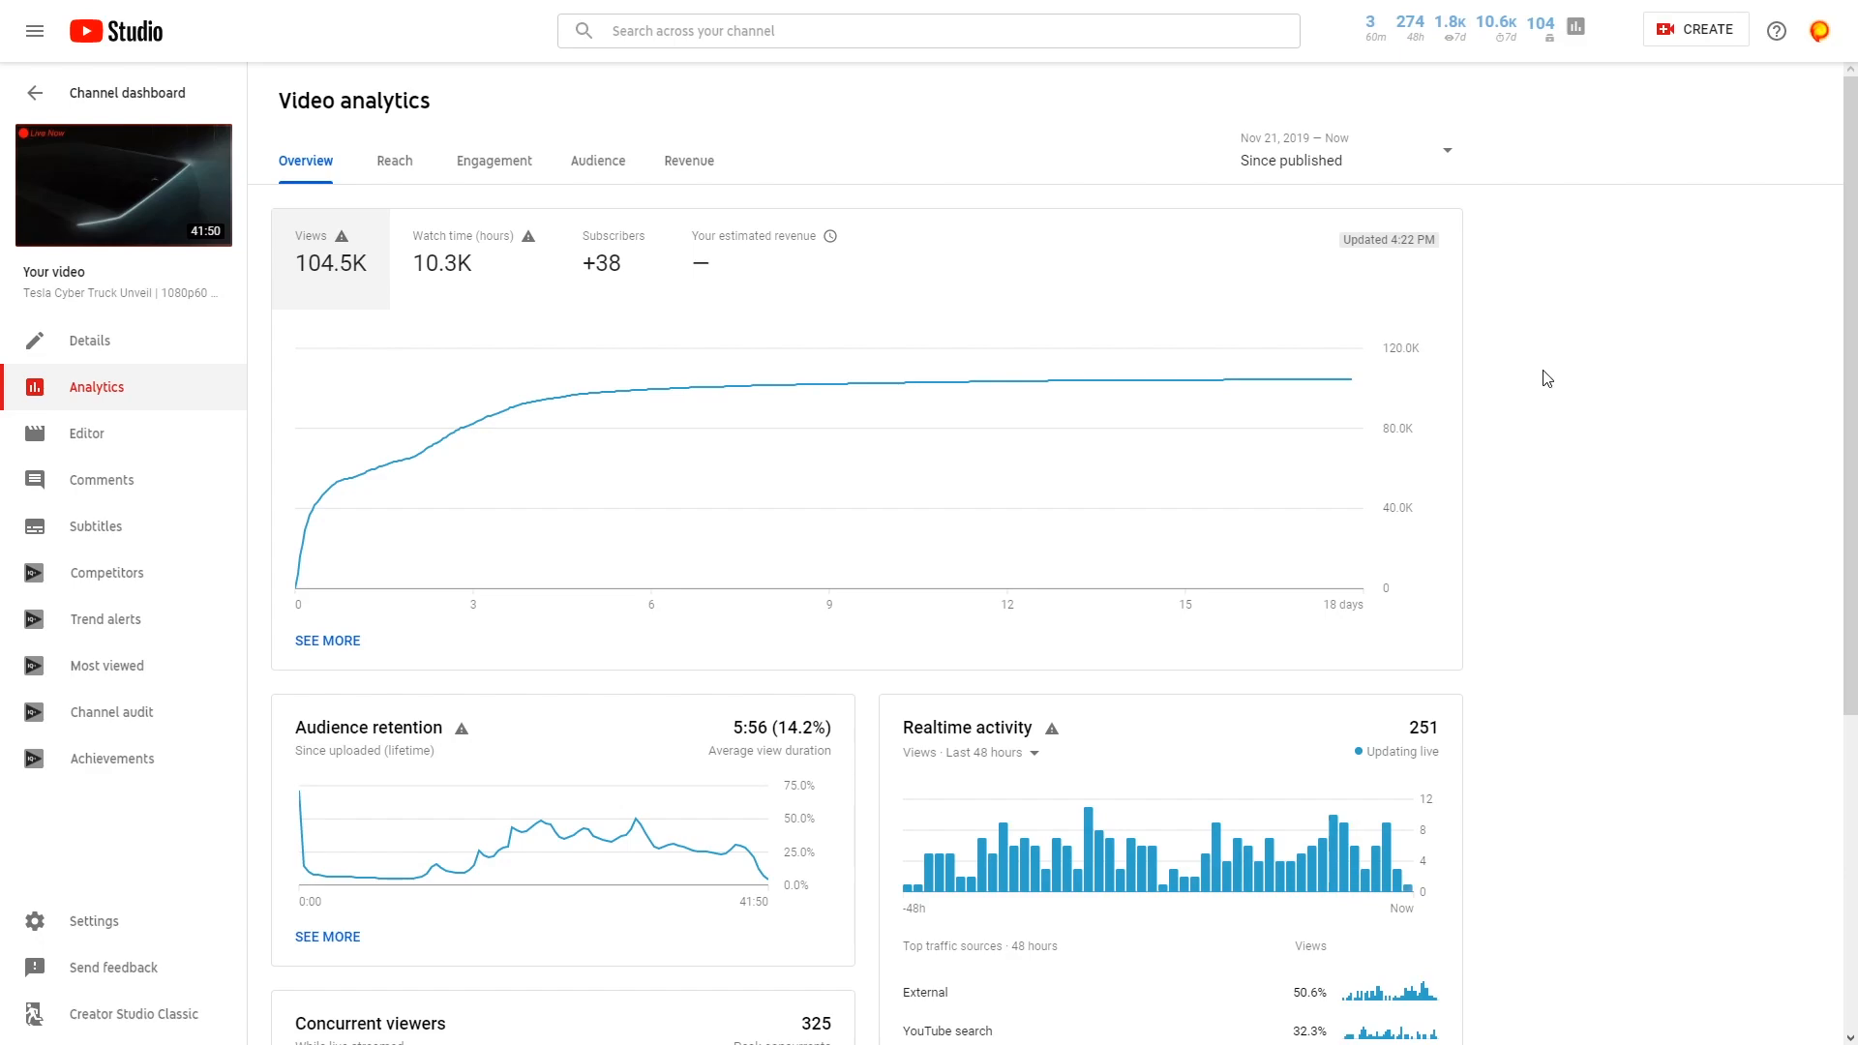
mouse_move(1563, 392)
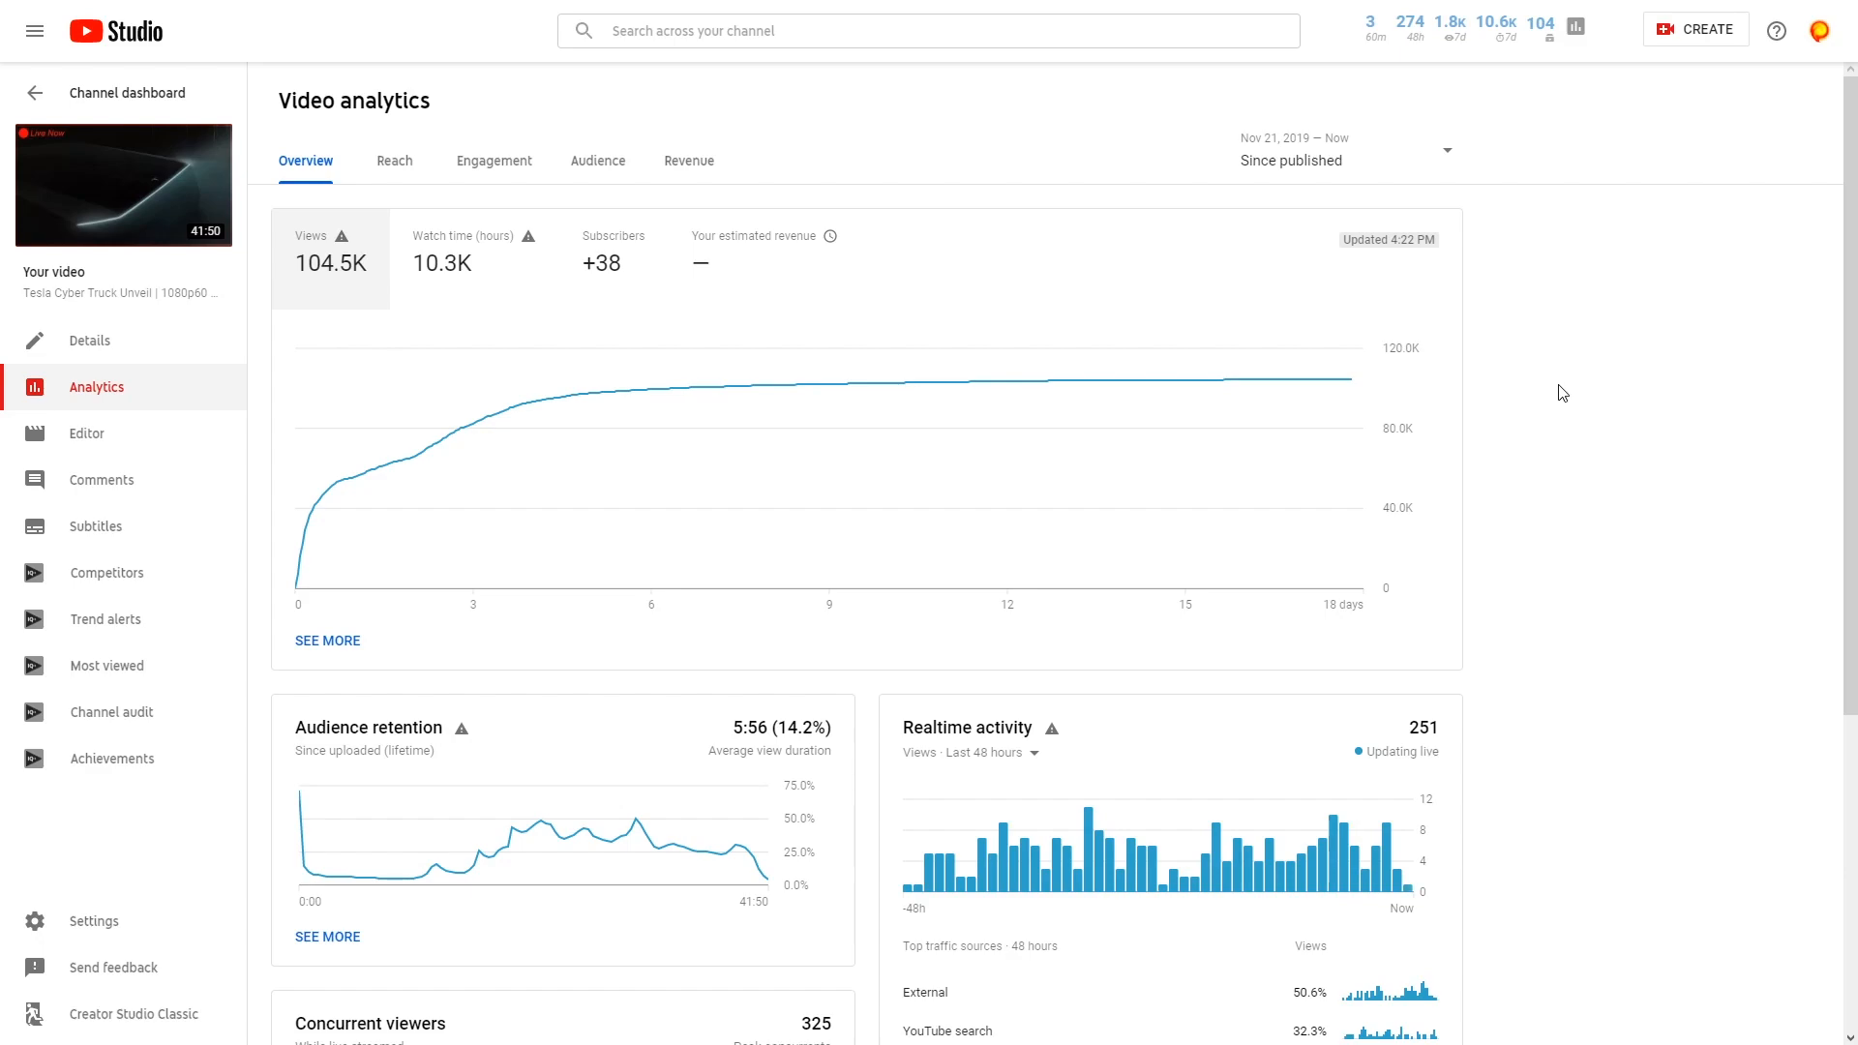
Show the video's Revenue tab, with revenue, monetized playbacks and CPM empty
scroll(down, 3)
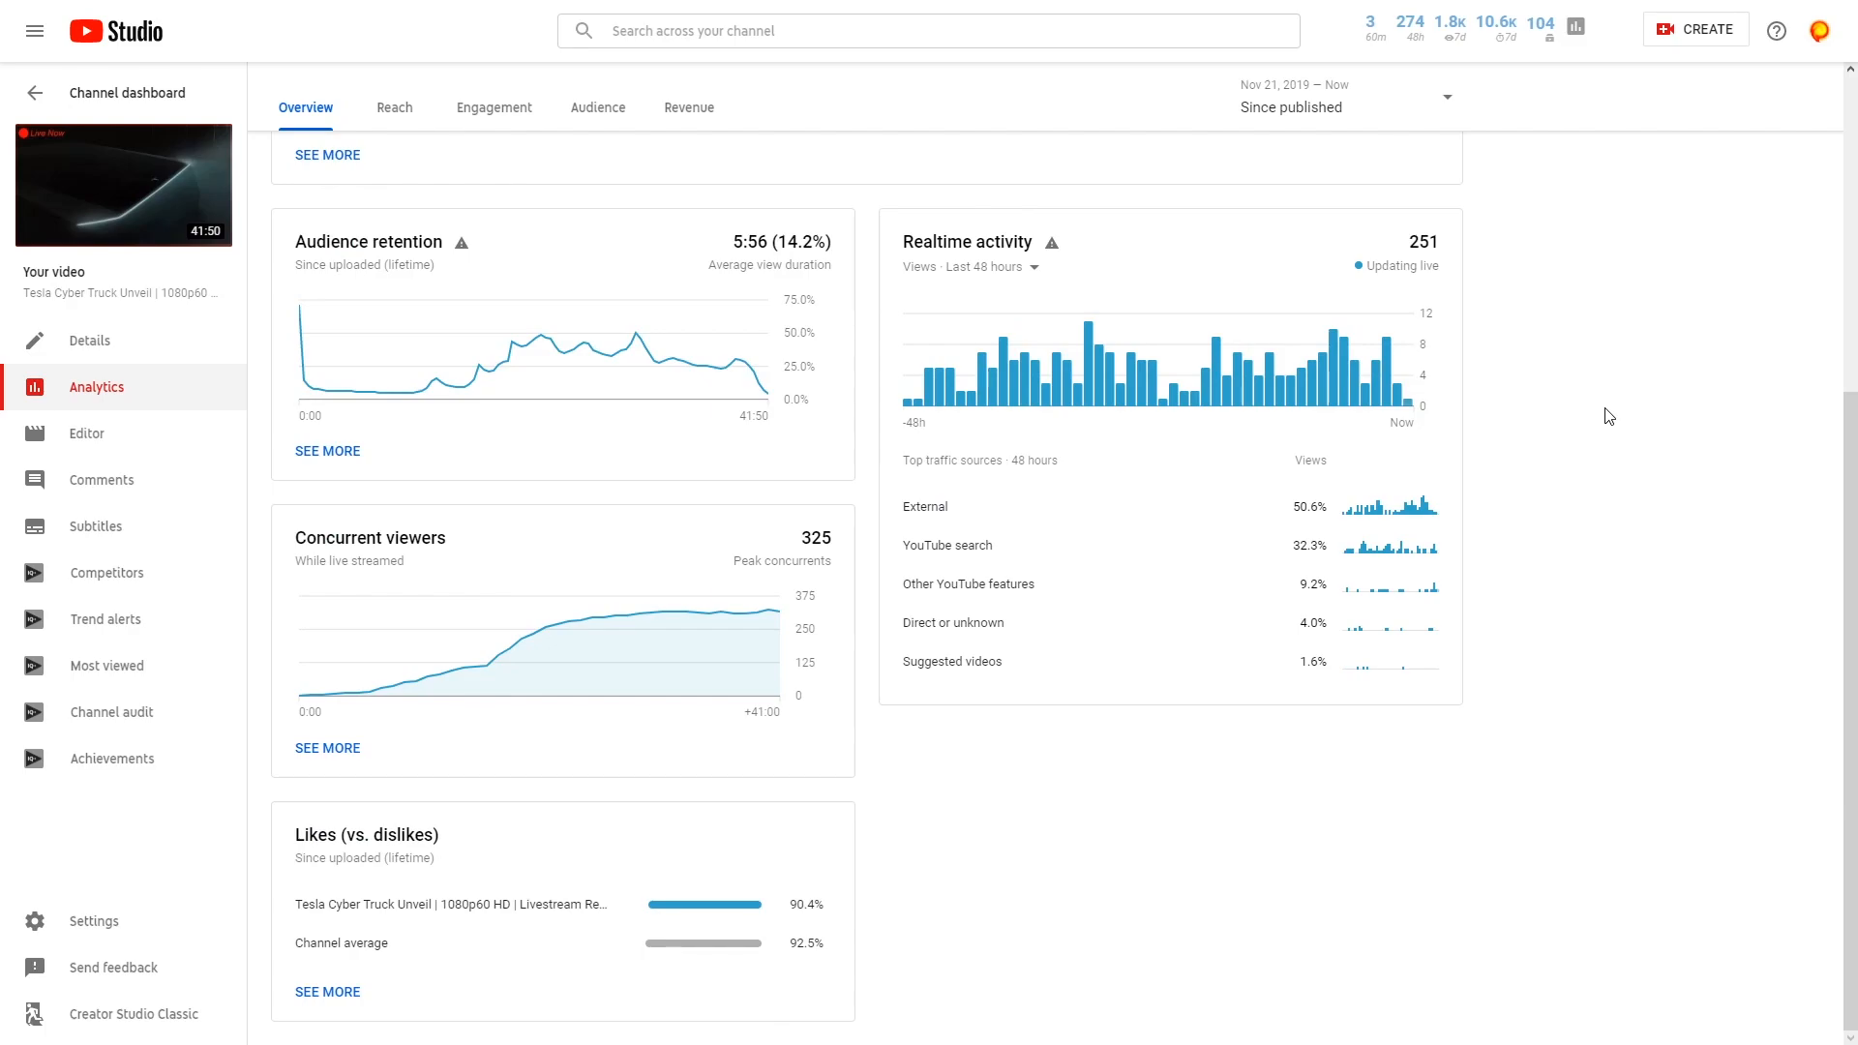
scroll(up, 3)
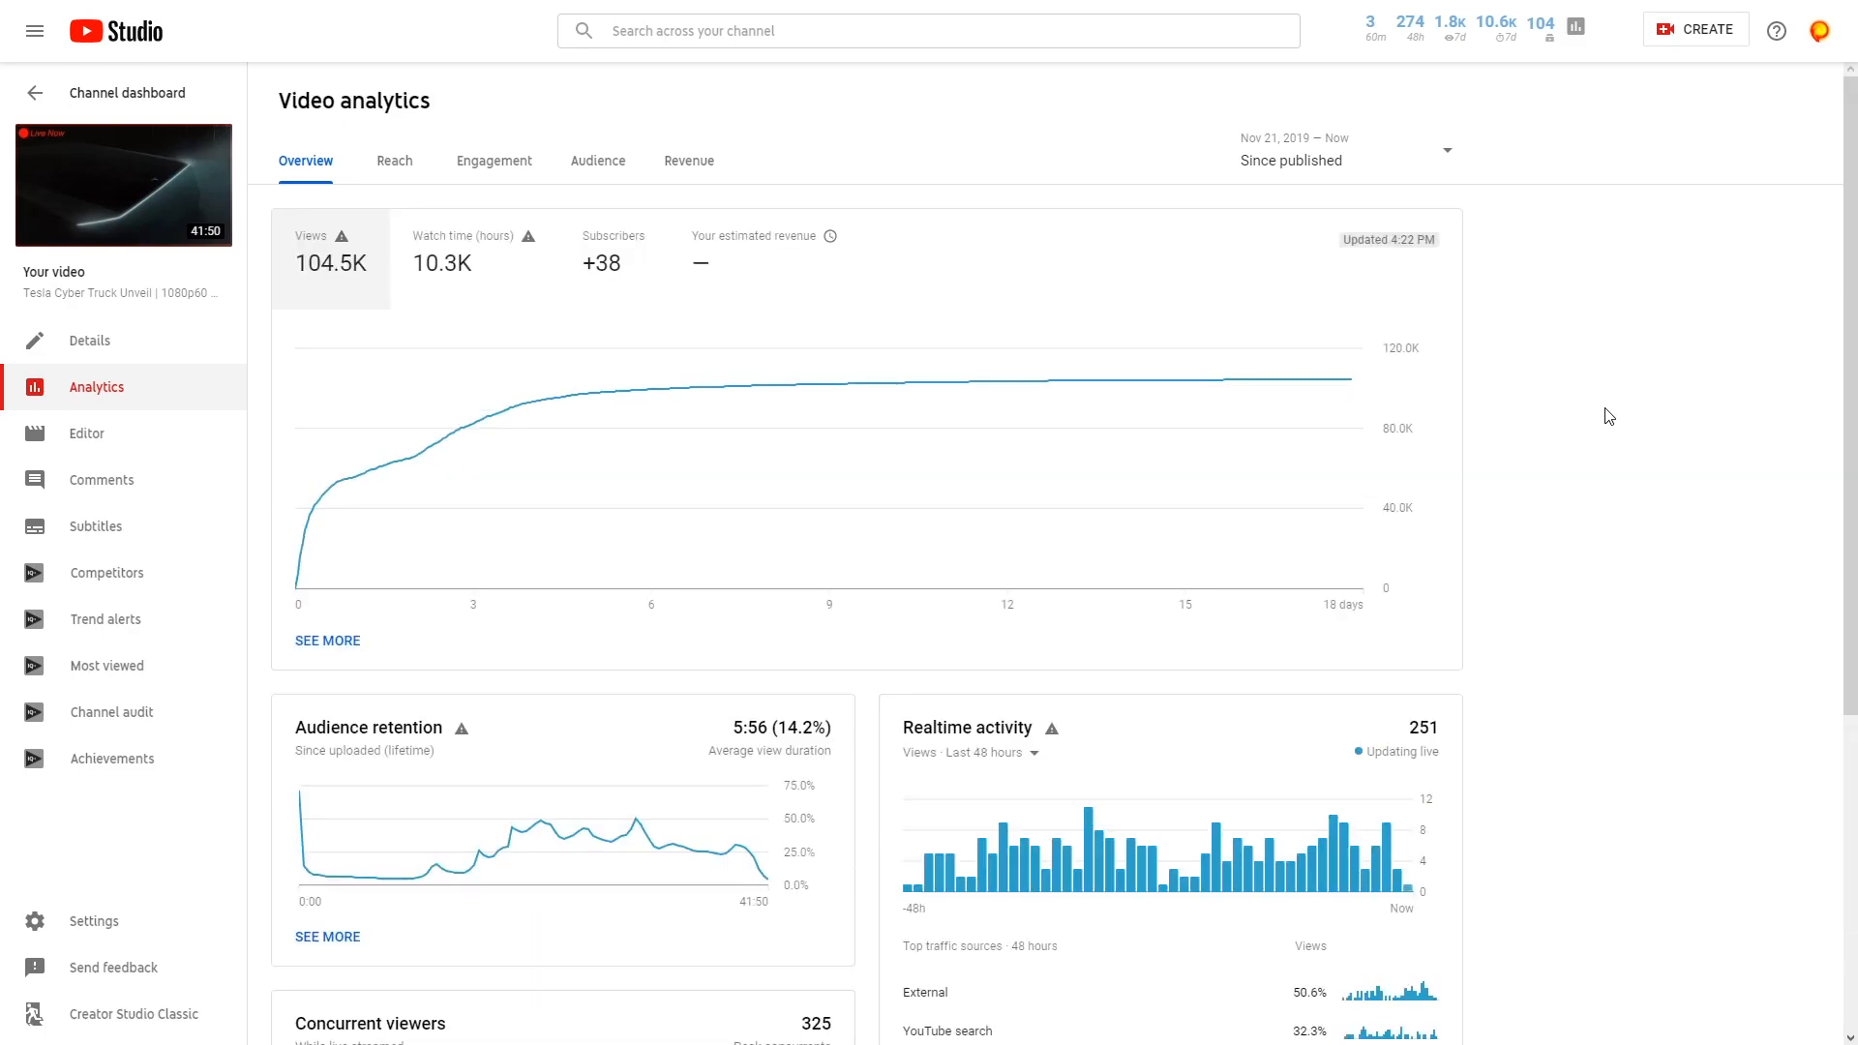
mouse_move(827, 384)
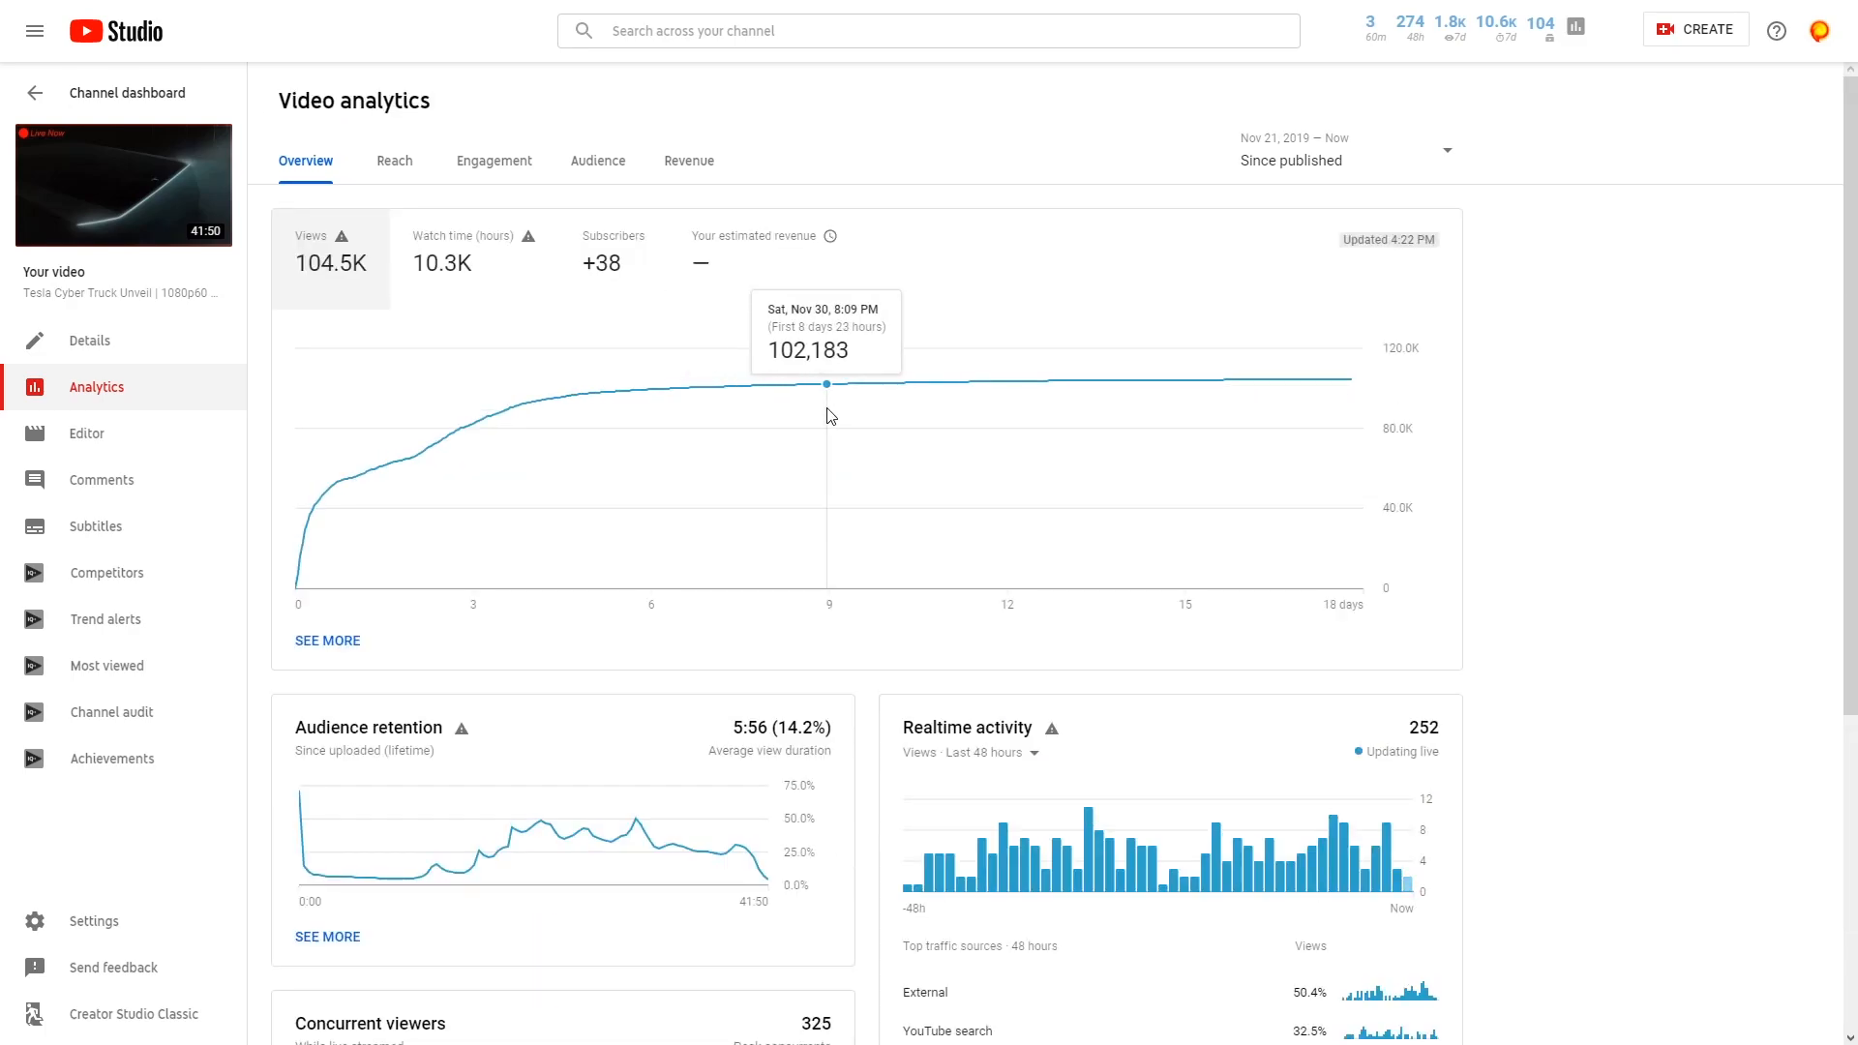
mouse_move(1564, 429)
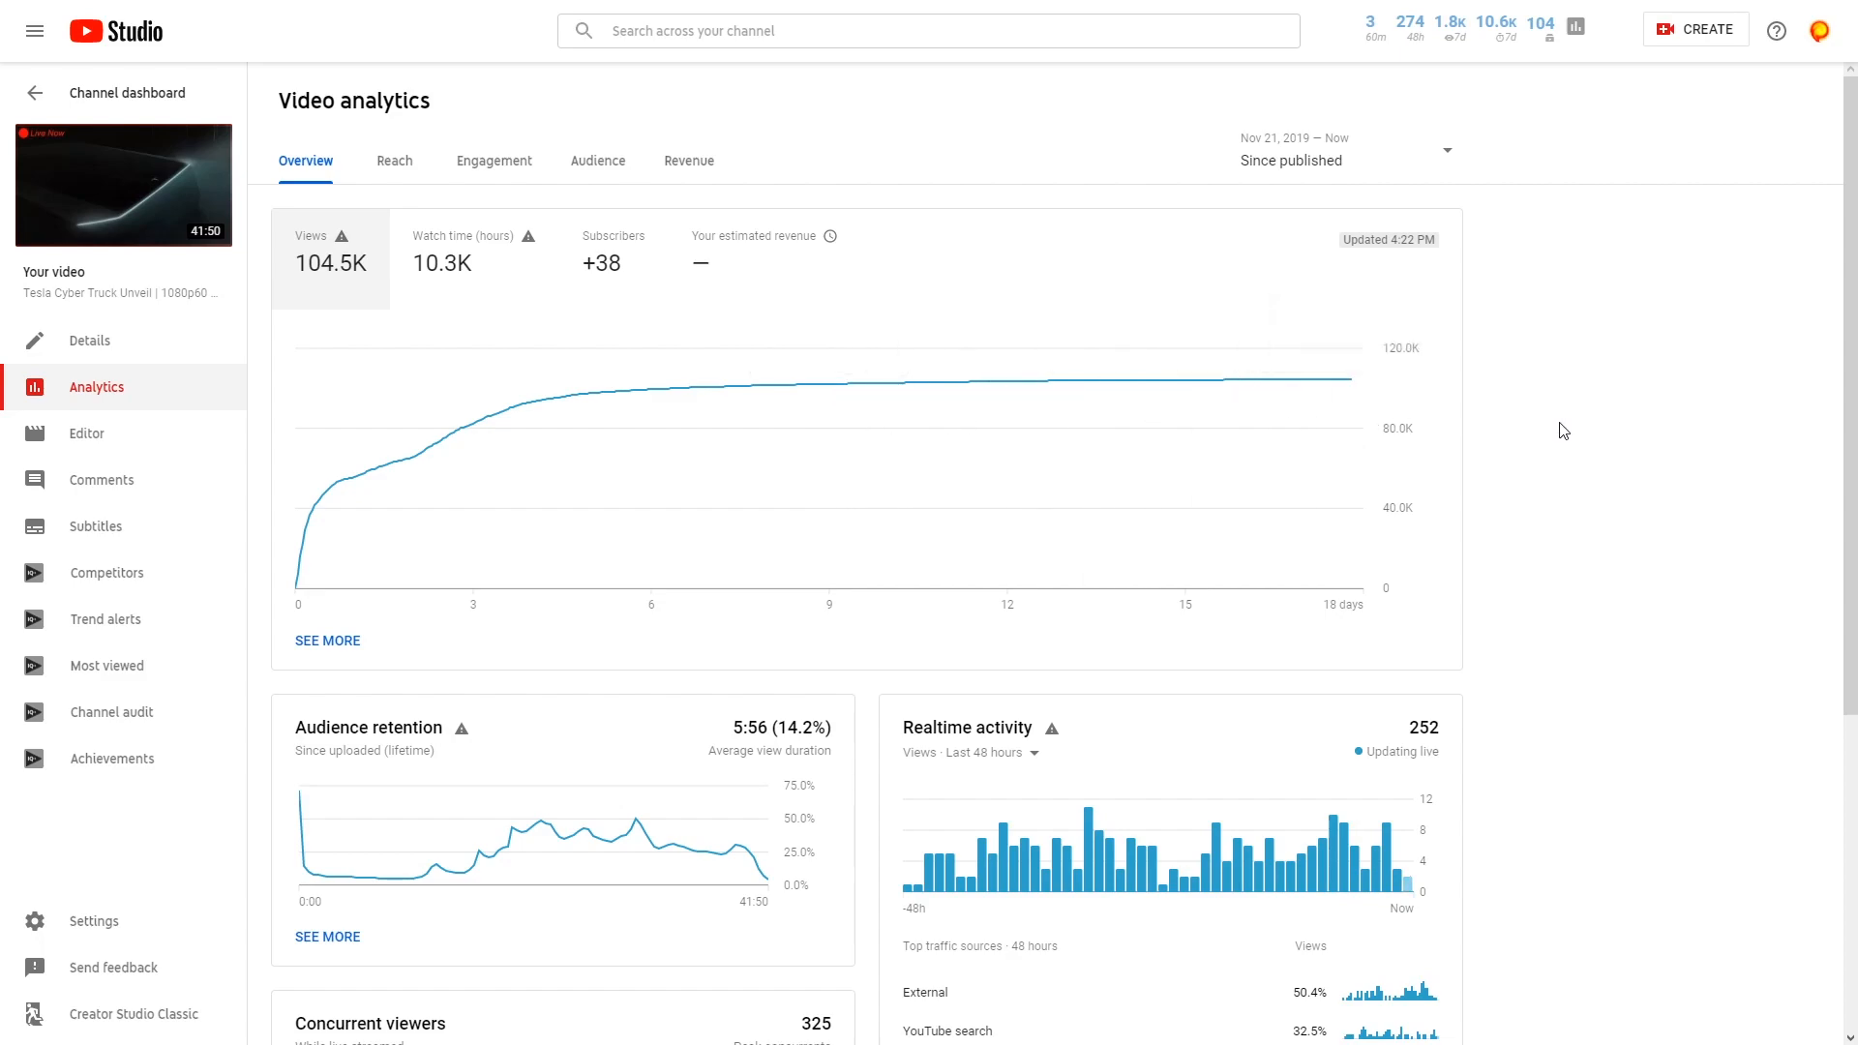
mouse_move(1577, 438)
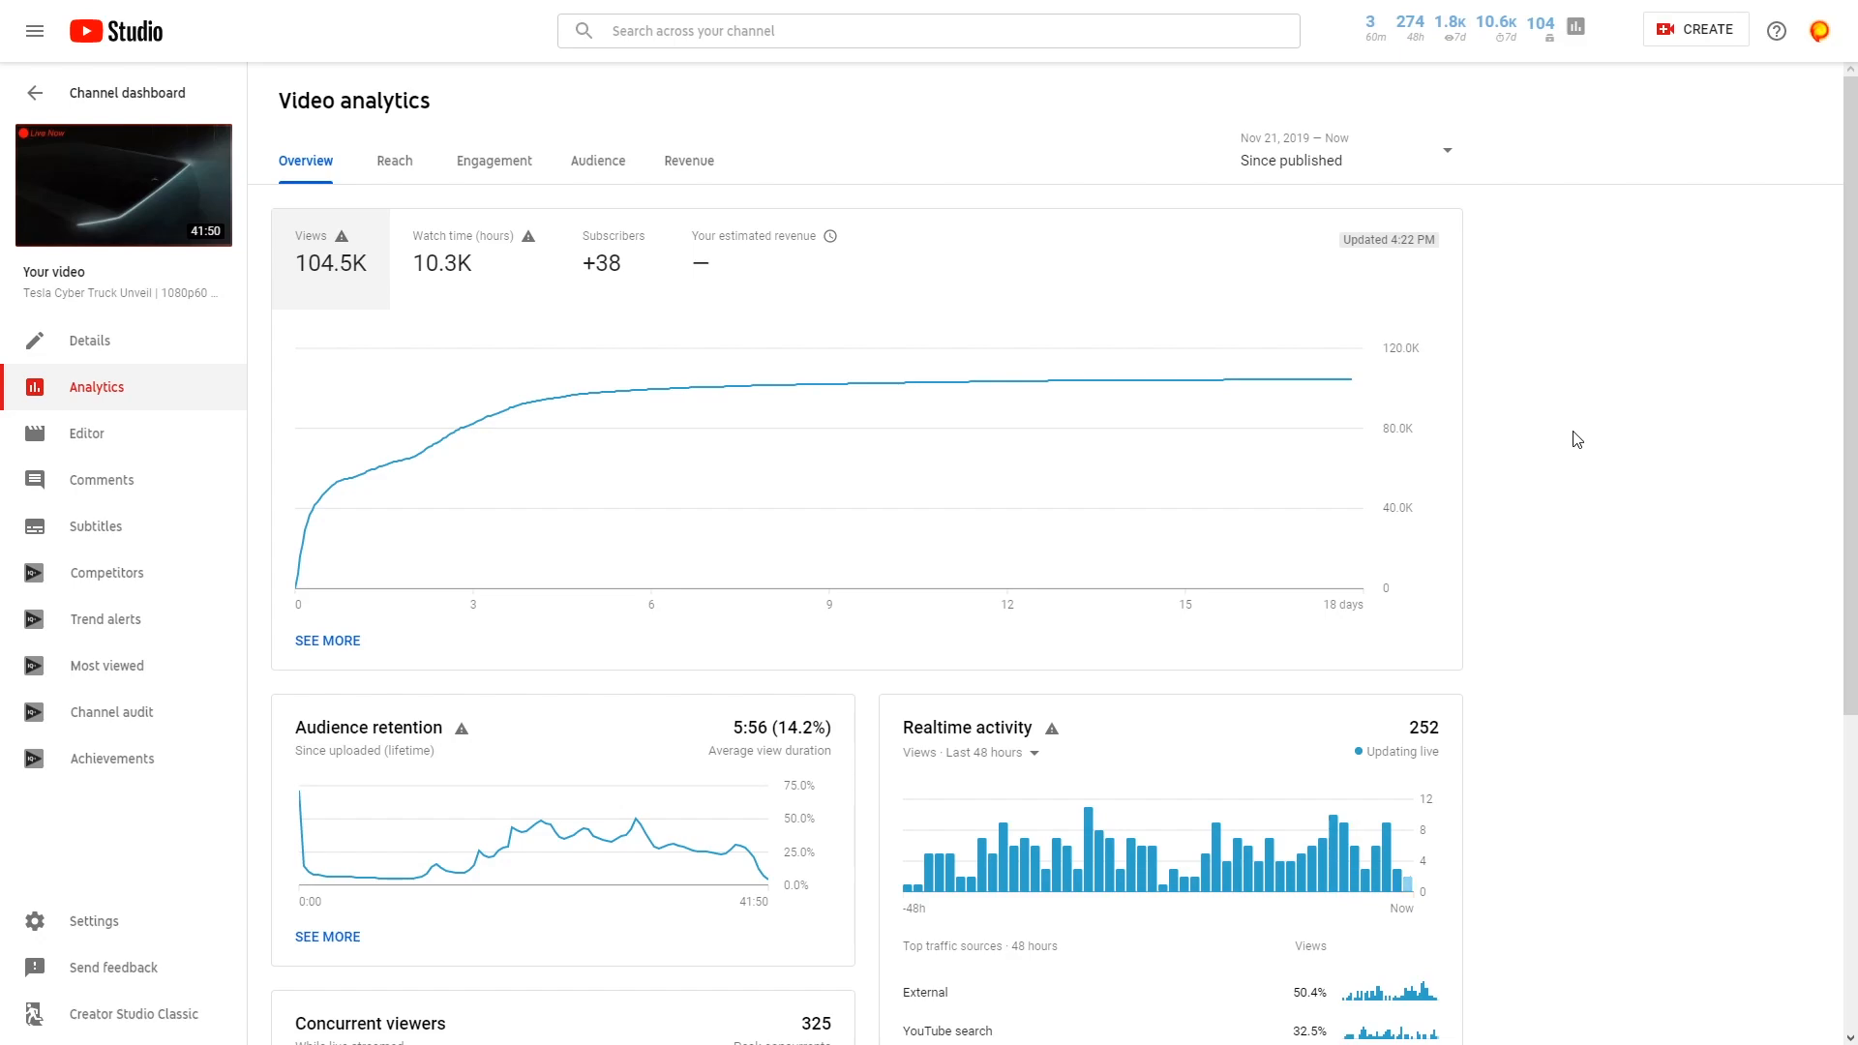
mouse_move(1511, 452)
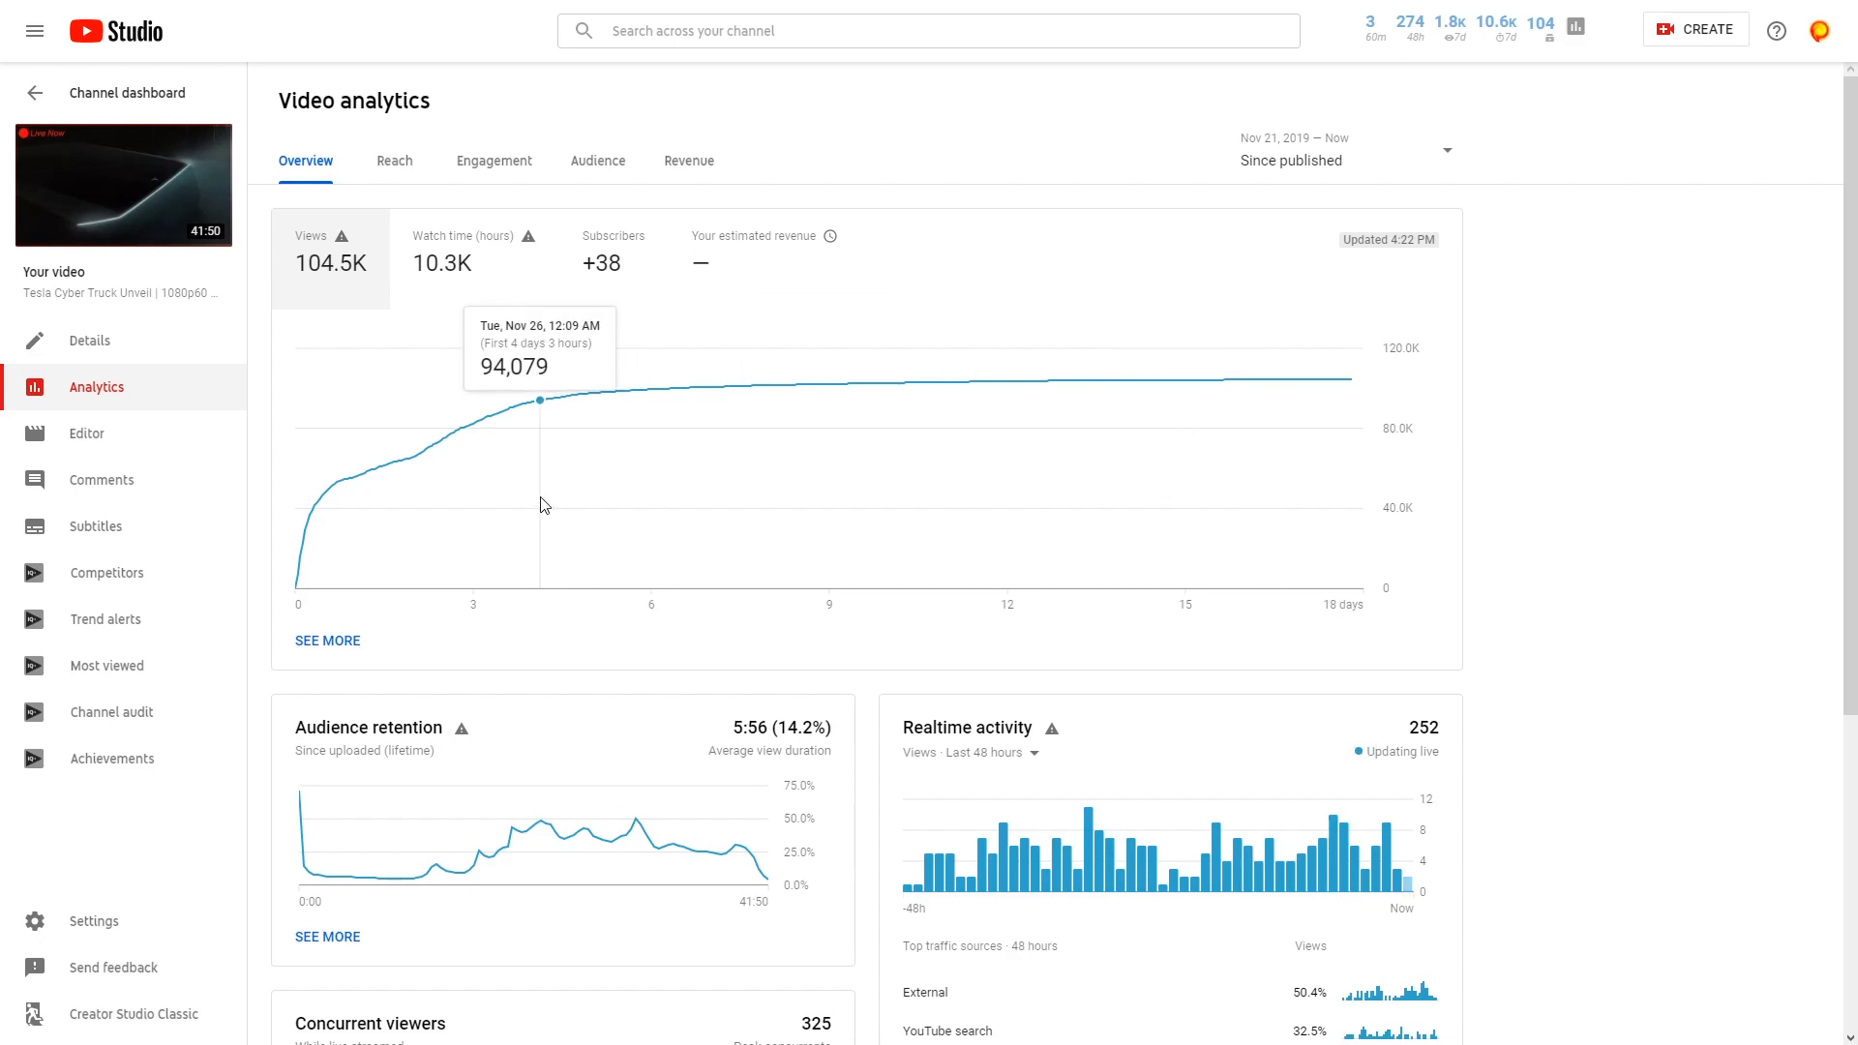
mouse_move(1252, 469)
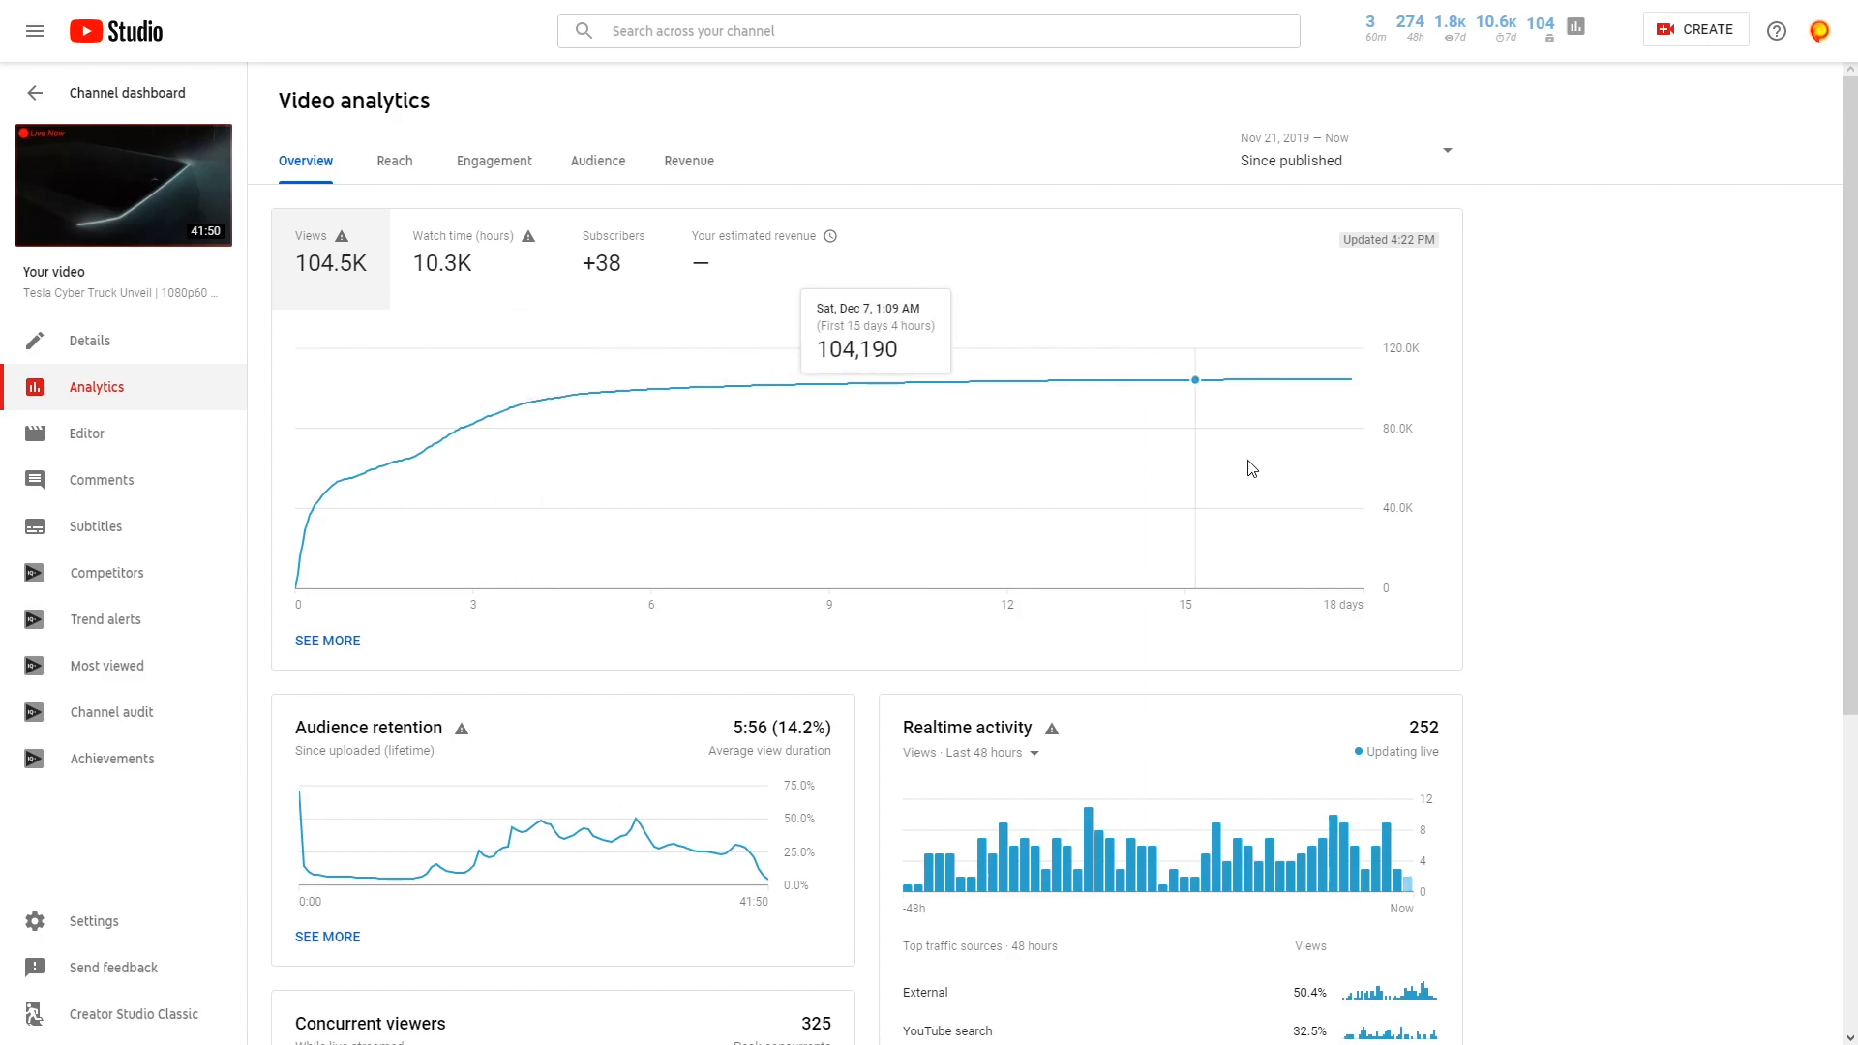
mouse_move(1555, 442)
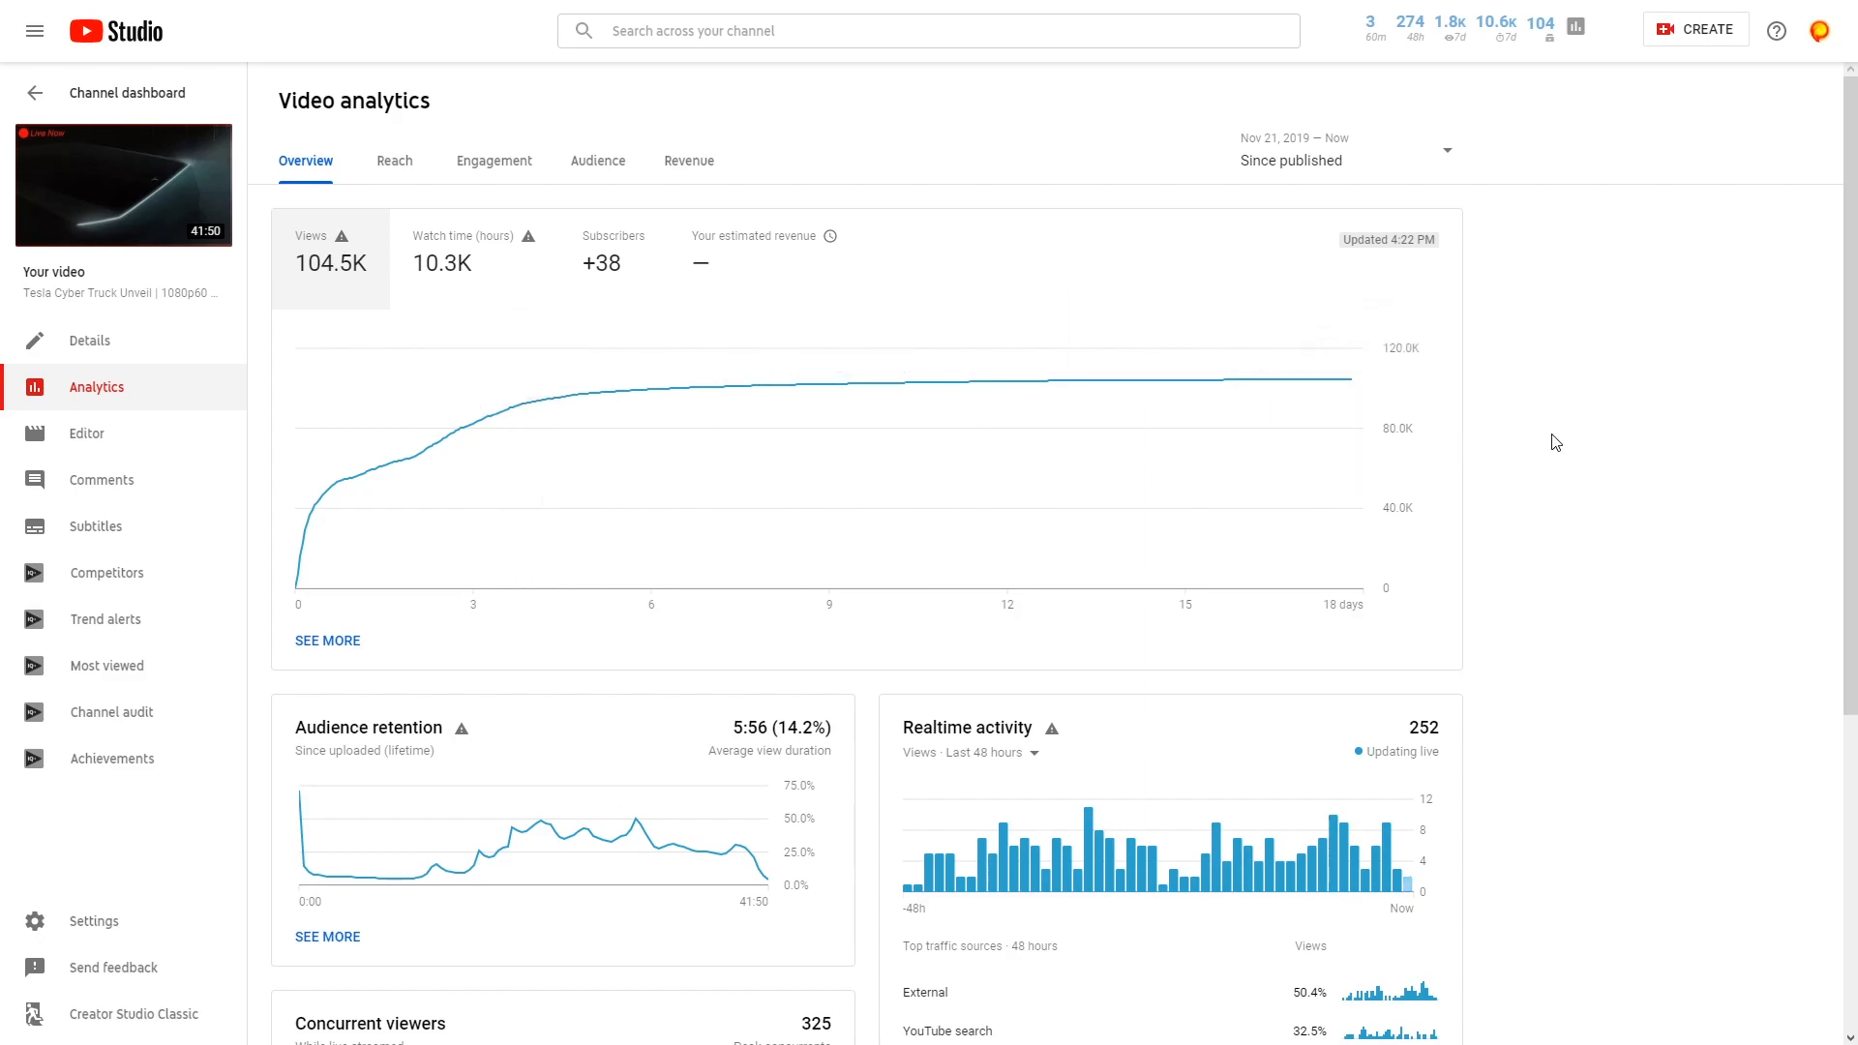
mouse_move(1501, 469)
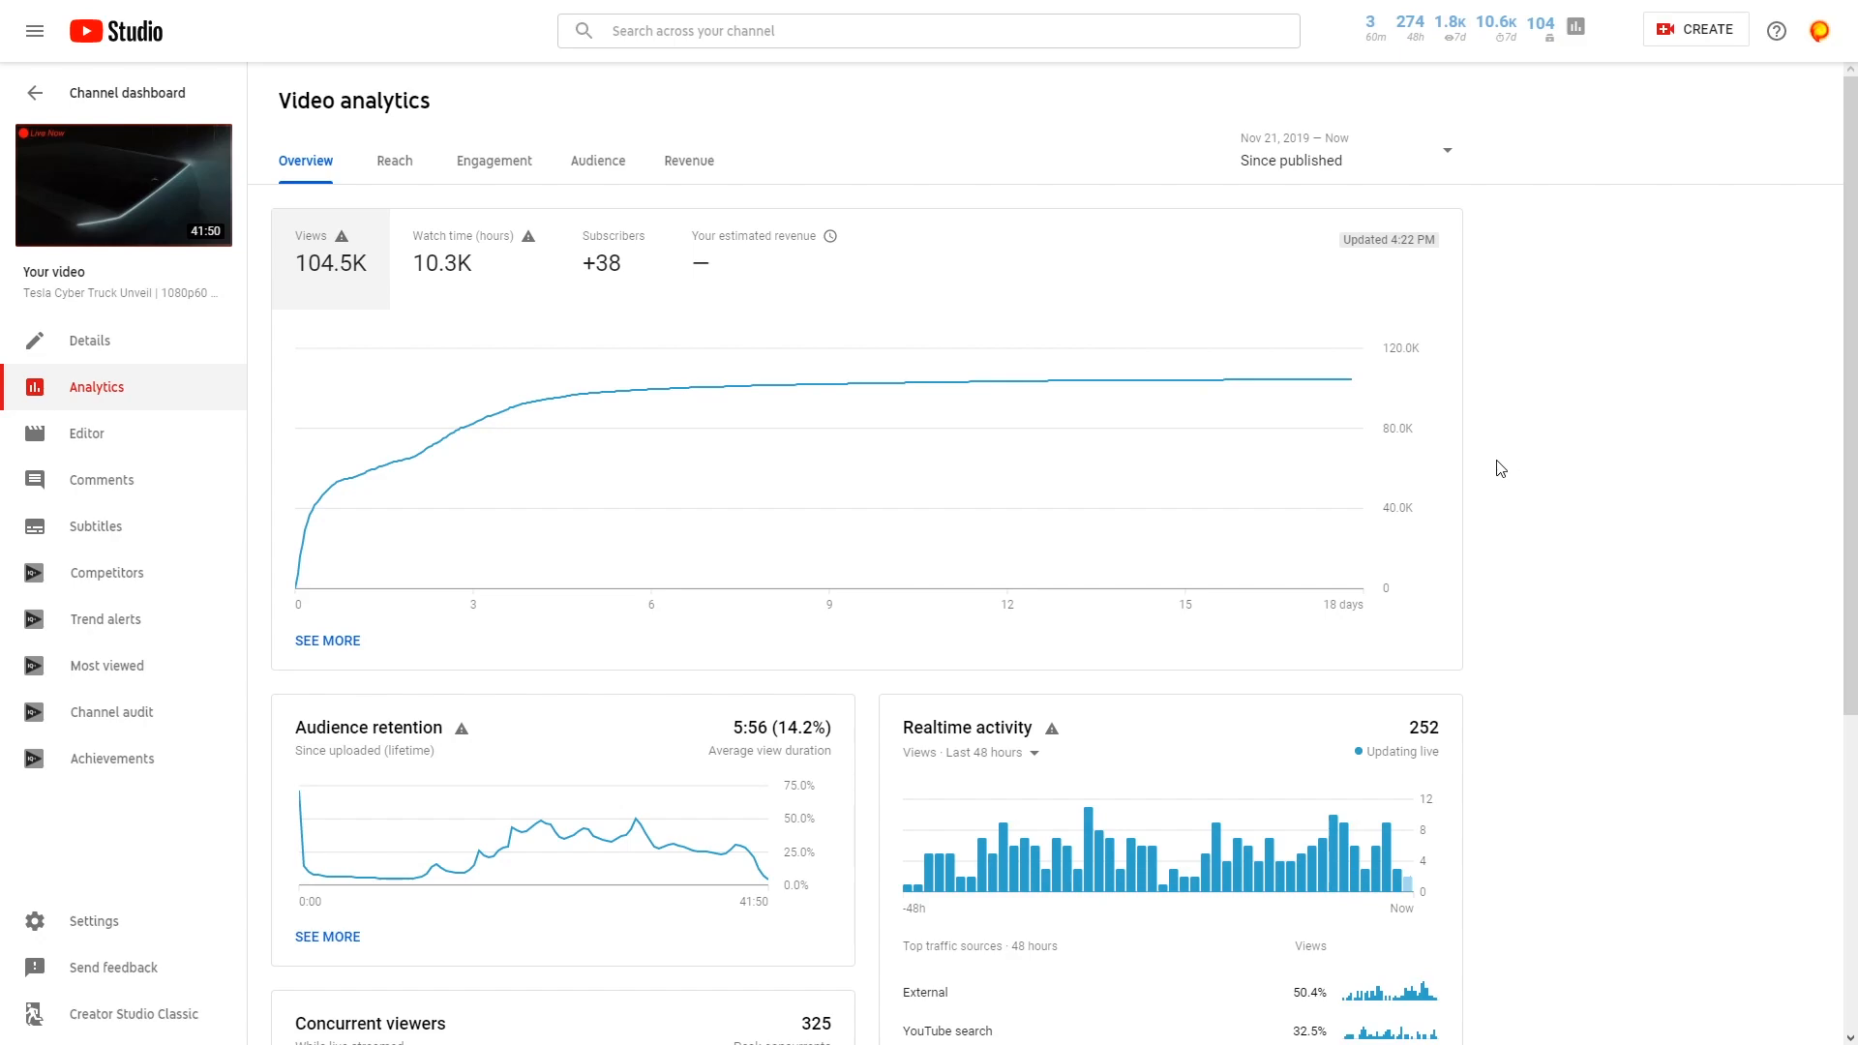
mouse_move(1451, 463)
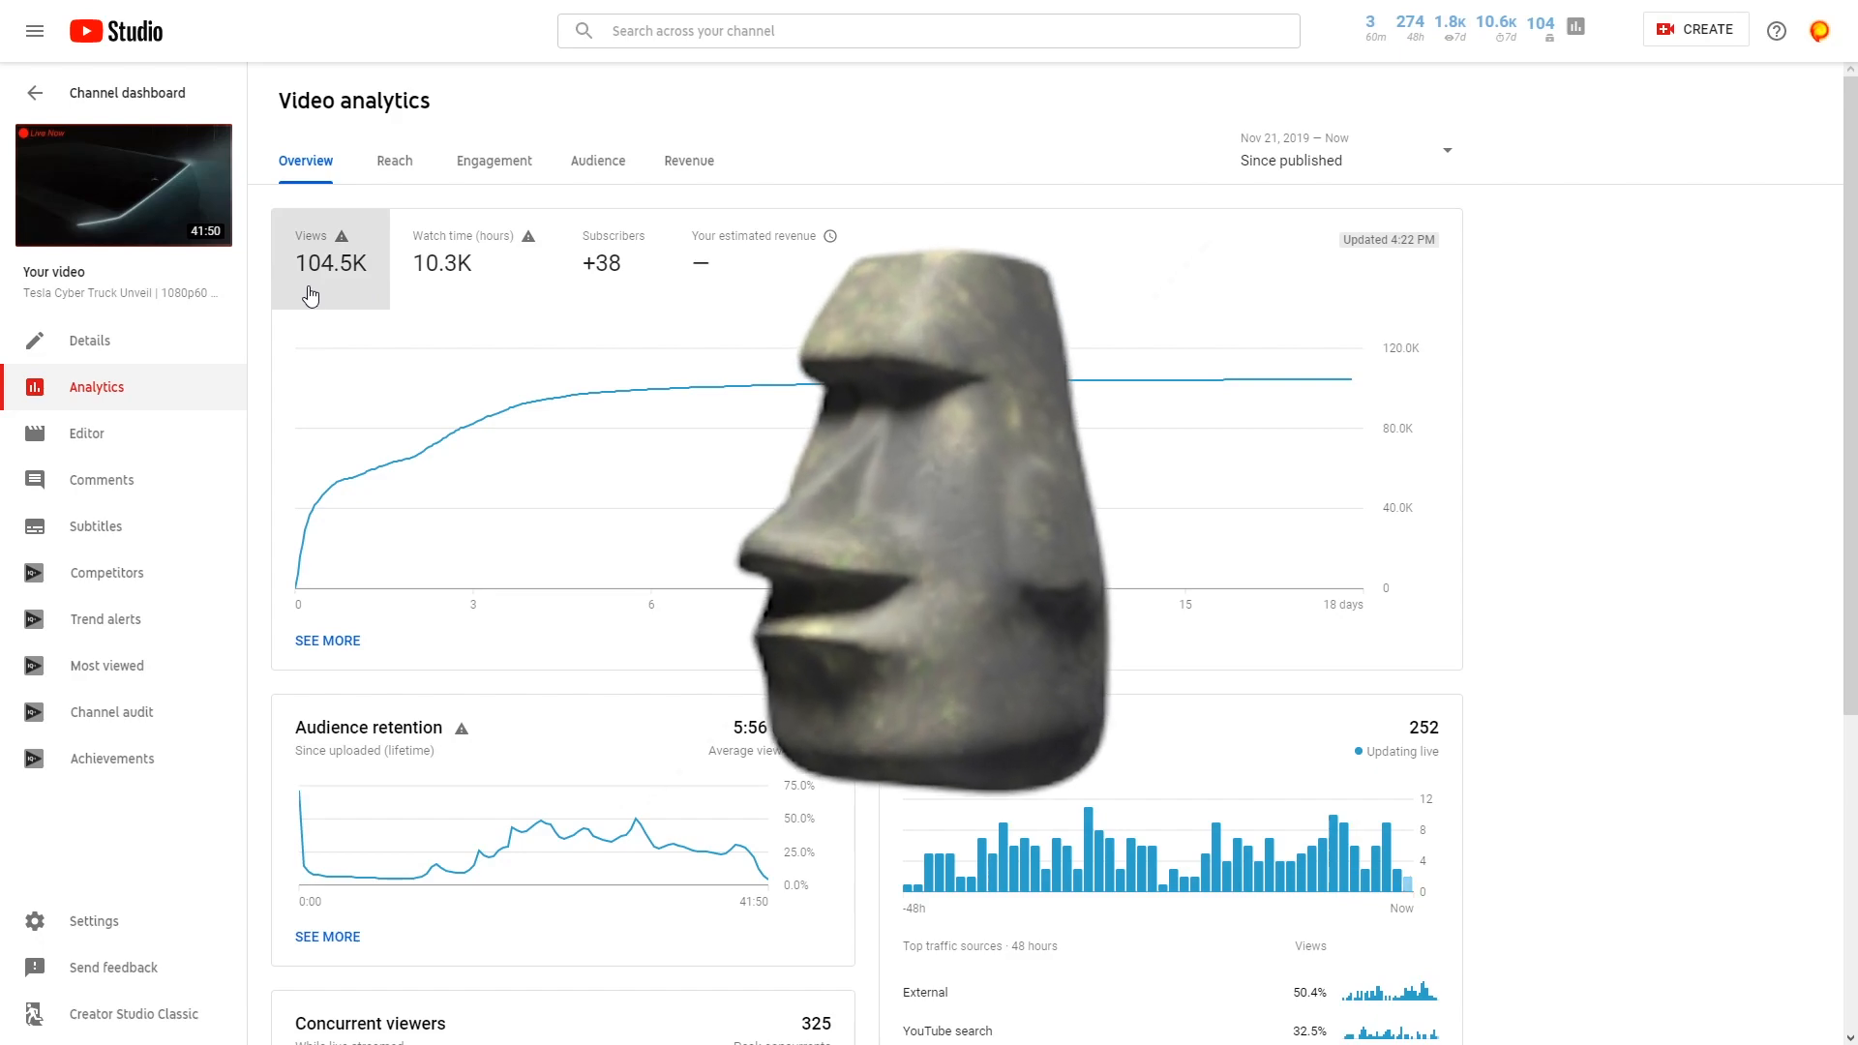
click(688, 159)
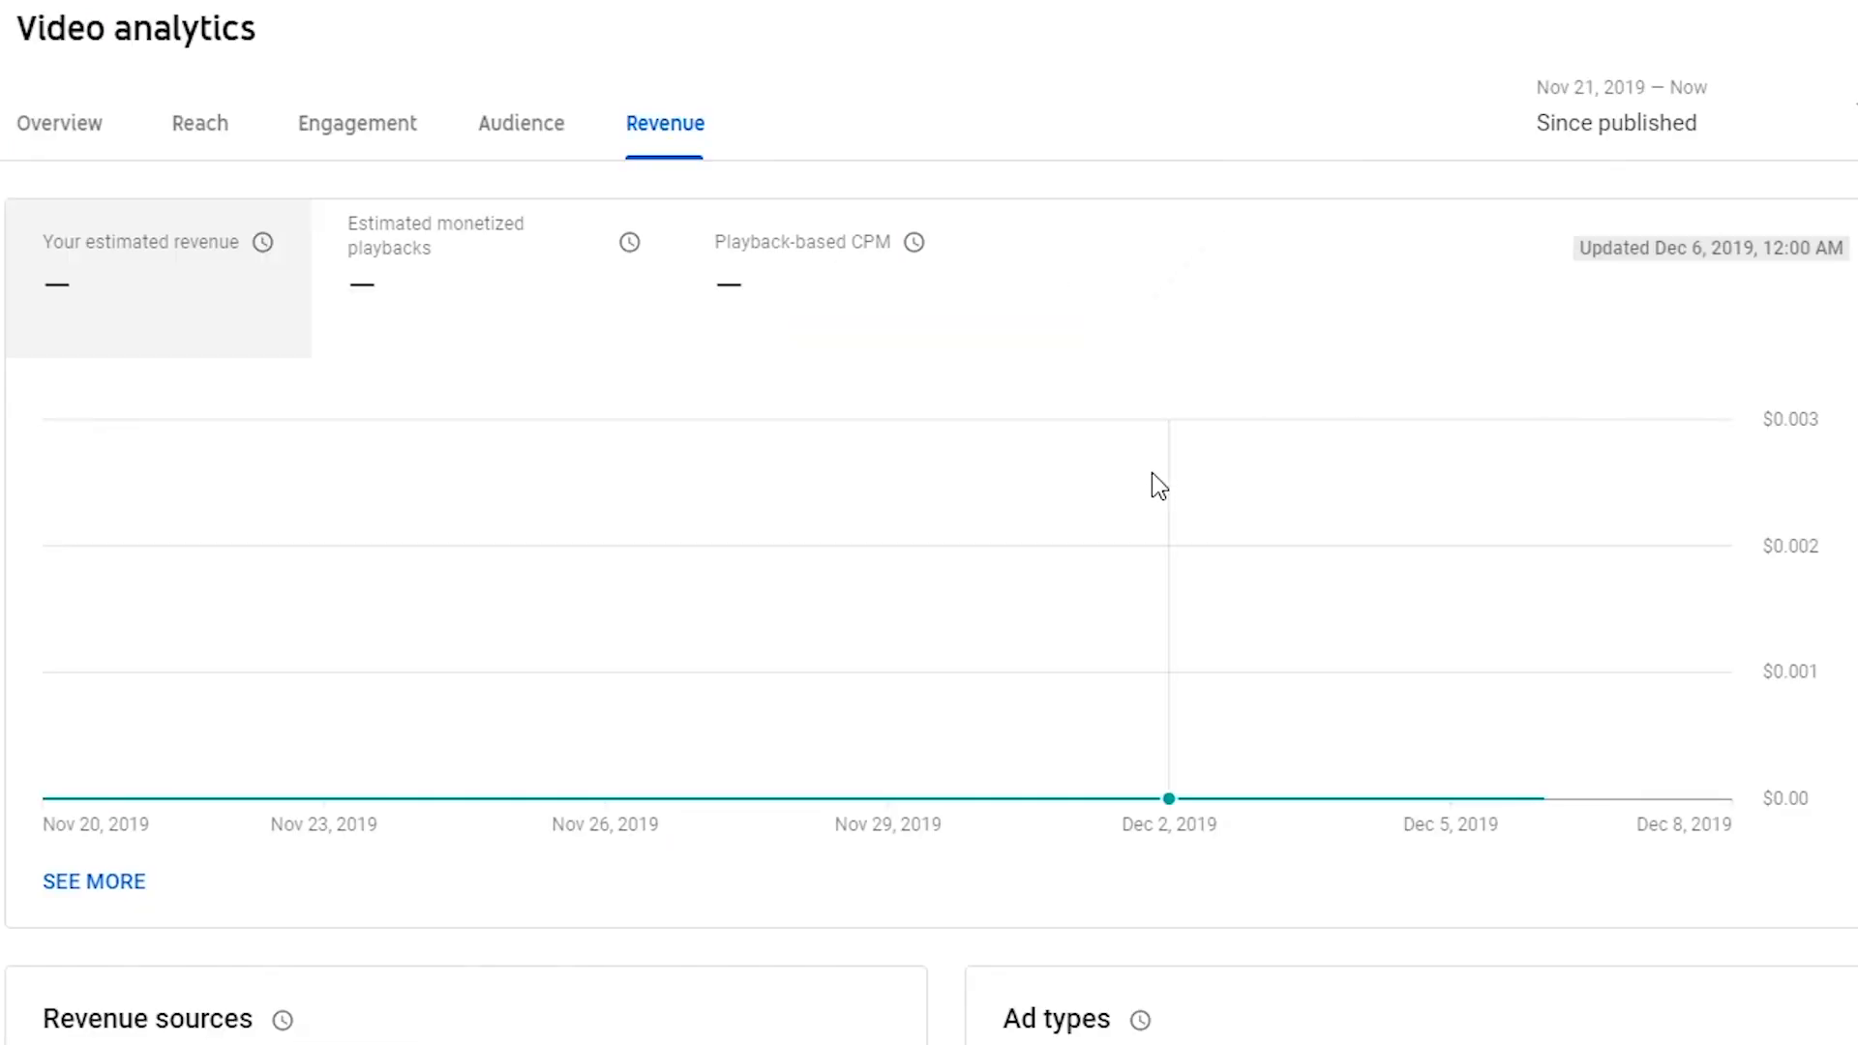
mouse_move(57, 123)
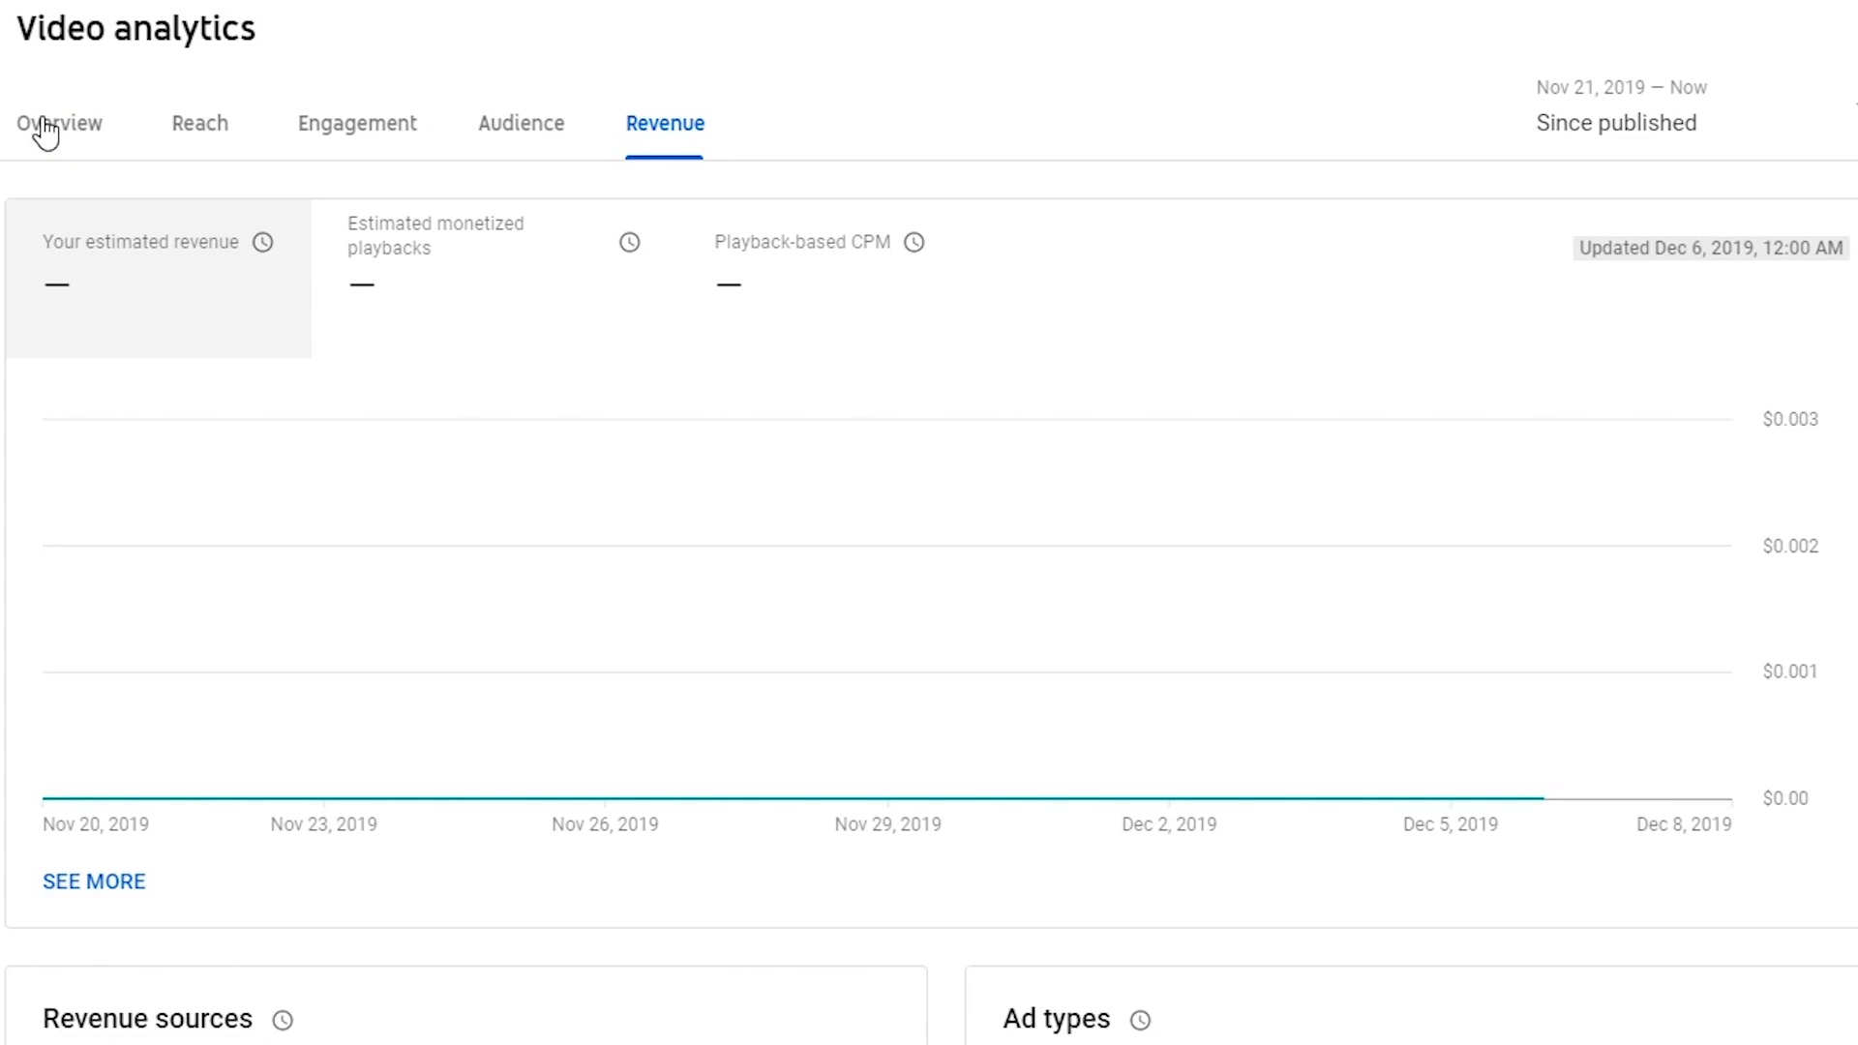
mouse_move(861, 453)
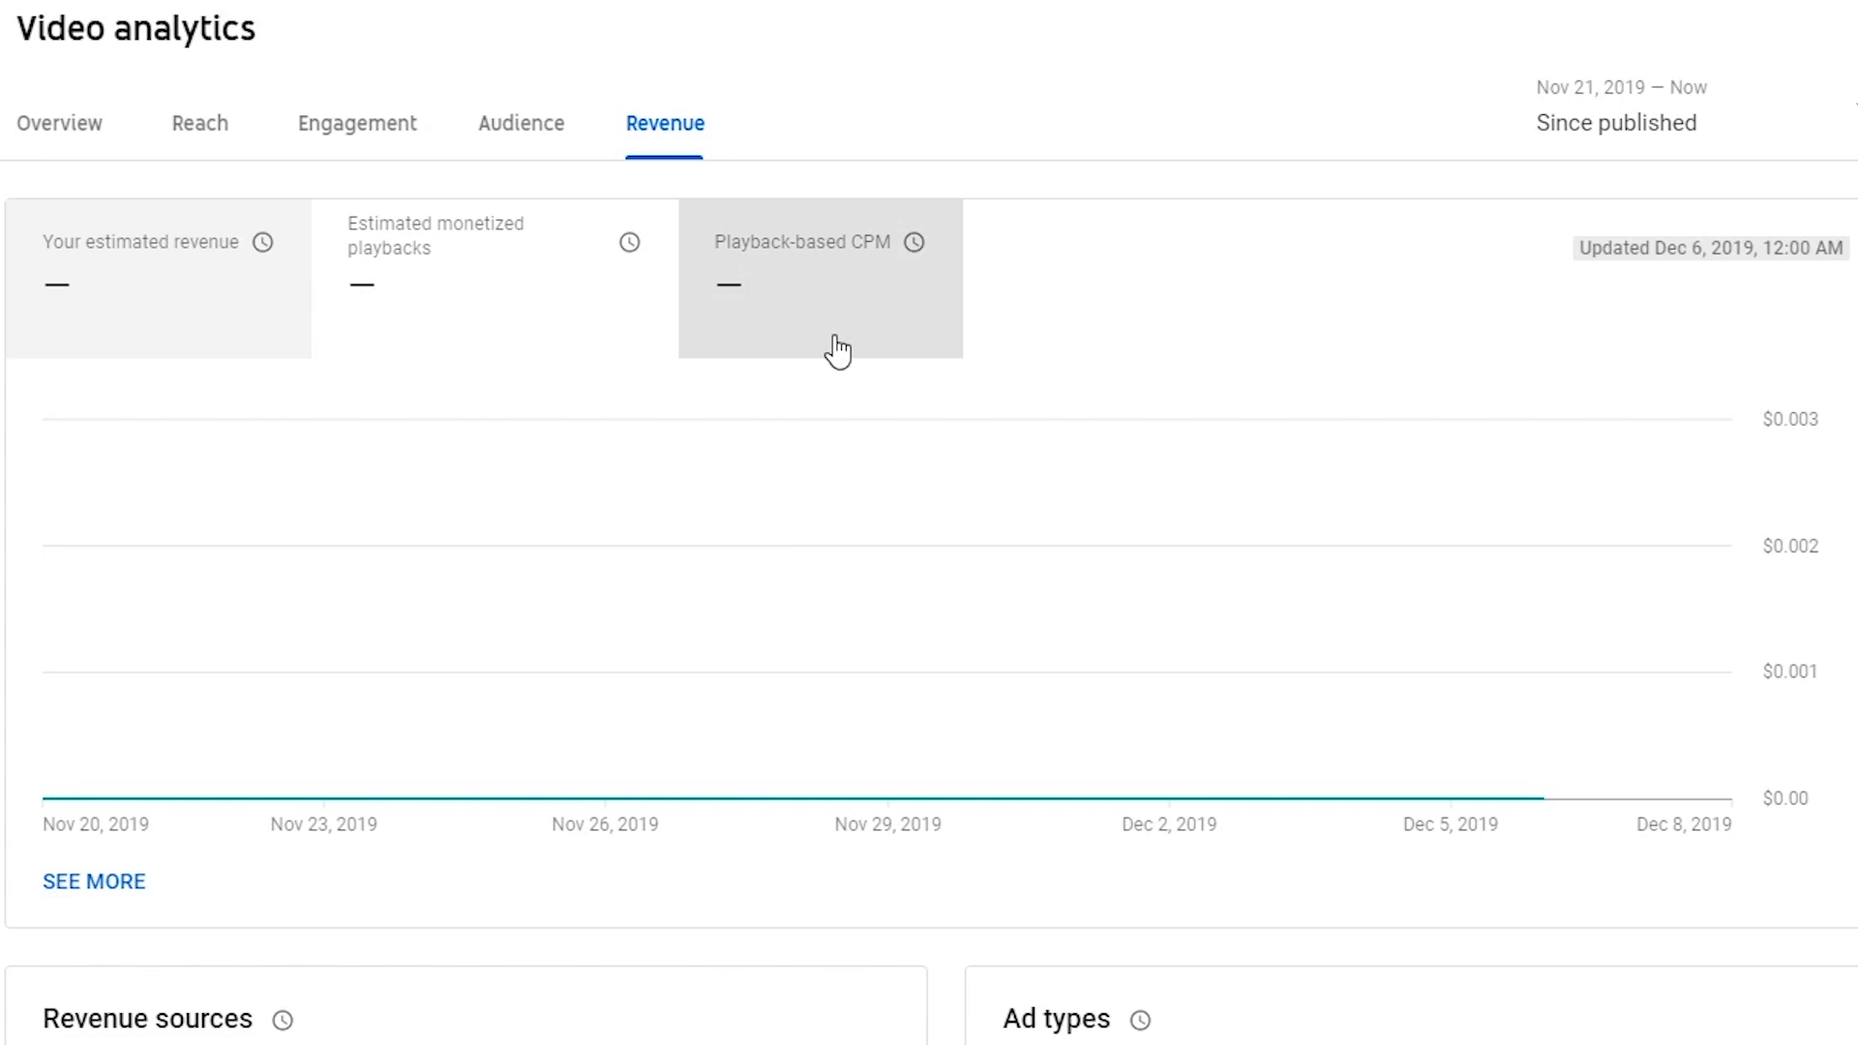
mouse_move(831, 351)
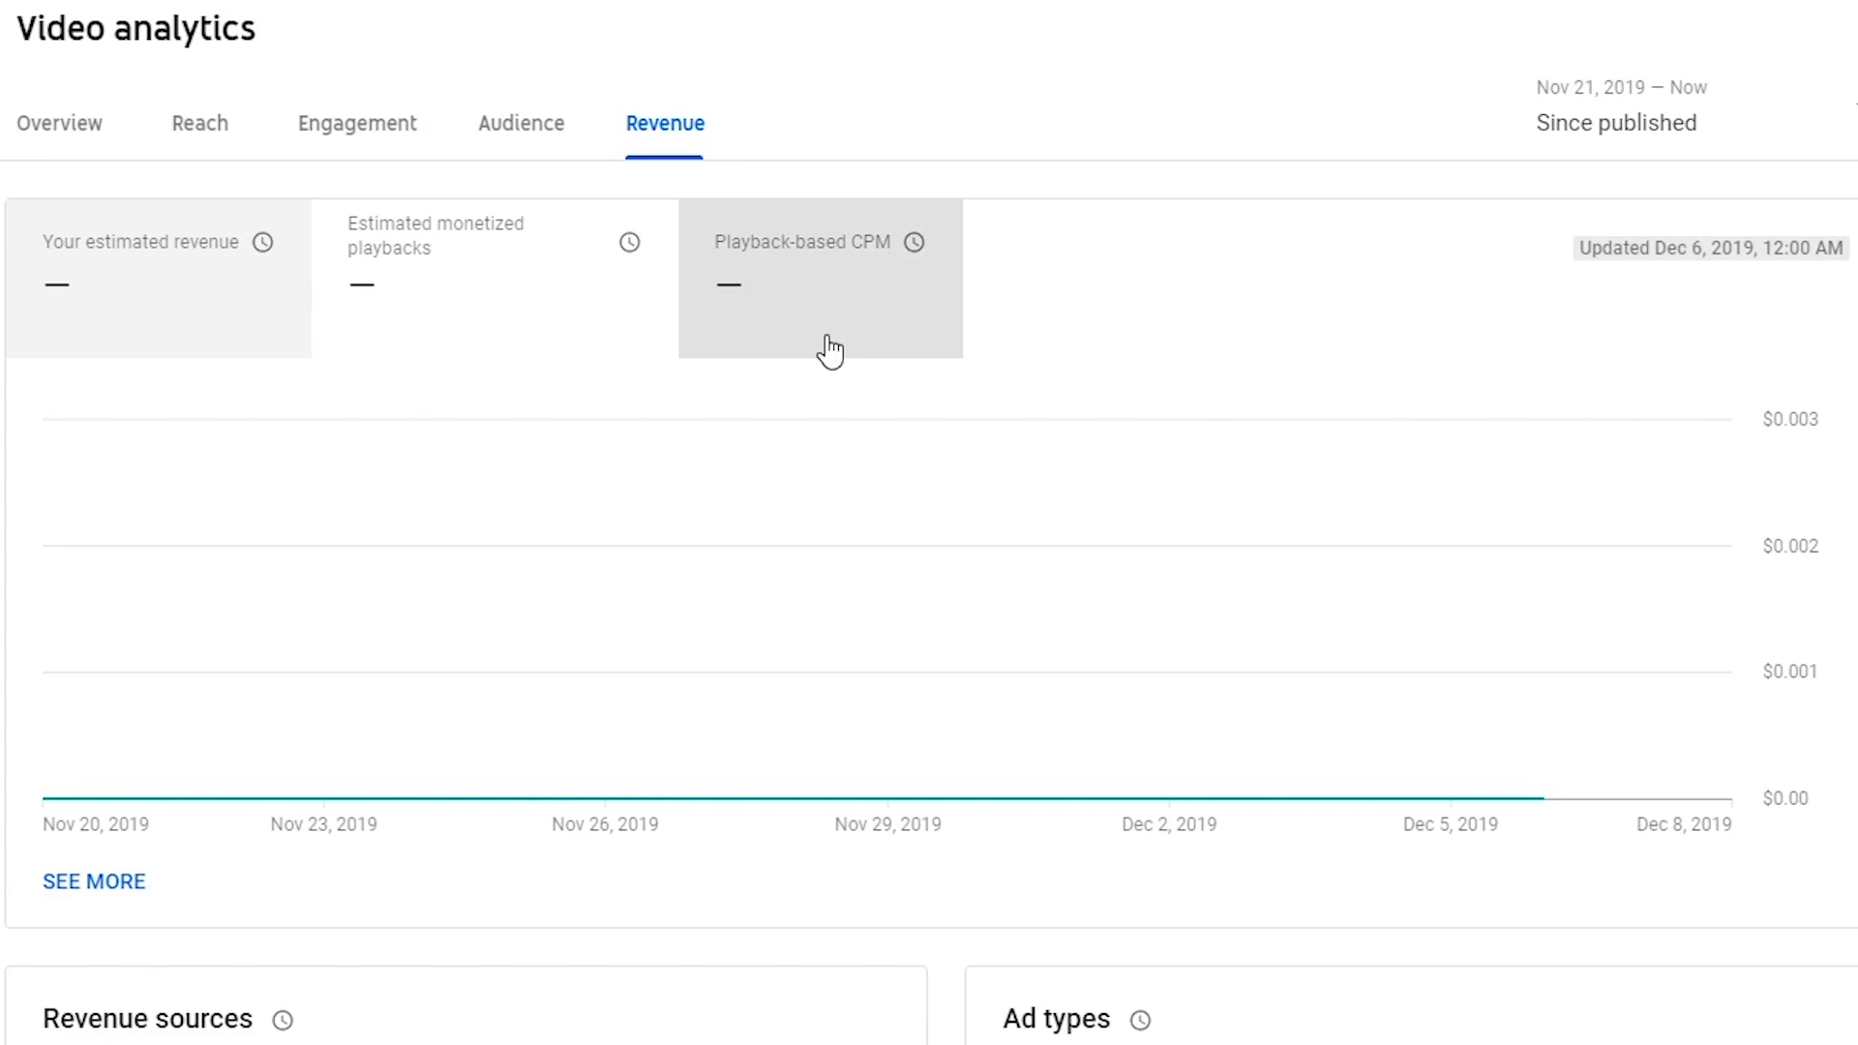
mouse_move(829, 348)
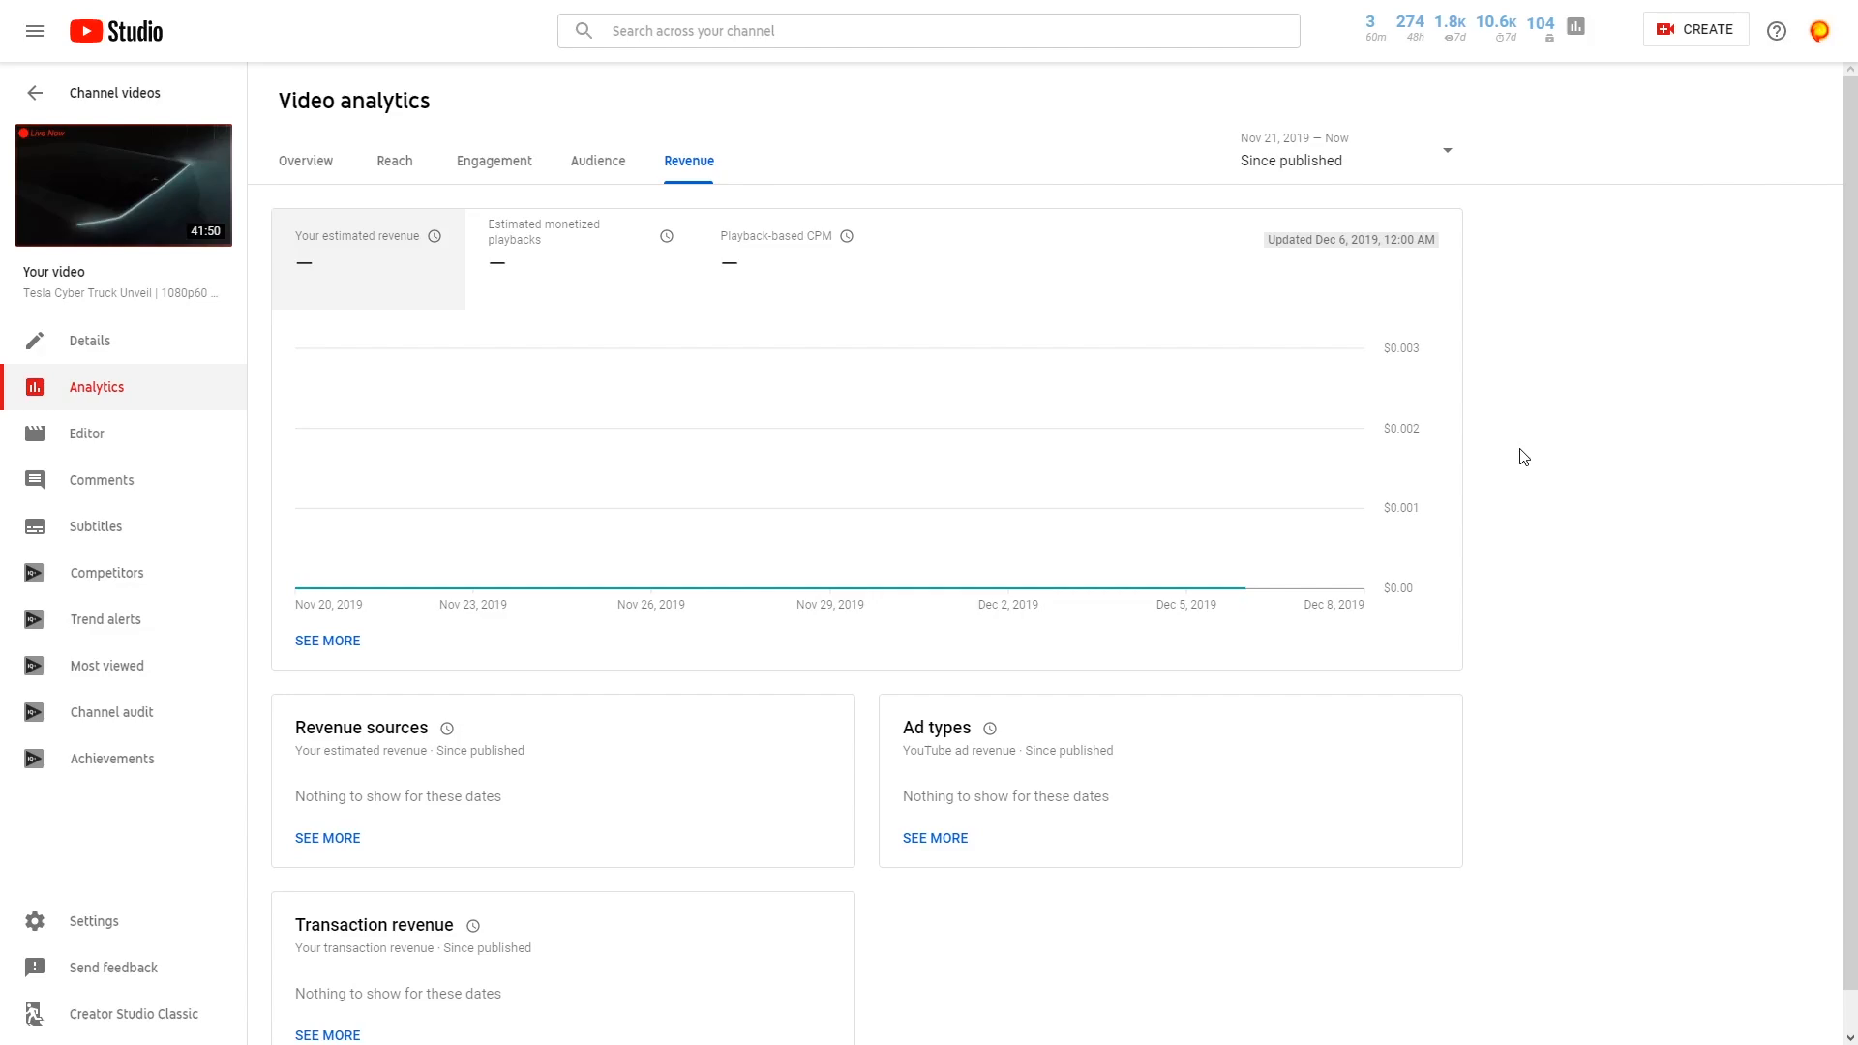
Go back to 28-day channel analytics: 106.8K views, +43 subscribers, $0.00 revenue
click(36, 93)
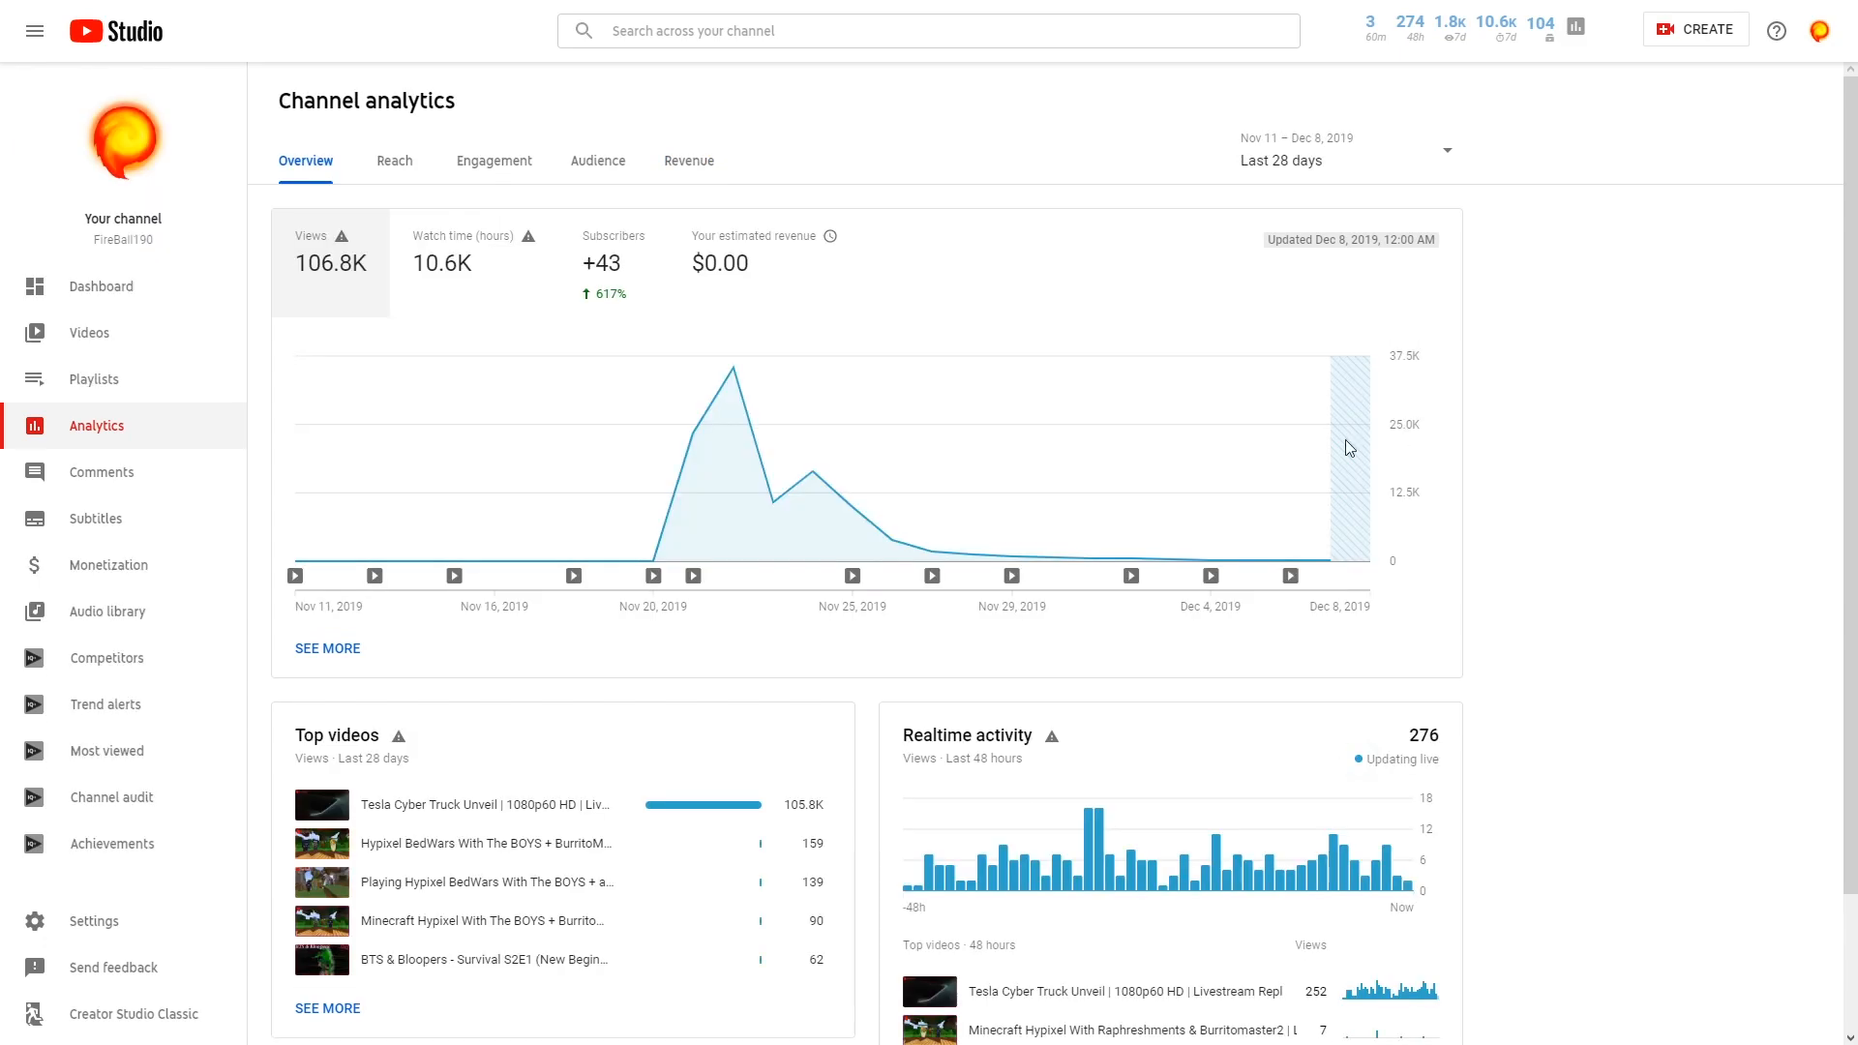
mouse_move(626, 296)
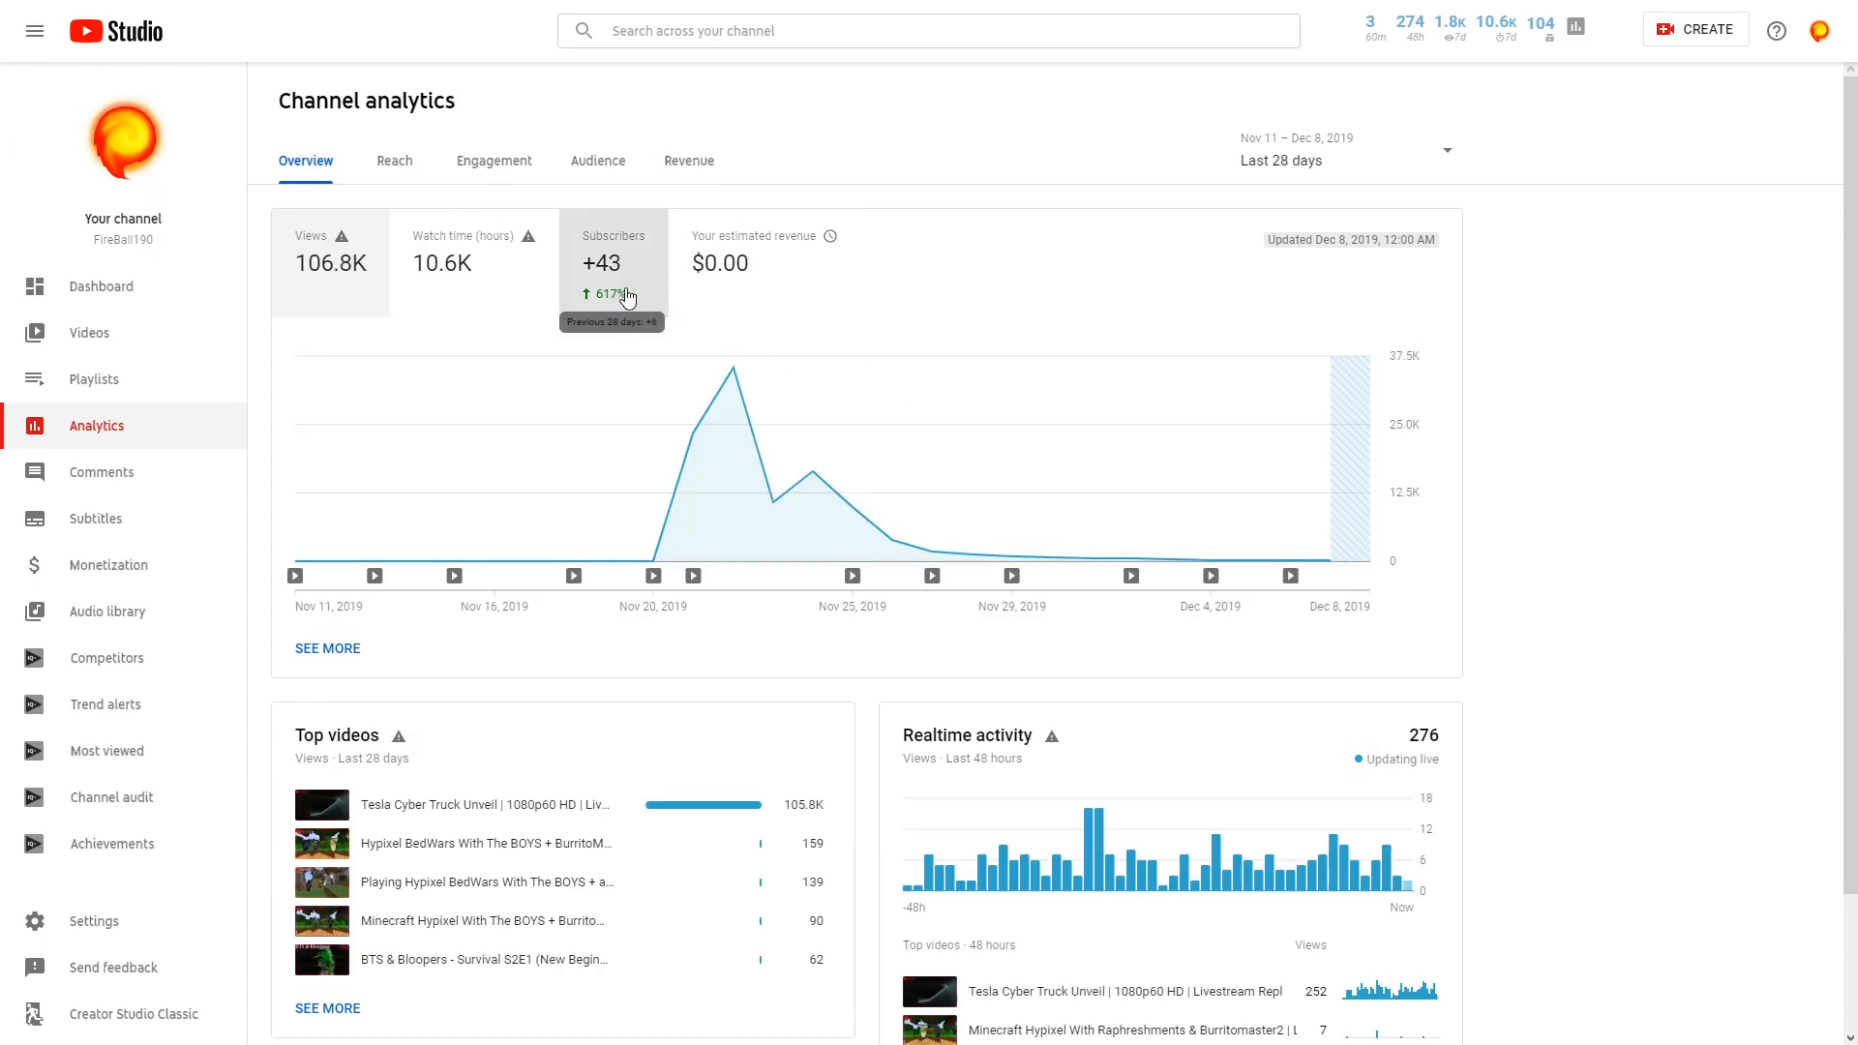
Show the channel dashboard with 104 current subscribers and latest upload stats
click(101, 286)
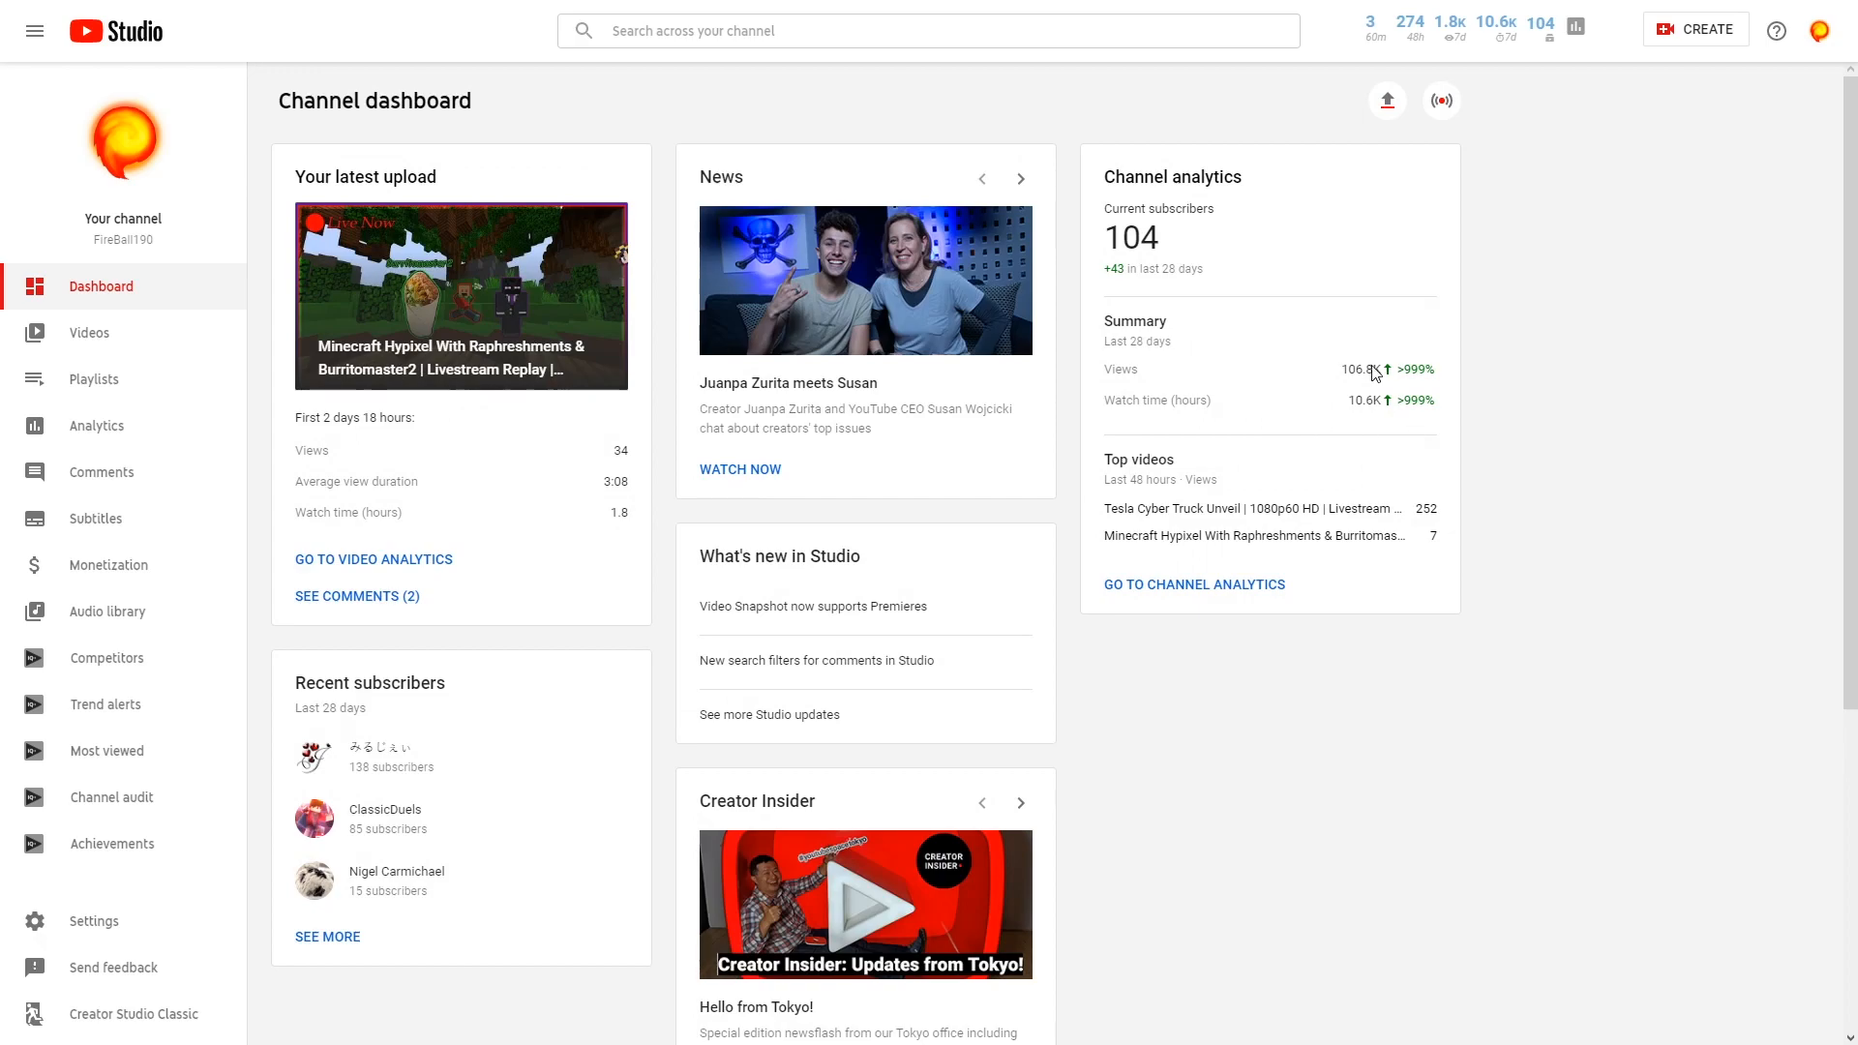
mouse_move(1267, 232)
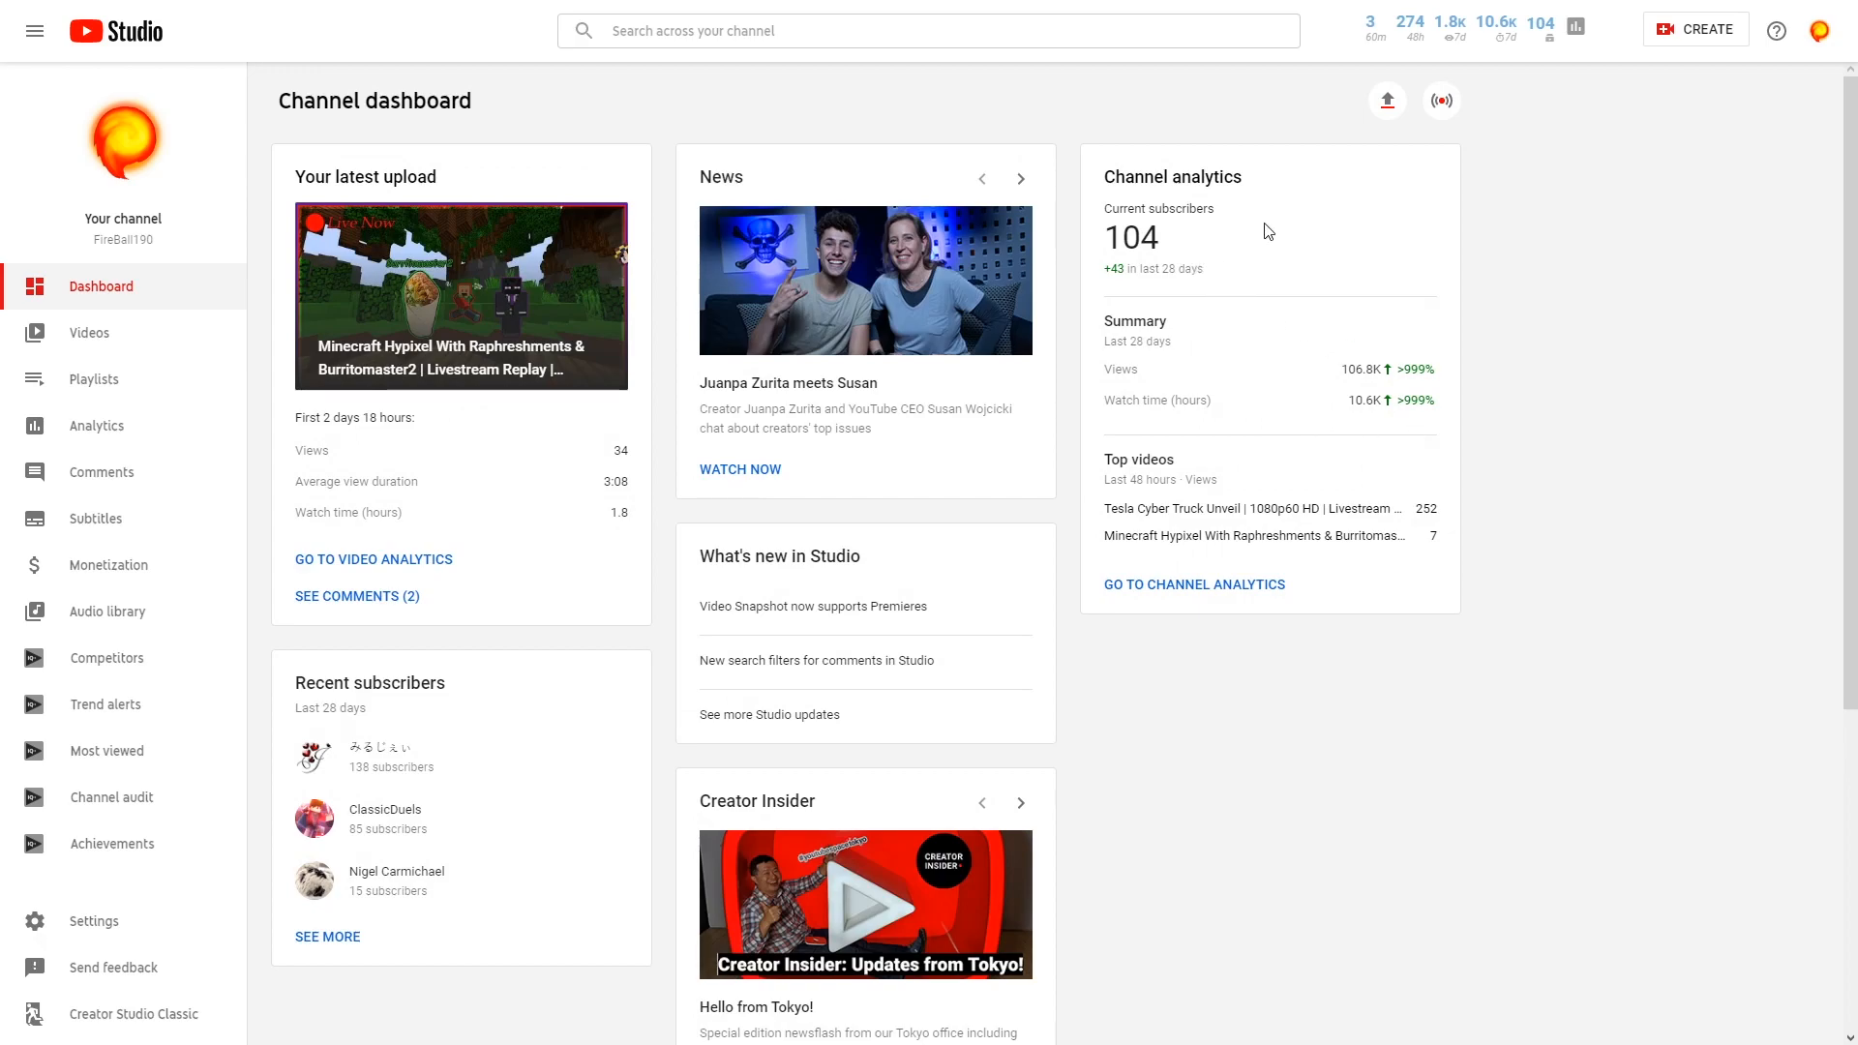
mouse_move(1591, 348)
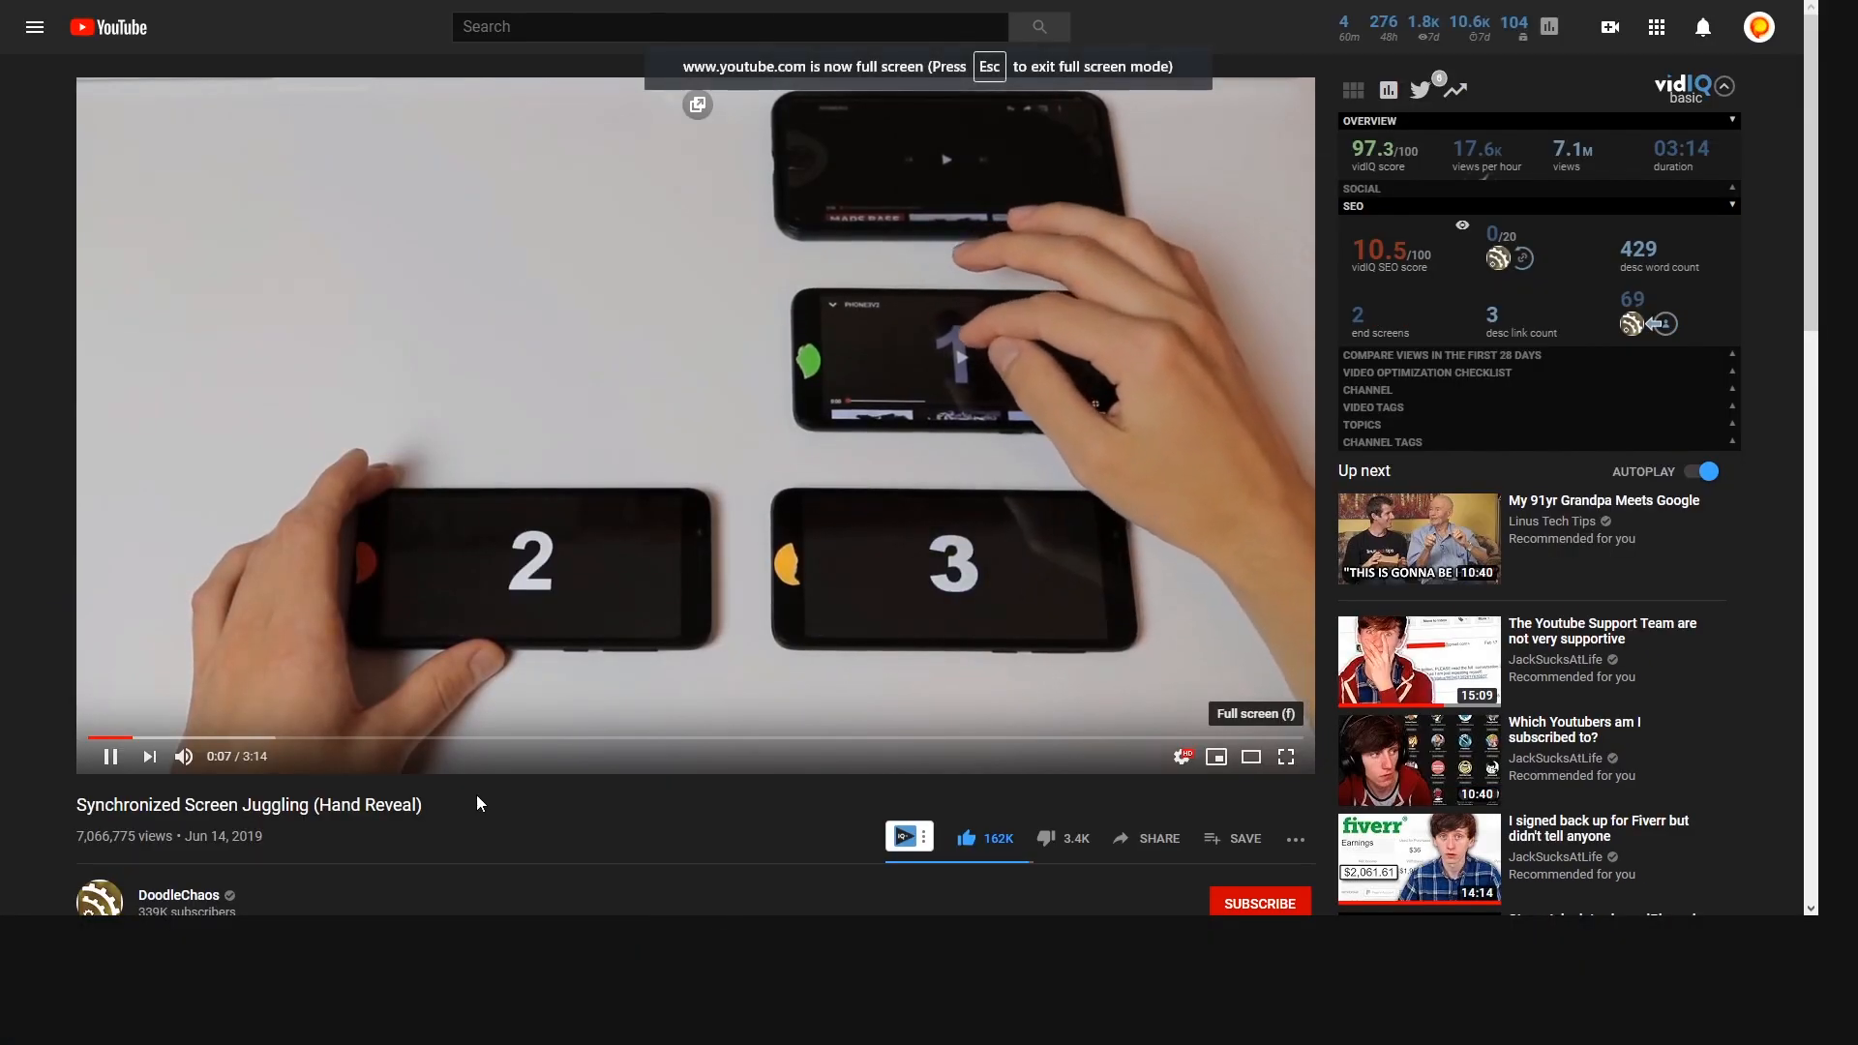
Play 'Synchronized Screen Juggling (Hand Reveal)' full screen from about 1:29
click(1283, 756)
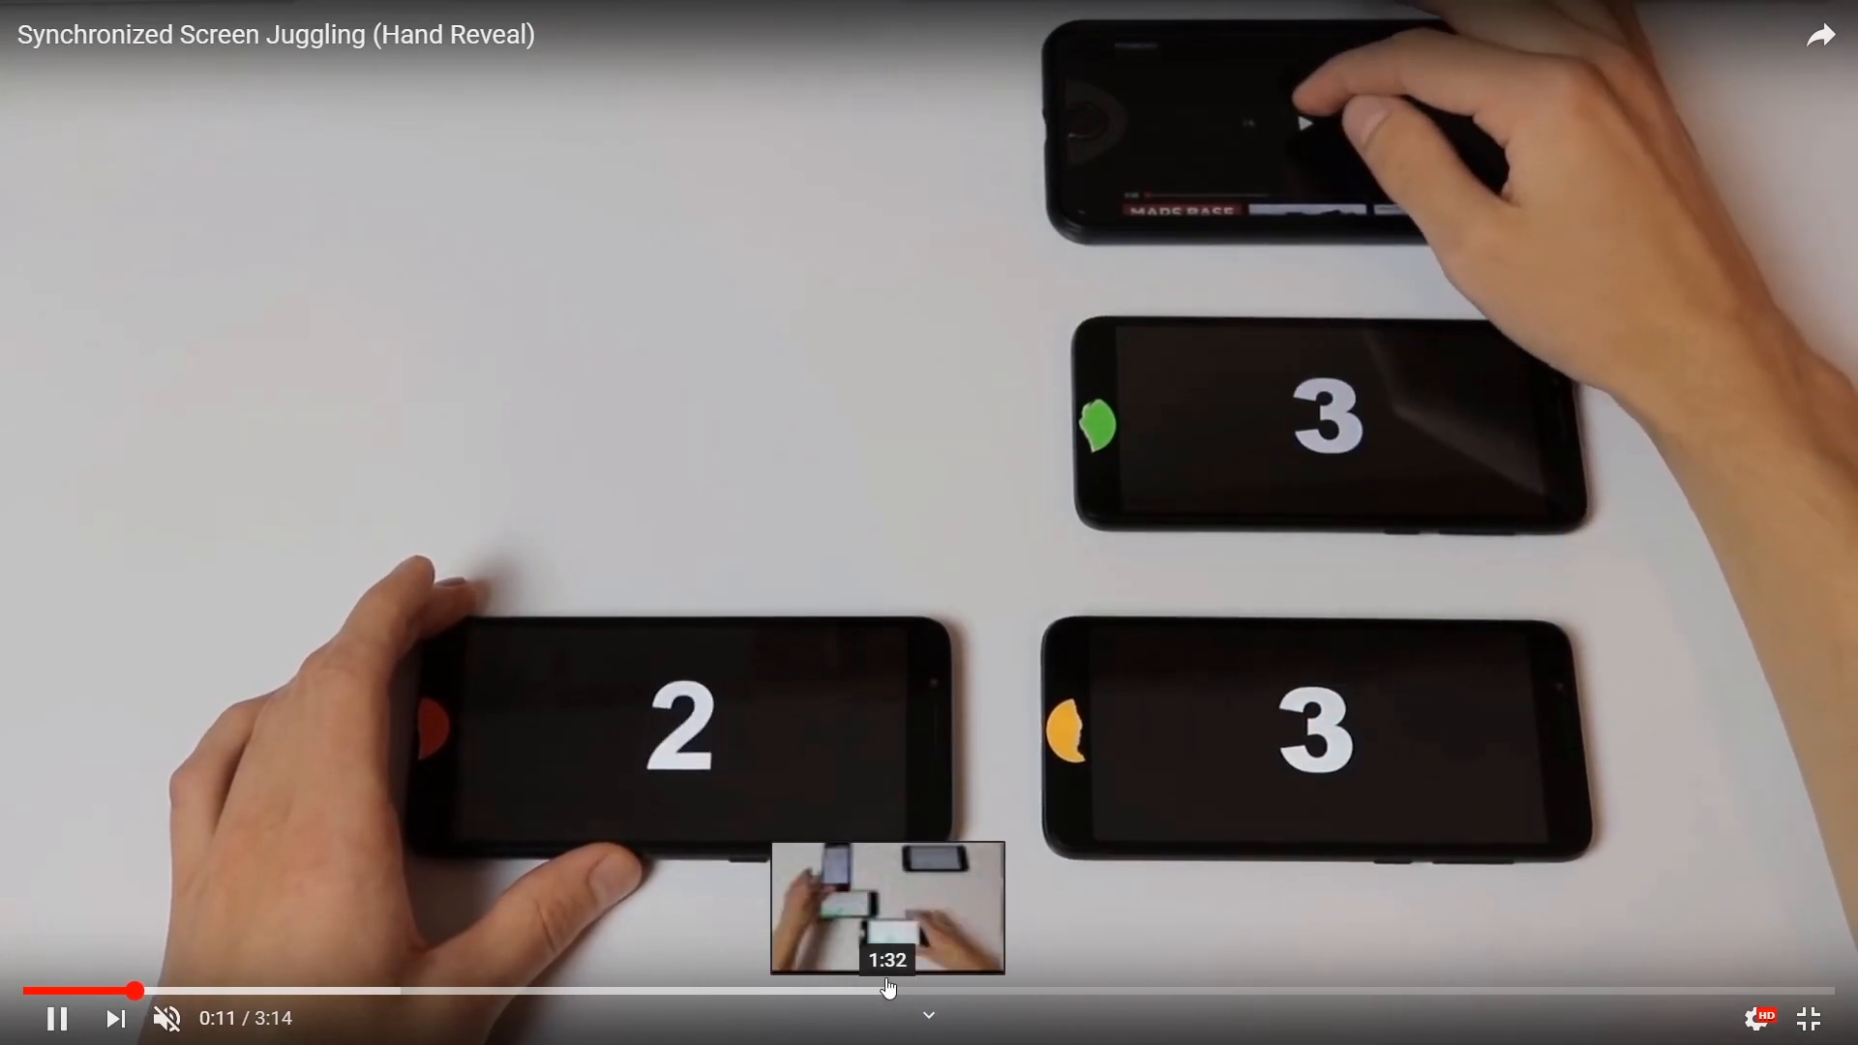
click(888, 991)
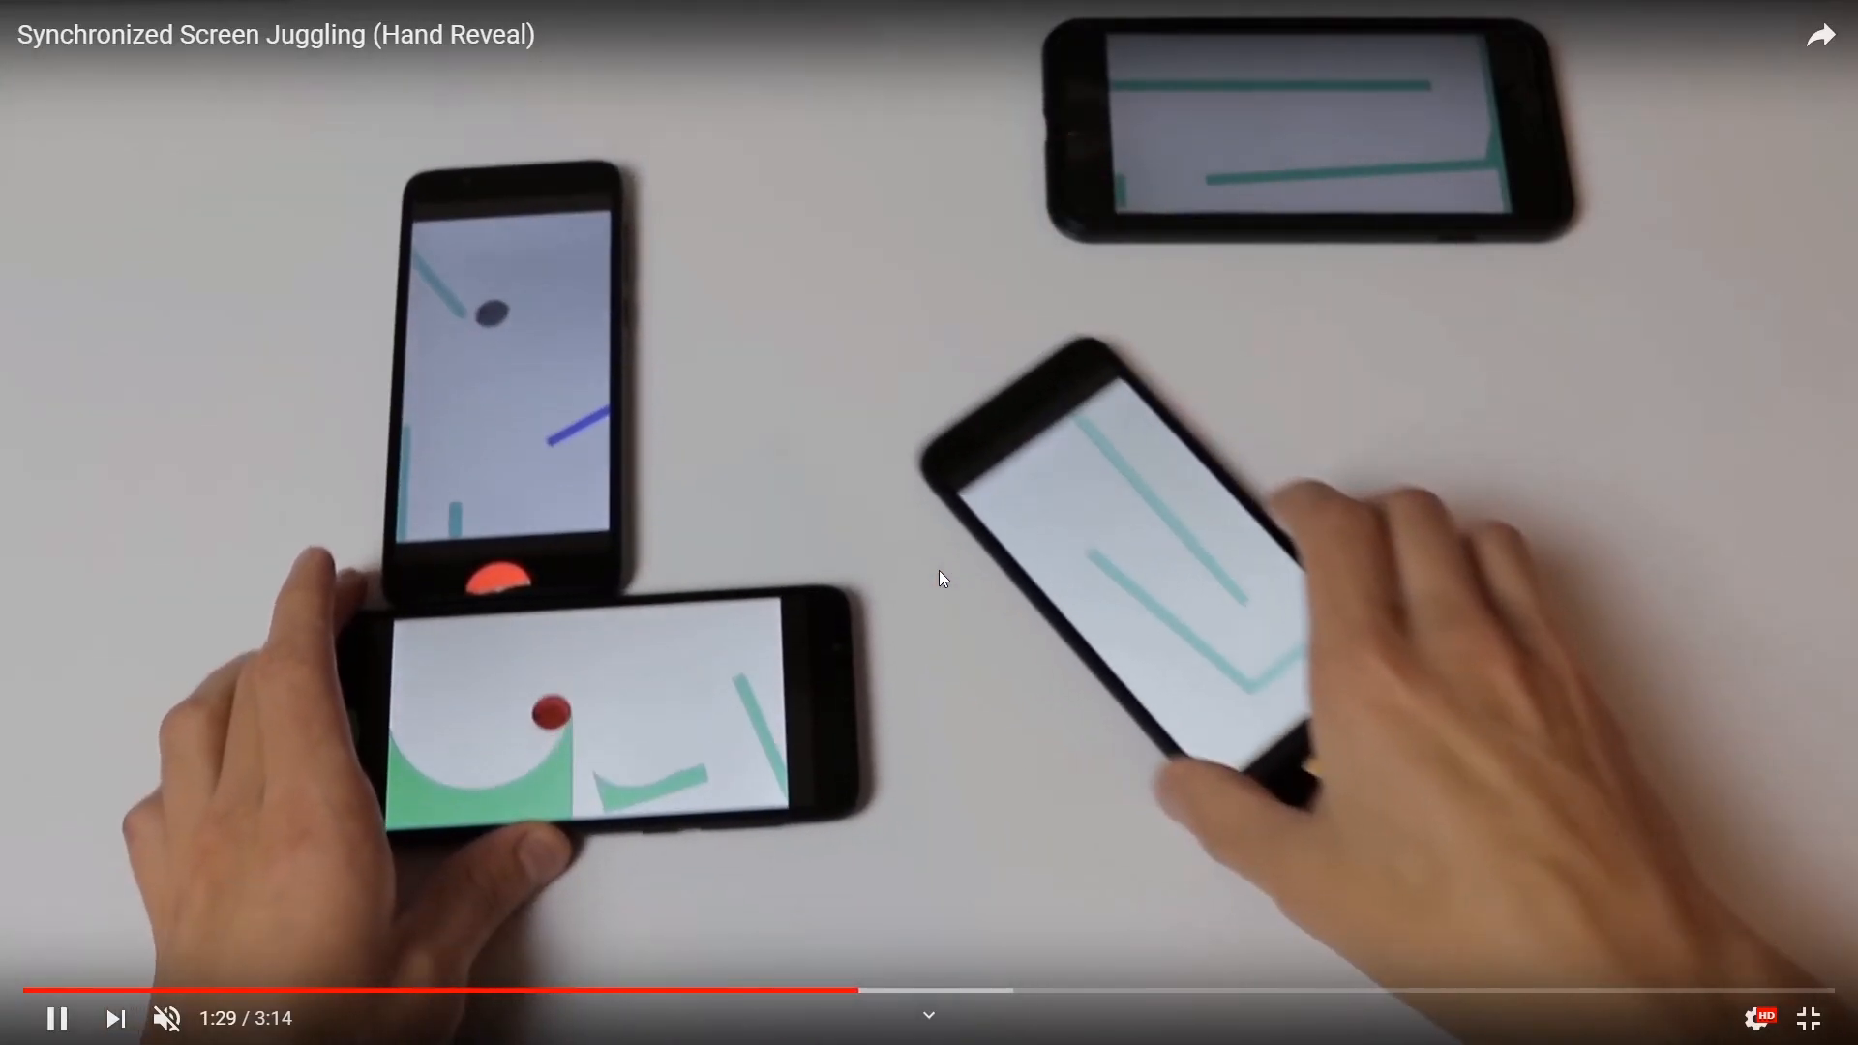